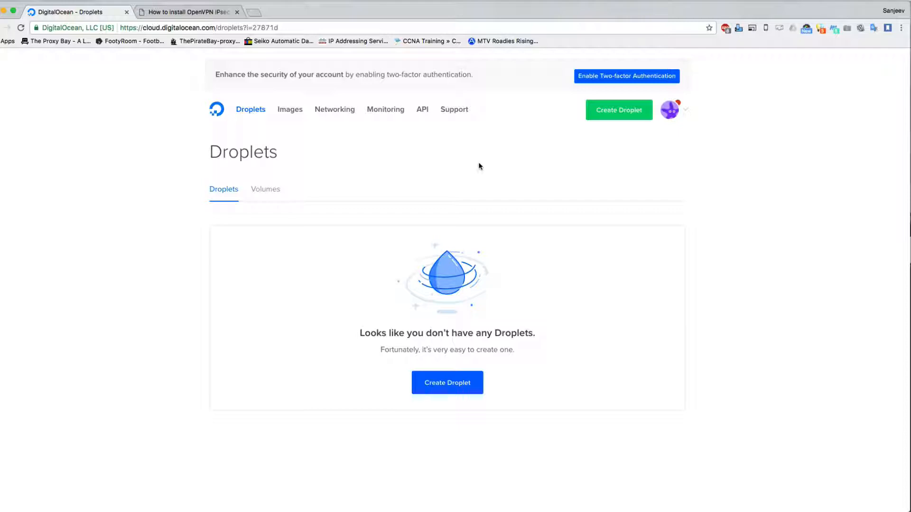
mouse_move(414, 194)
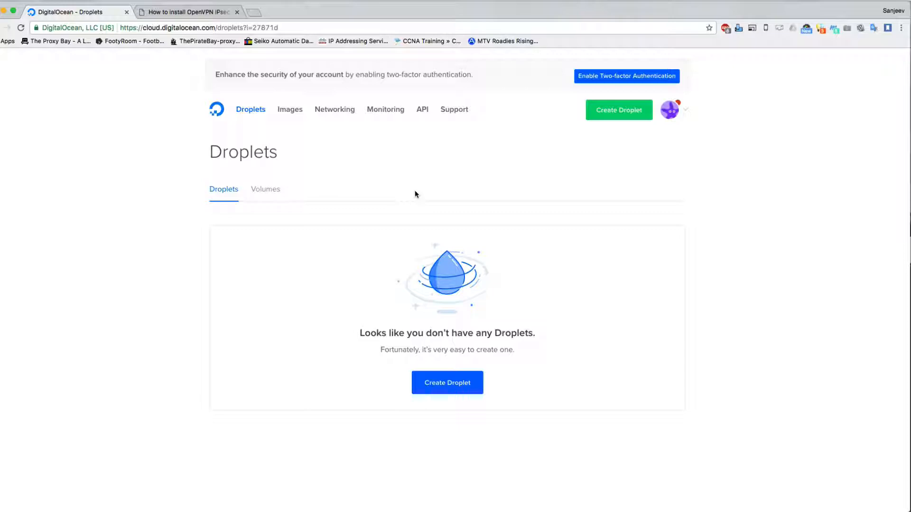
mouse_move(346, 219)
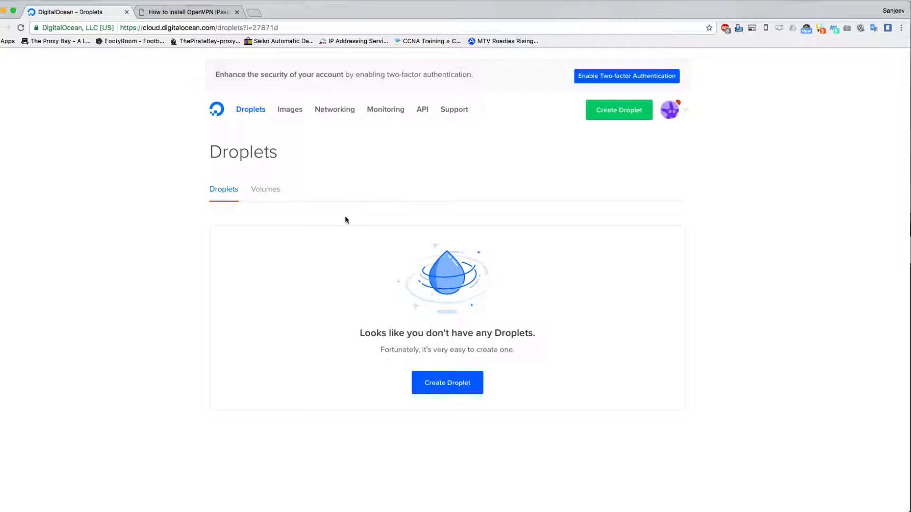
mouse_move(424, 368)
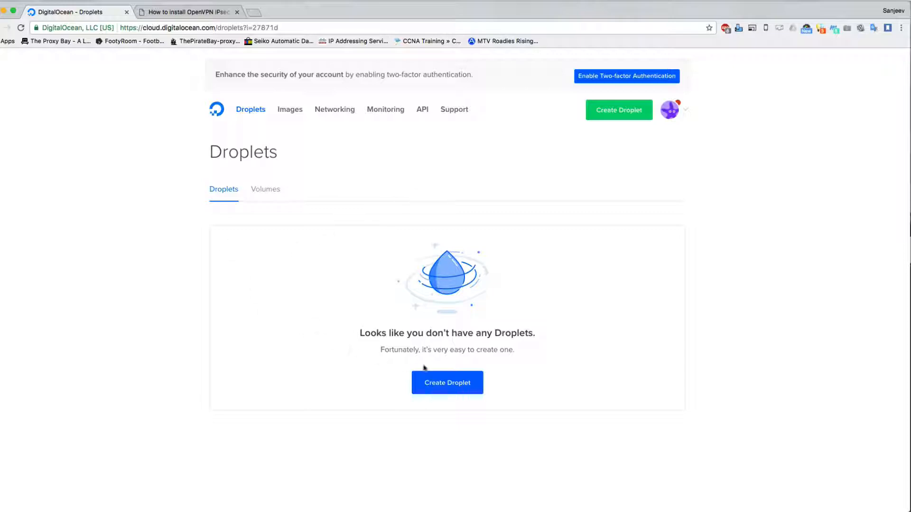
mouse_move(287, 190)
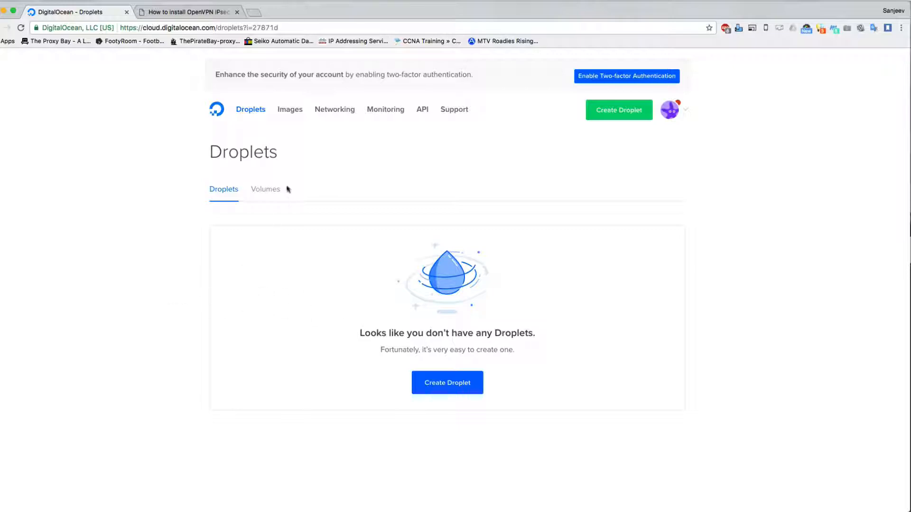
Start a new droplet with the CentOS 6.9 x64 image, keeping the 2 GB $20/mo size and Singapore region.
left_click(447, 382)
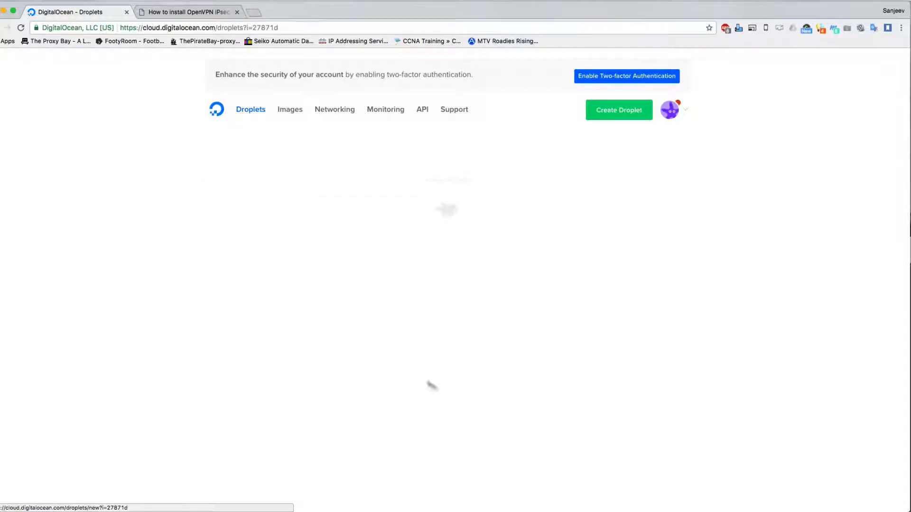
mouse_move(292, 320)
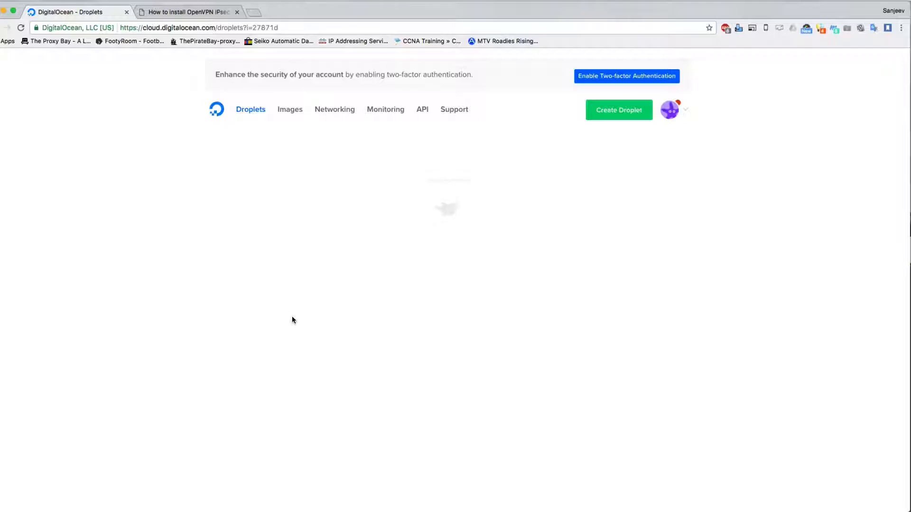
mouse_move(404, 268)
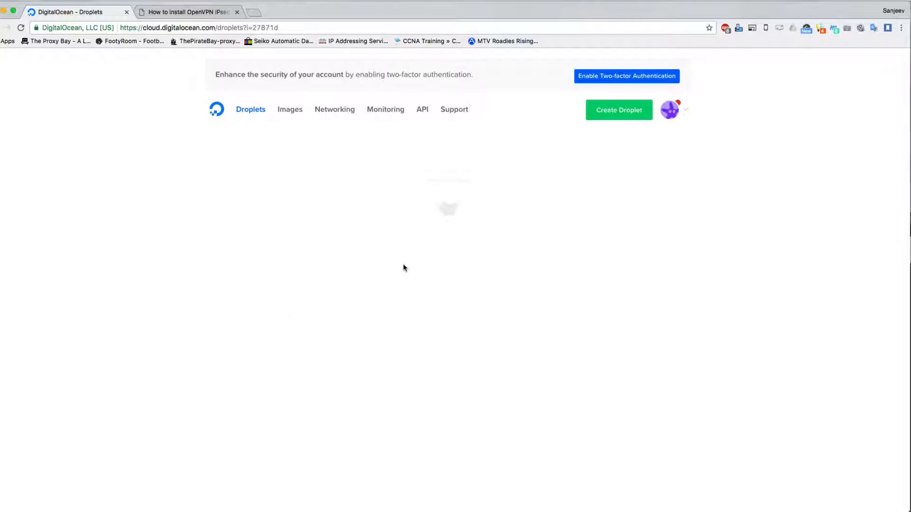
left_click(618, 110)
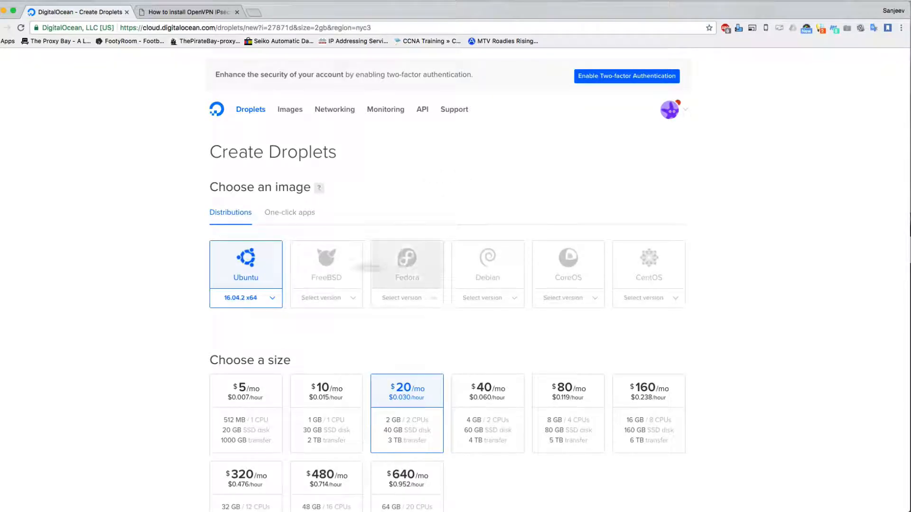
scroll("down", 3)
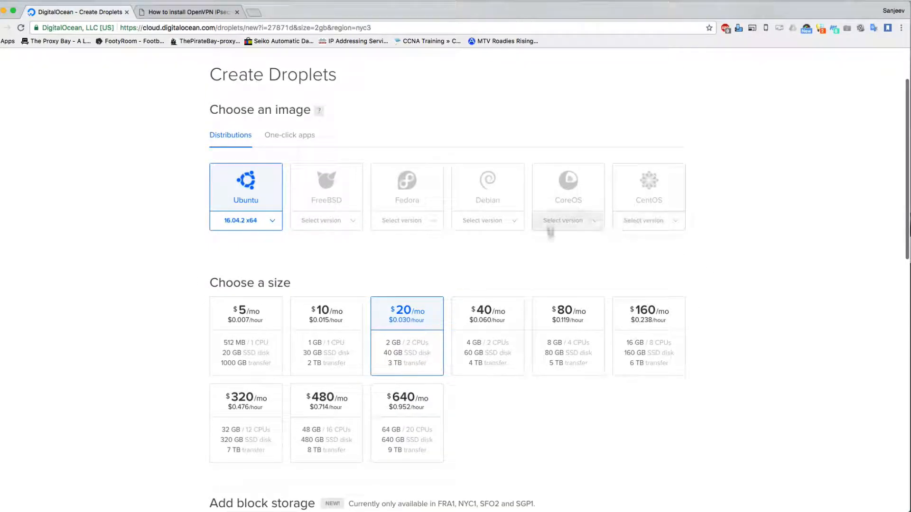
left_click(648, 187)
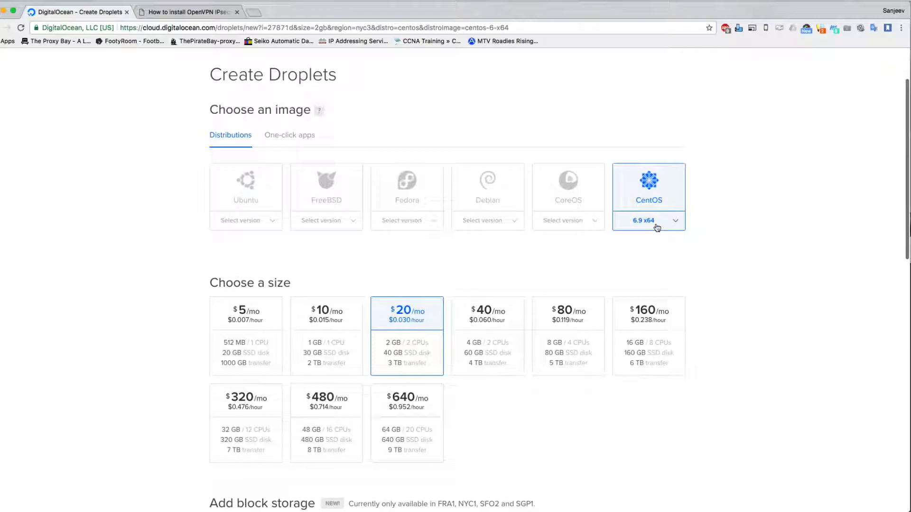
scroll("down", 3)
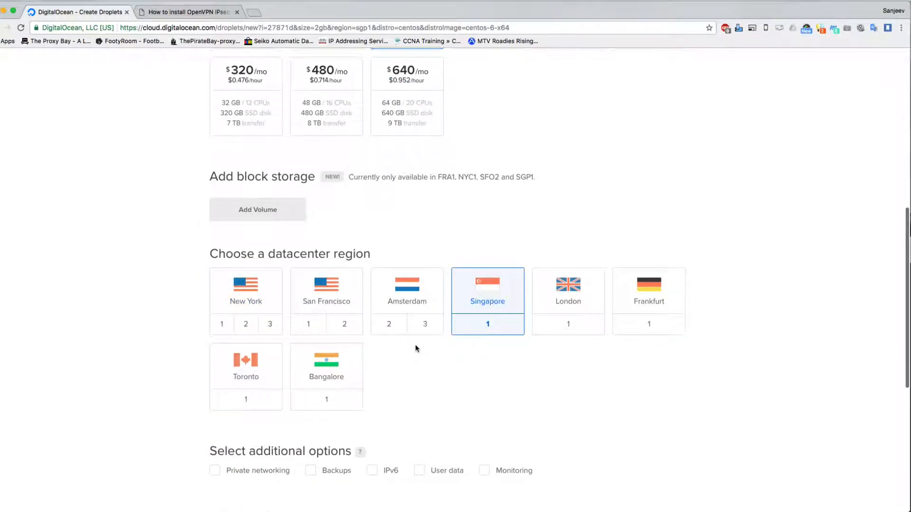
scroll("down", 3)
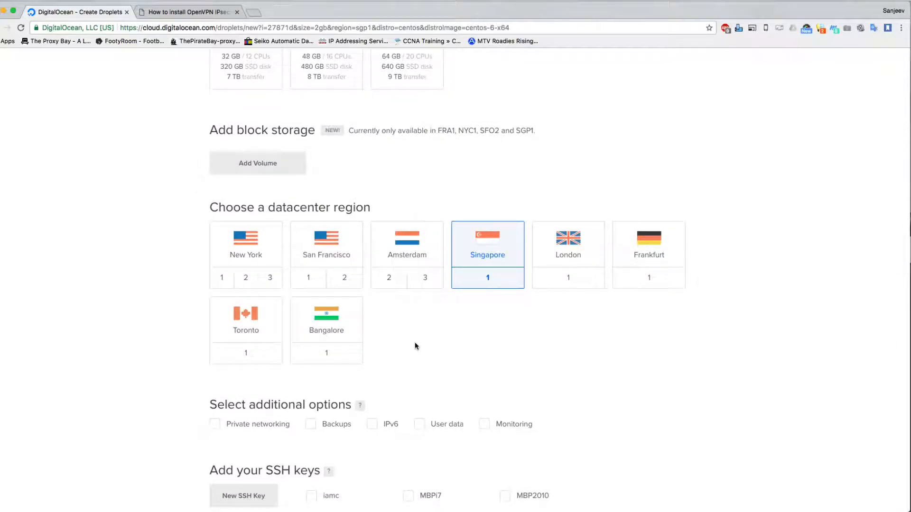
scroll("down", 3)
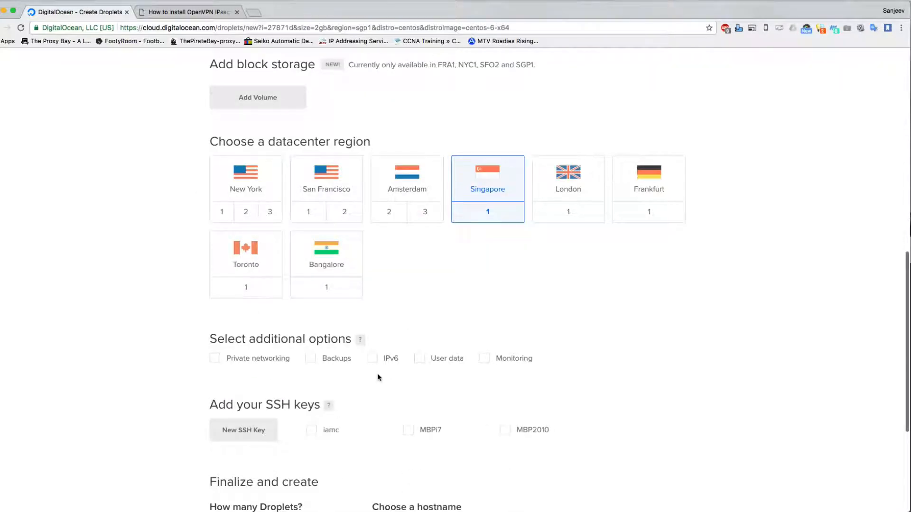
mouse_move(309, 433)
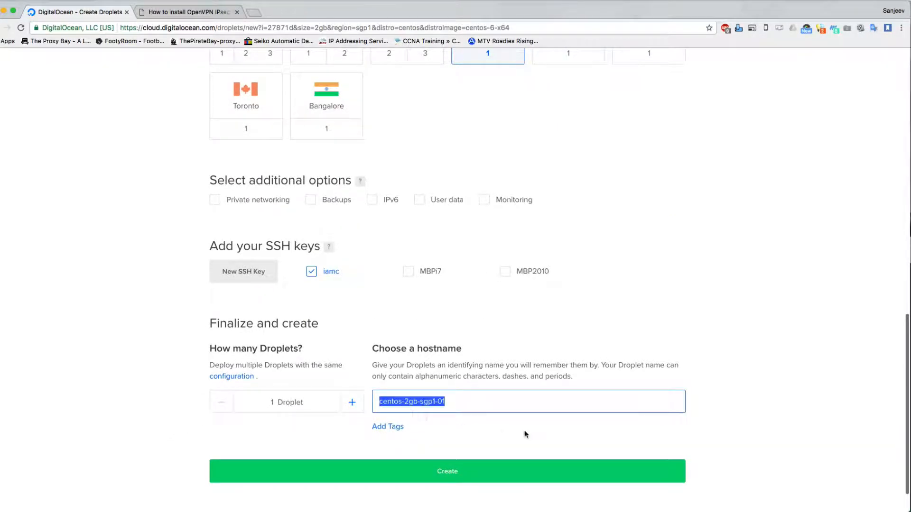
Name the droplet's hostname VPN-SGP with the iamc SSH key selected.
type("VPN")
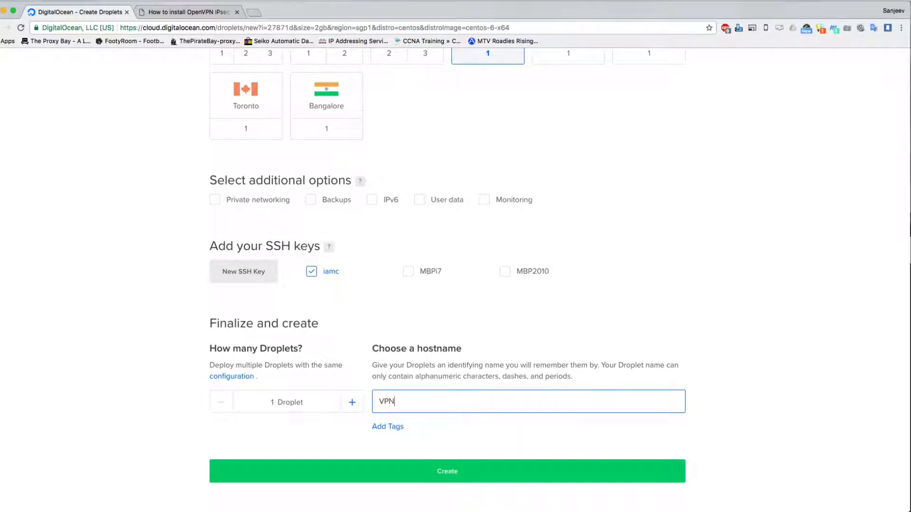
type("-")
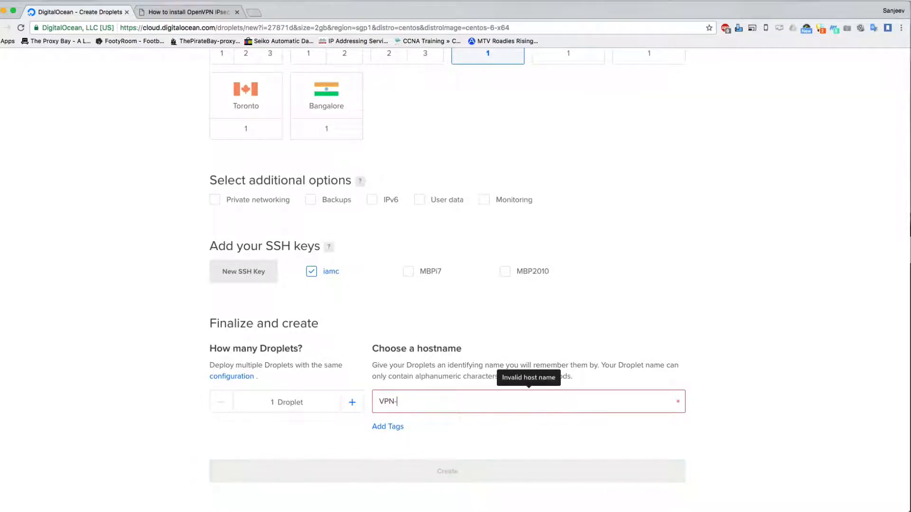
type("SGP")
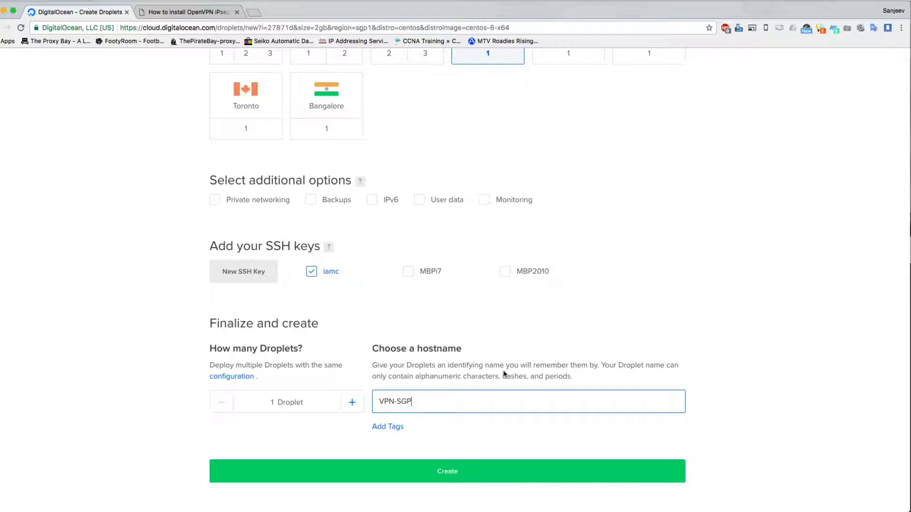
mouse_move(458, 361)
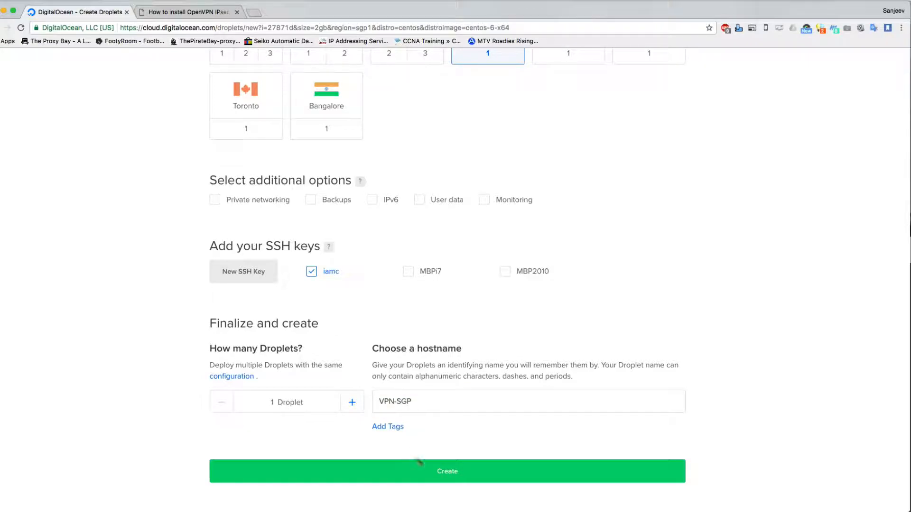
Create the VPN-SGP droplet and wait for its IP 128.199.160.233 to appear.
left_click(447, 471)
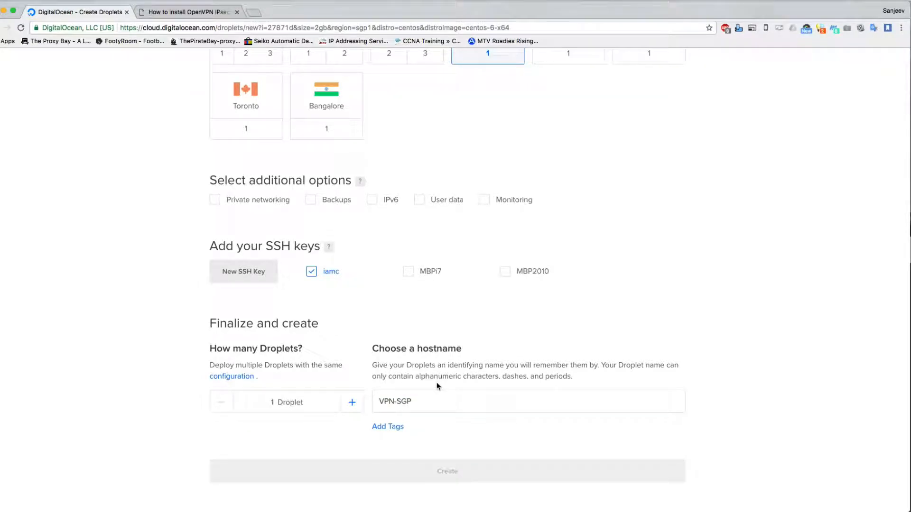
left_click(446, 471)
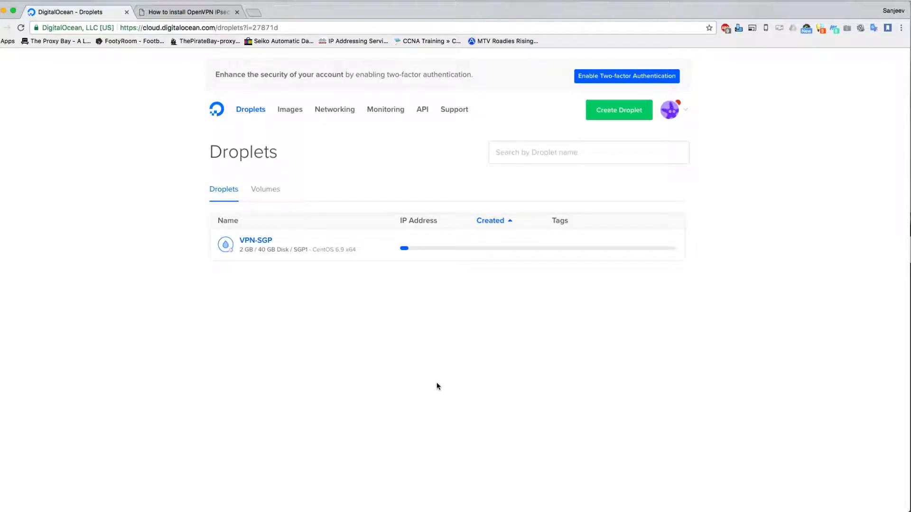
mouse_move(329, 284)
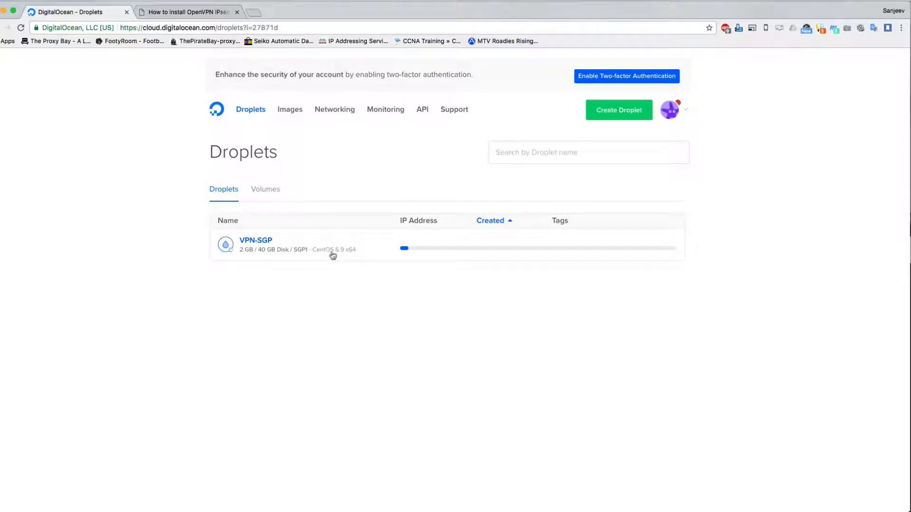
mouse_move(317, 279)
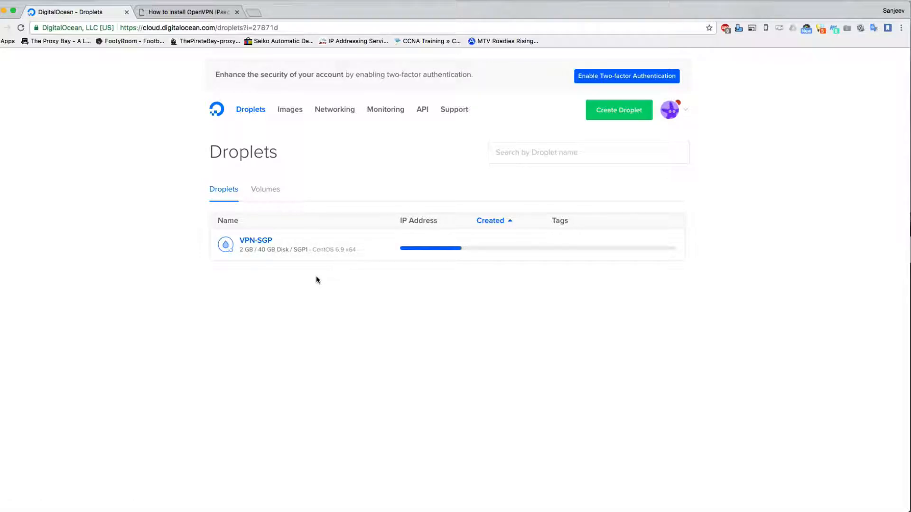
mouse_move(302, 256)
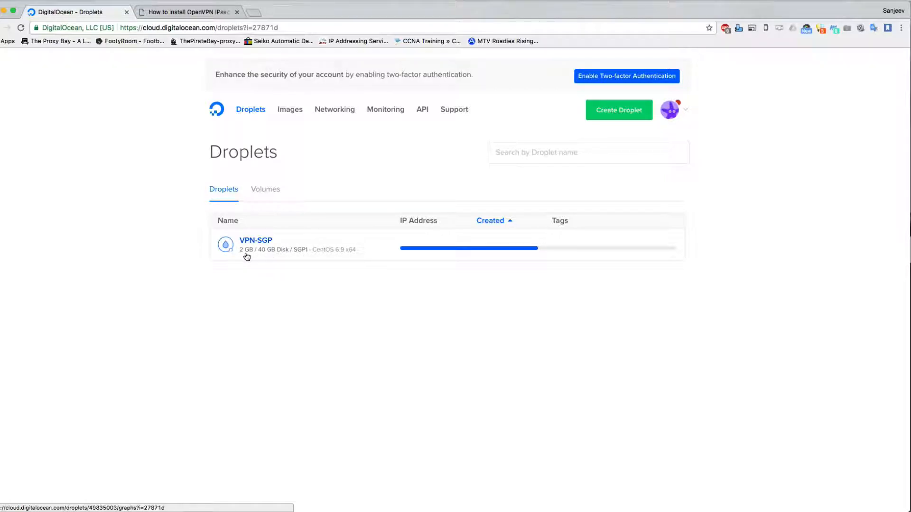
mouse_move(242, 262)
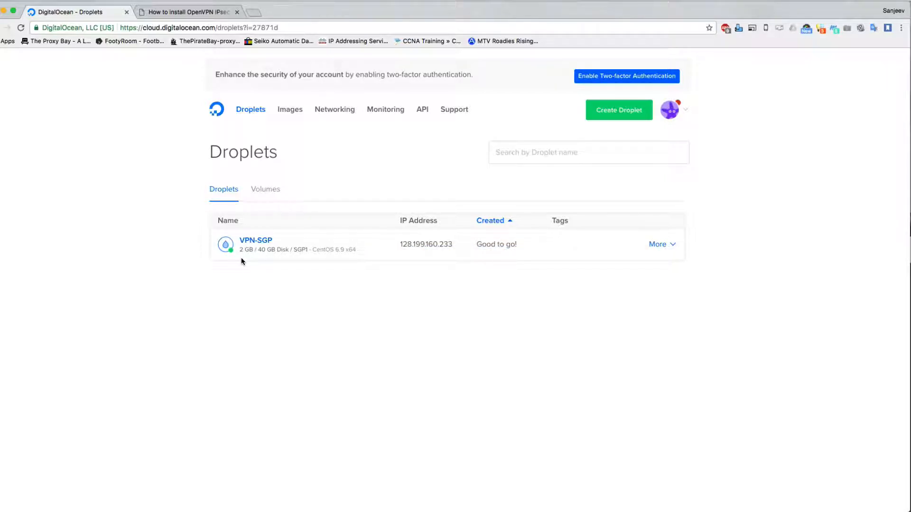
mouse_move(333, 236)
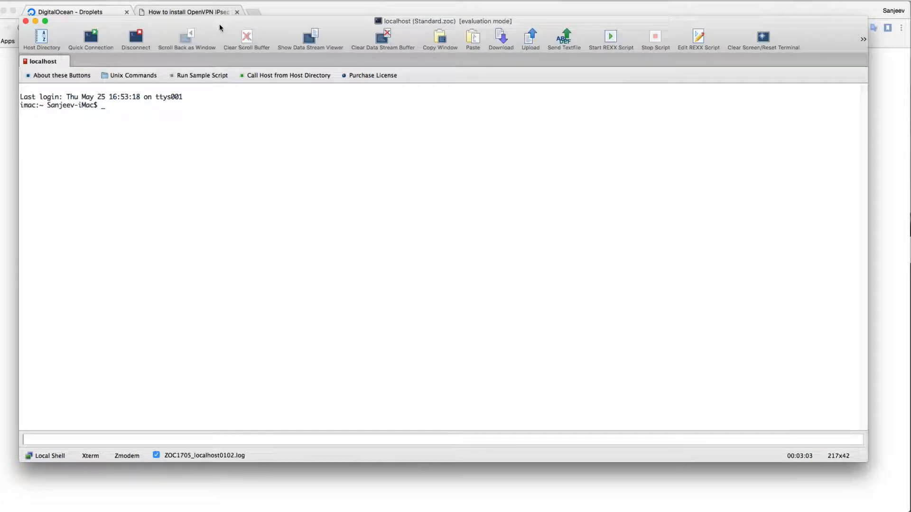
mouse_move(221, 206)
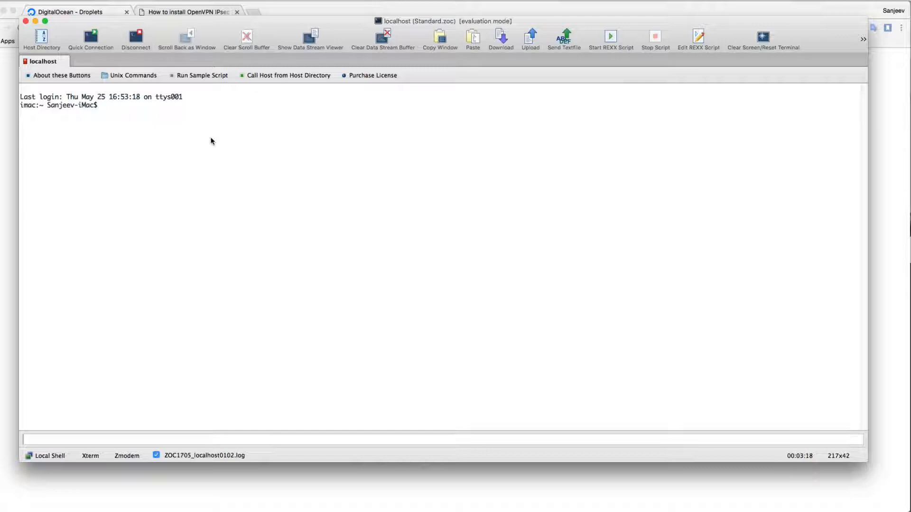
Ping 128.199.160.233, then SSH in as root to the new server.
type("ping 128.199.160.233")
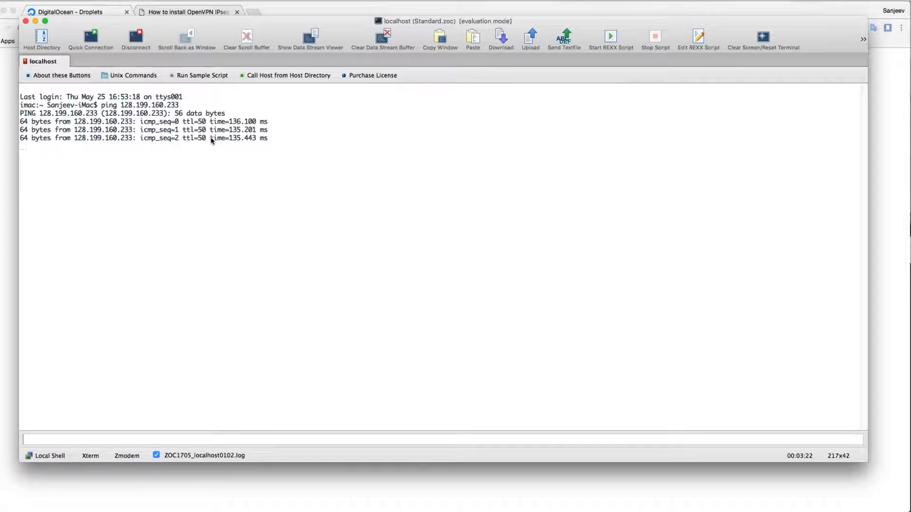
key("ctrl+c")
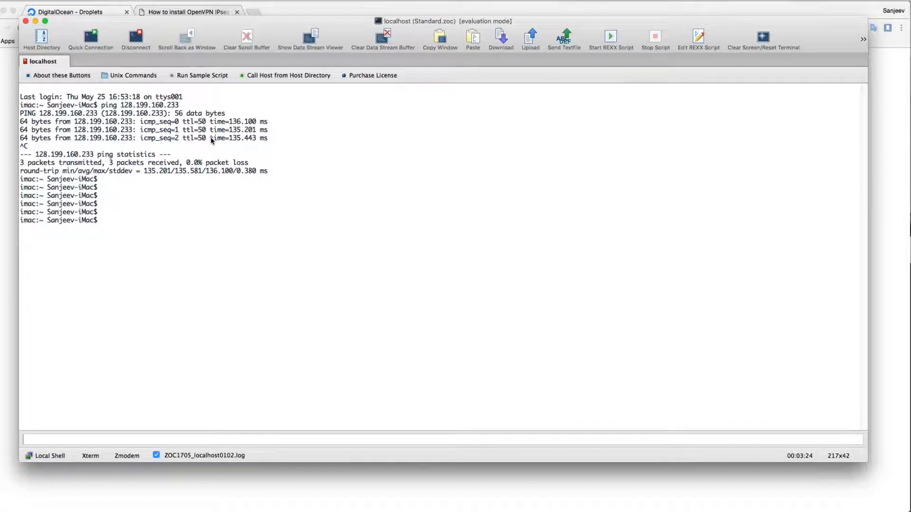
type("ssh root@128.199.160.233")
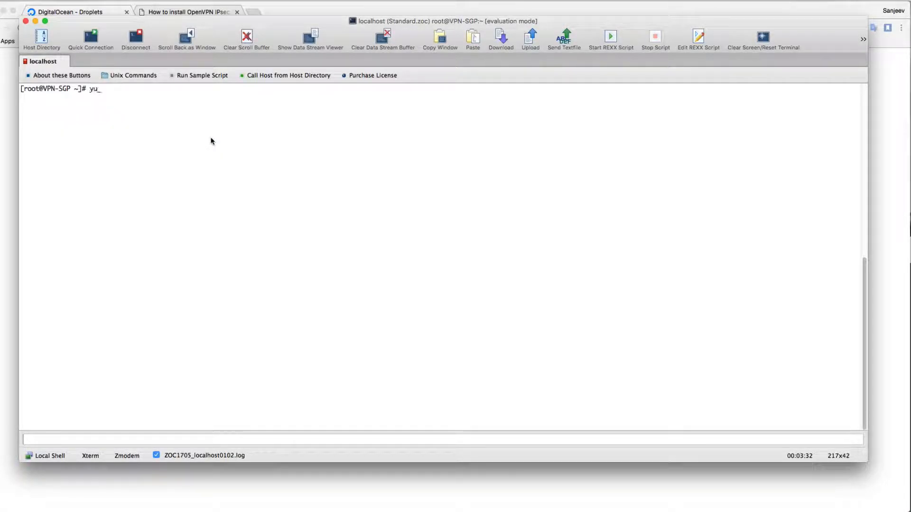
Install the epel-release package with yum to add the EPEL repository.
type("m install")
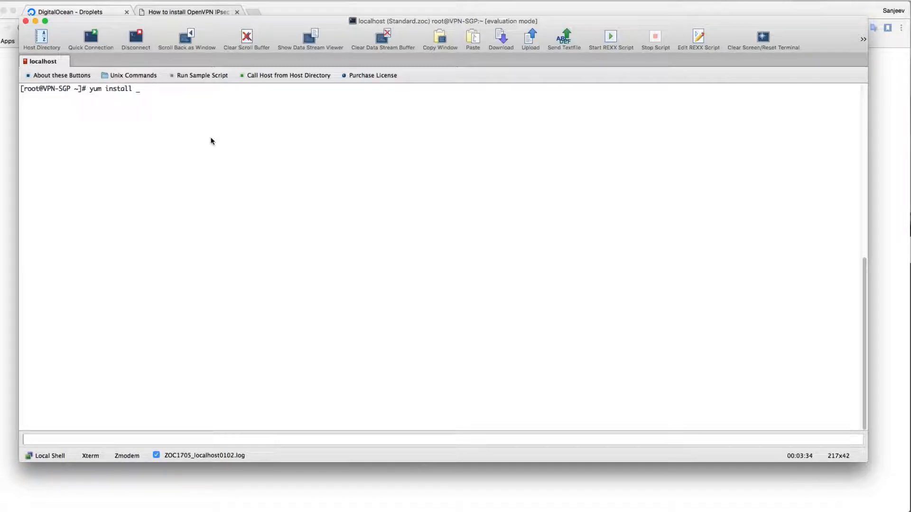
type("epel-rele")
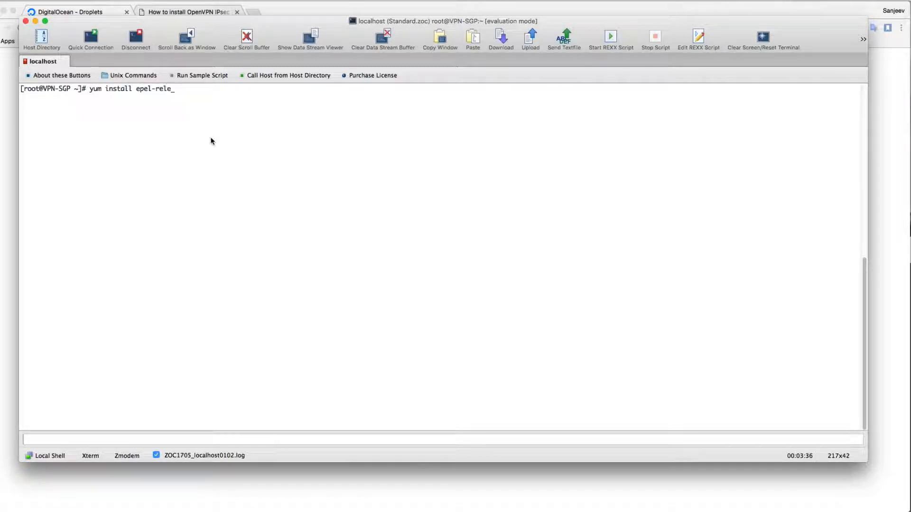
key("Return")
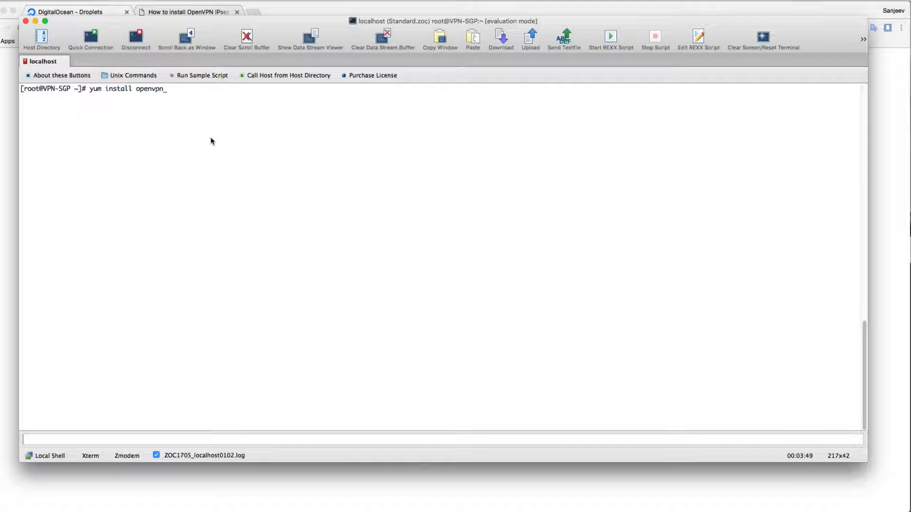
Run yum install openvpn iptables vim wget openssl easy-rsa and let it complete.
type("ip")
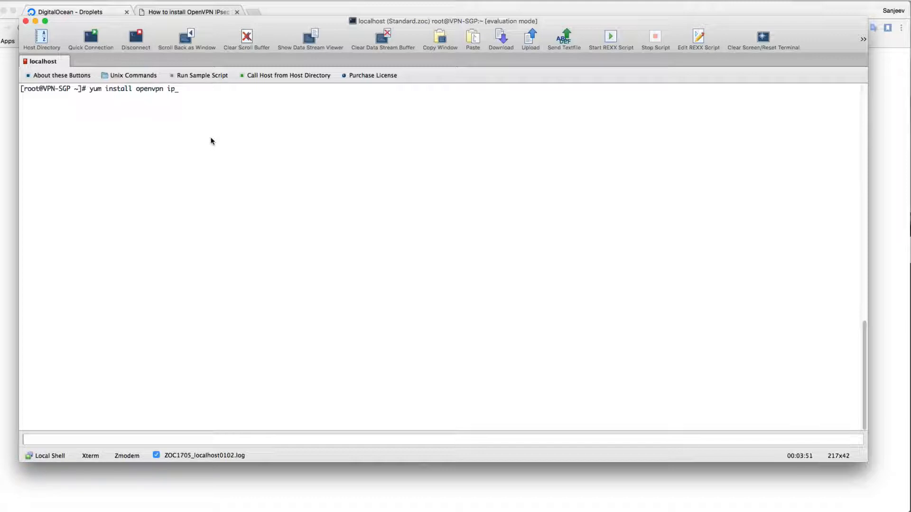
type("t")
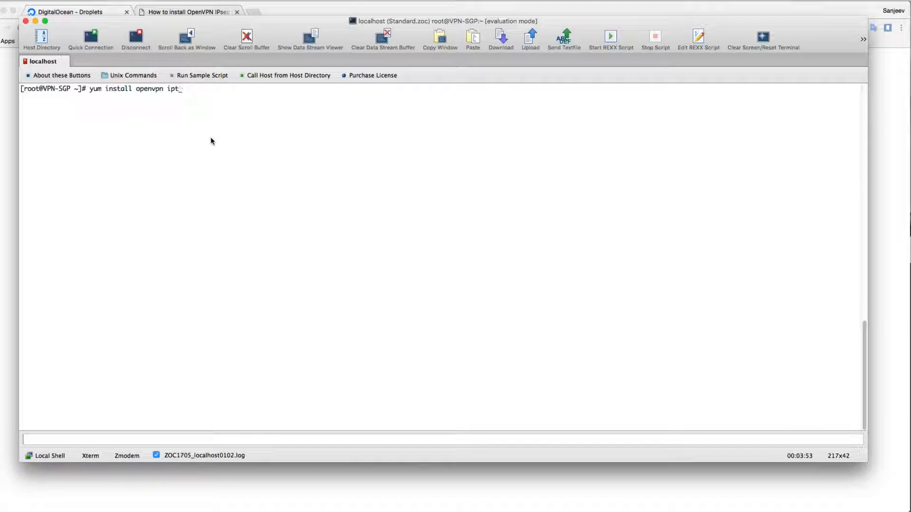
type("ables v")
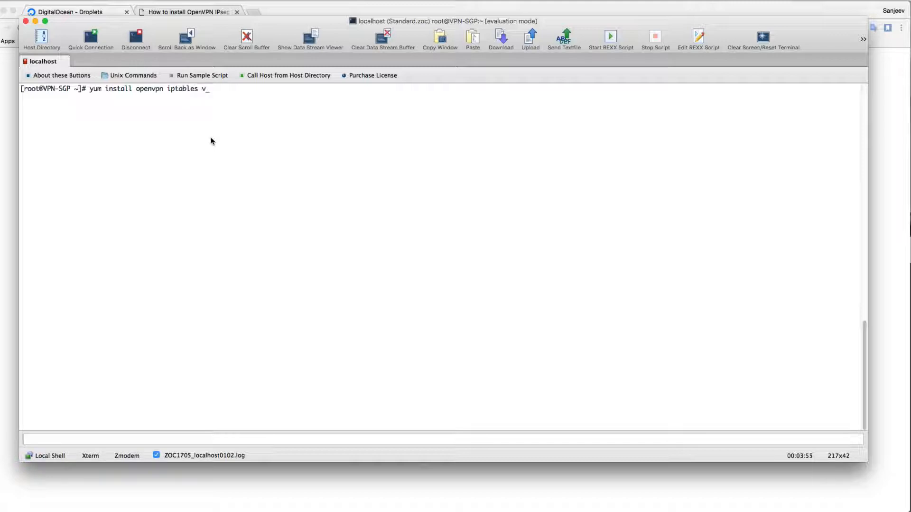
type("im wget")
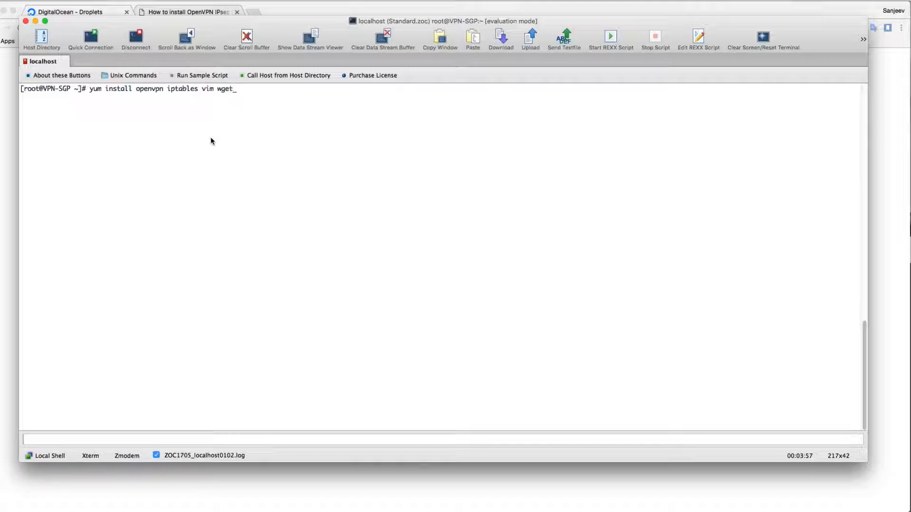
type("openssl")
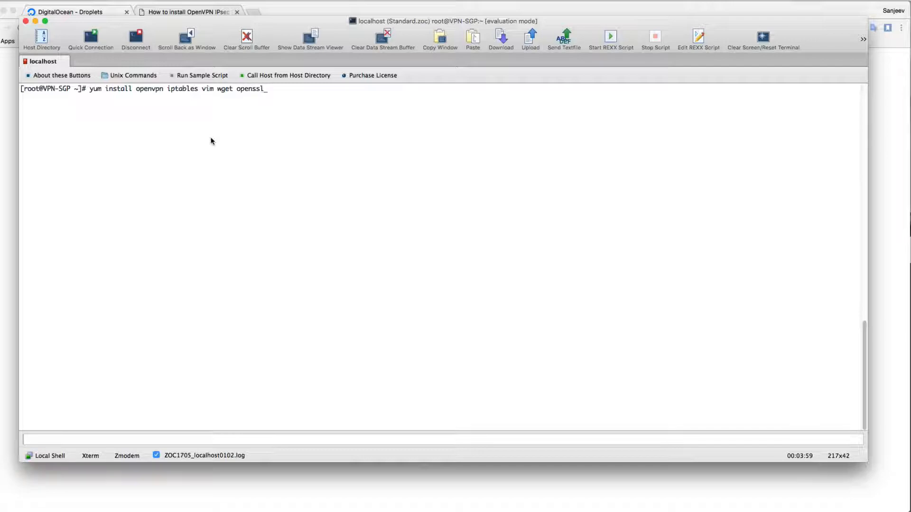
type("easy-rsa")
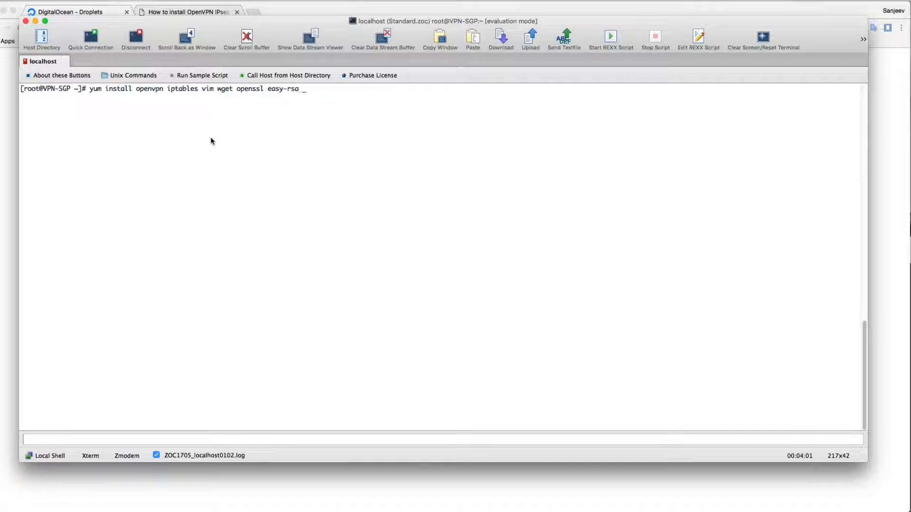
key("Return")
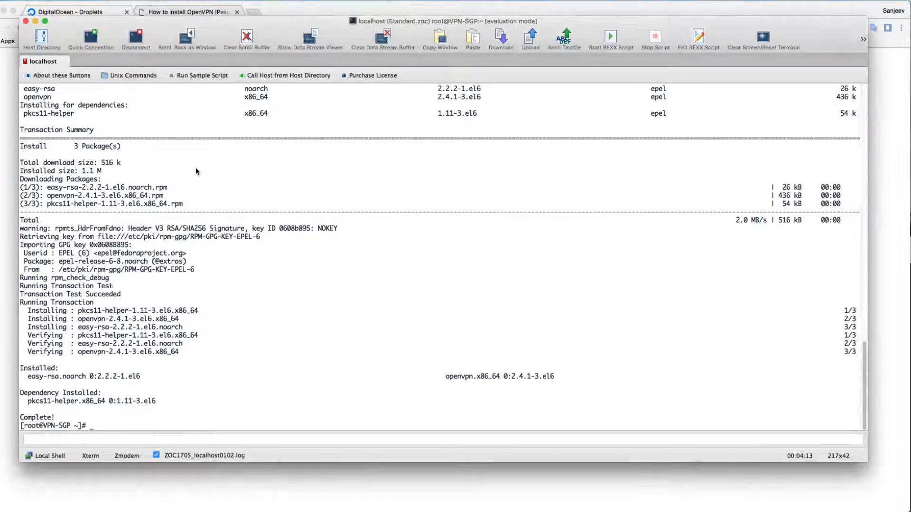
Change into /etc/openvpn and create the /etc/openvpn/easy-rsa/keys directory.
type("cd")
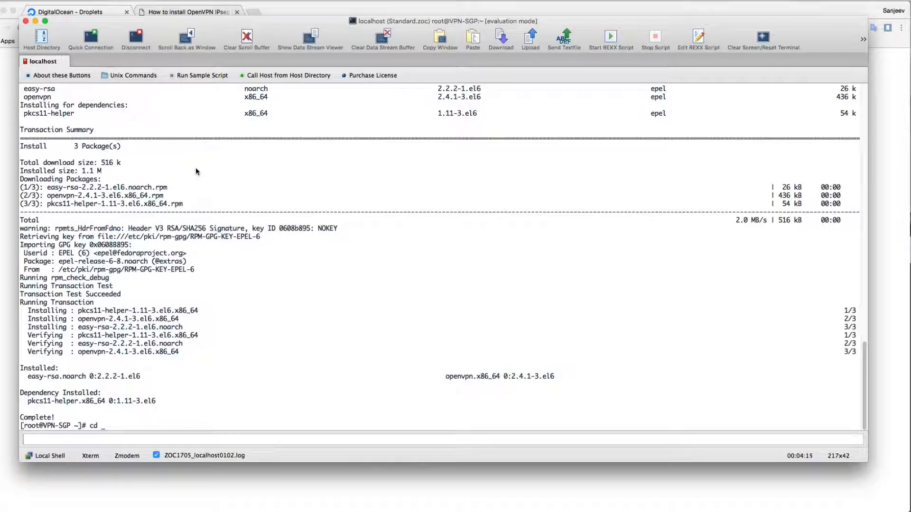
type("/etc/openp")
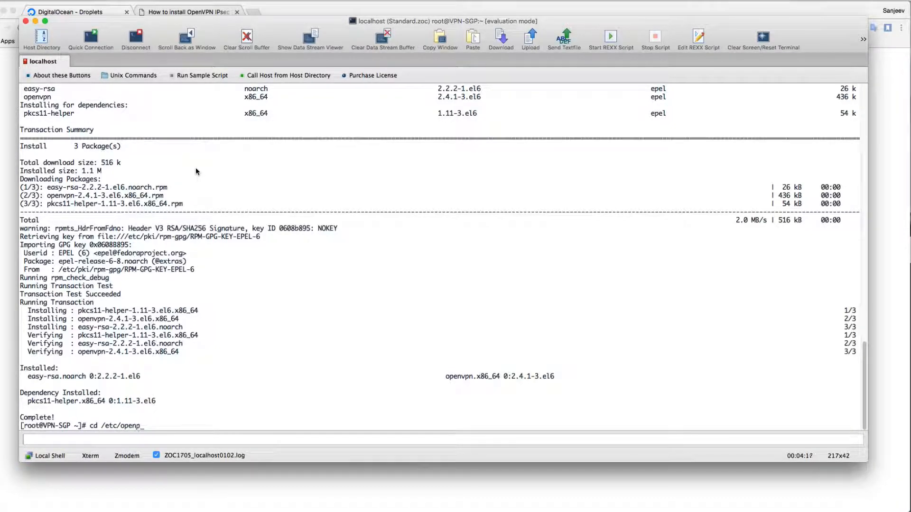
type("cd /etc/openvpn")
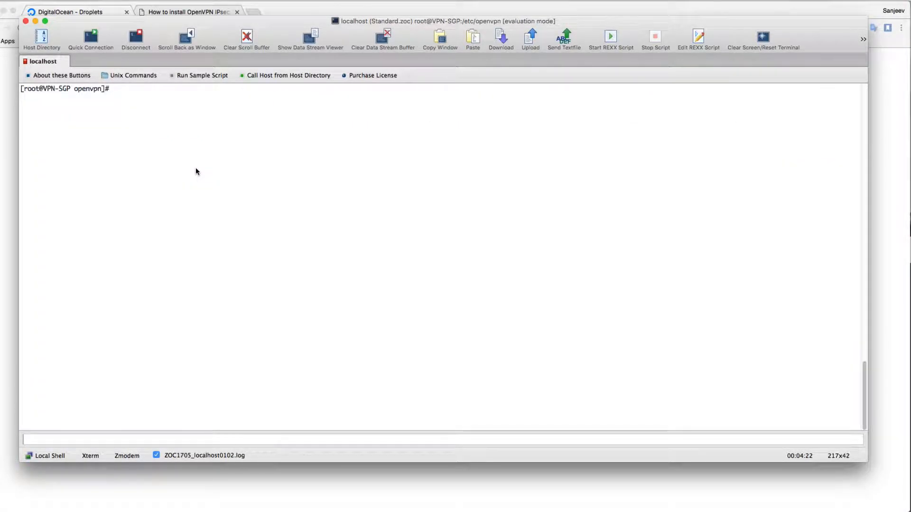
type("mkdir -p /etc/openvpn/easy-rsa/keys")
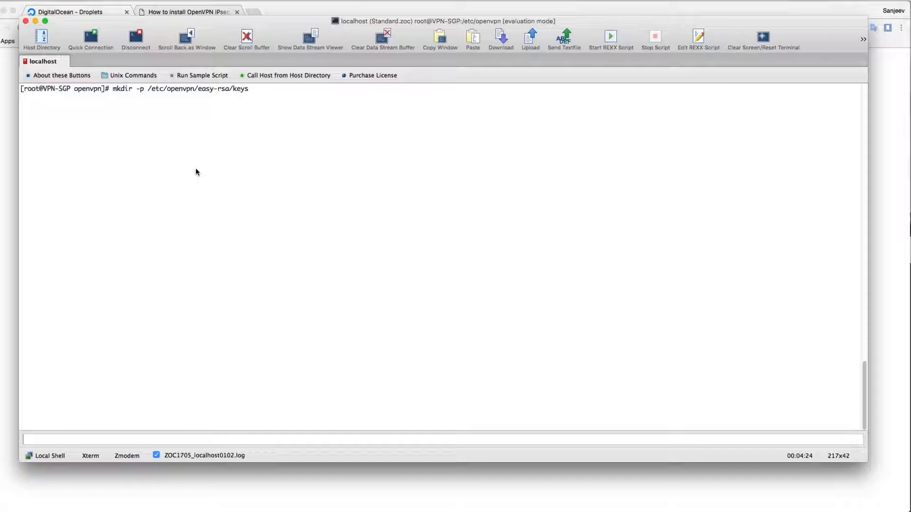
mouse_move(242, 97)
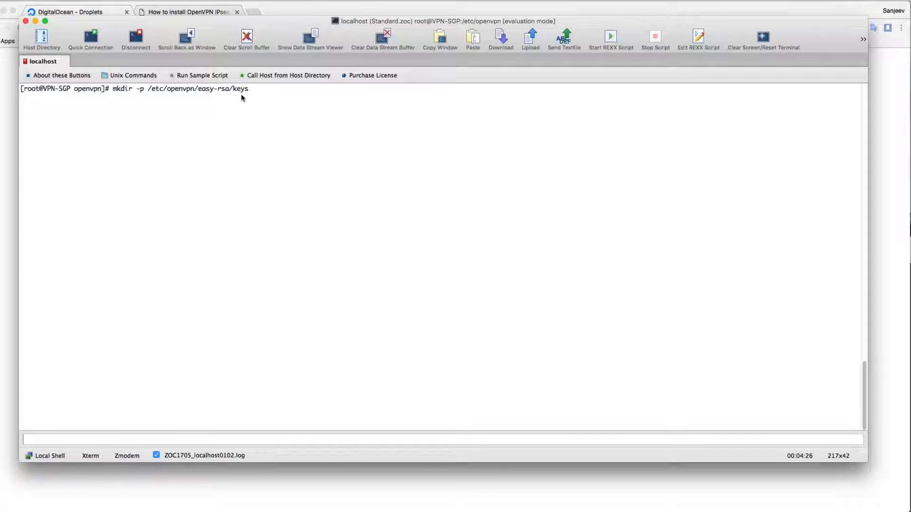
key("Return")
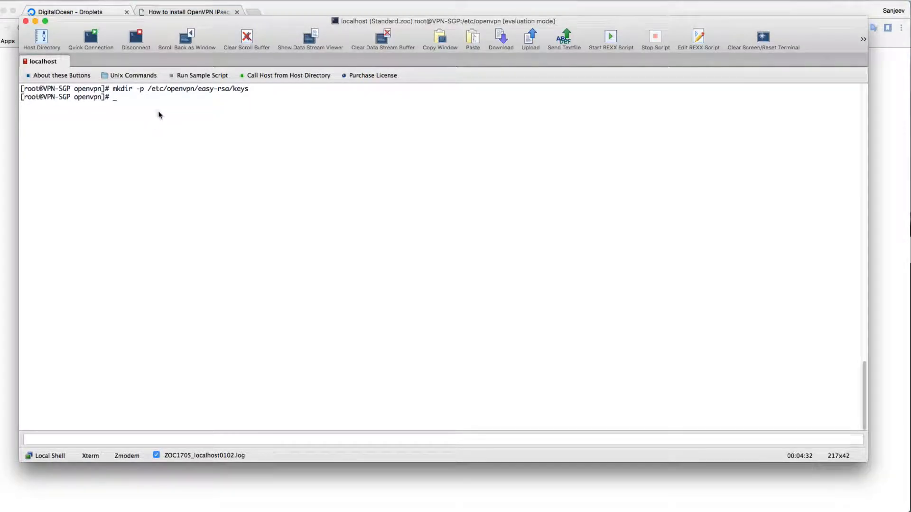
Copy the easy-rsa 2.0 scripts from /usr/share into /etc/openvpn/easy-rsa and enter that folder.
type("cp -rf /usr/share/easy-rsa/2.0/* /etc/openvpn/easy-rsa/")
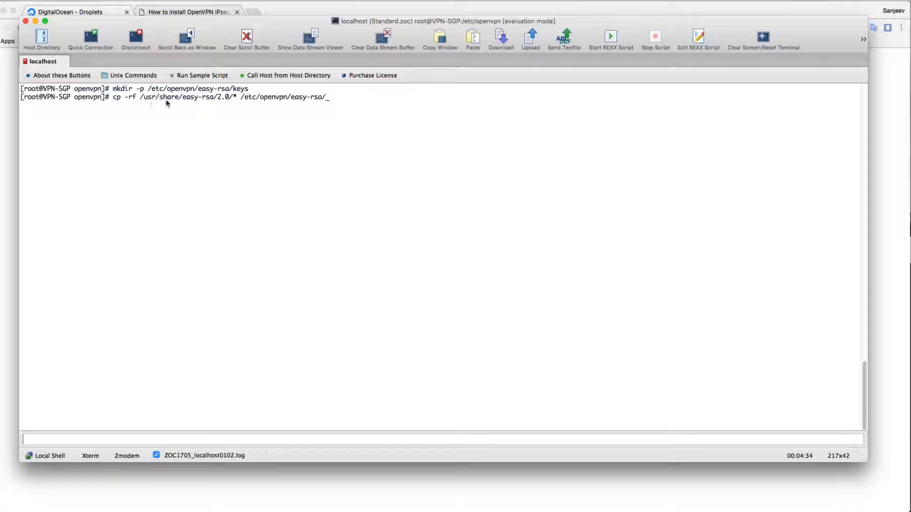
mouse_move(220, 111)
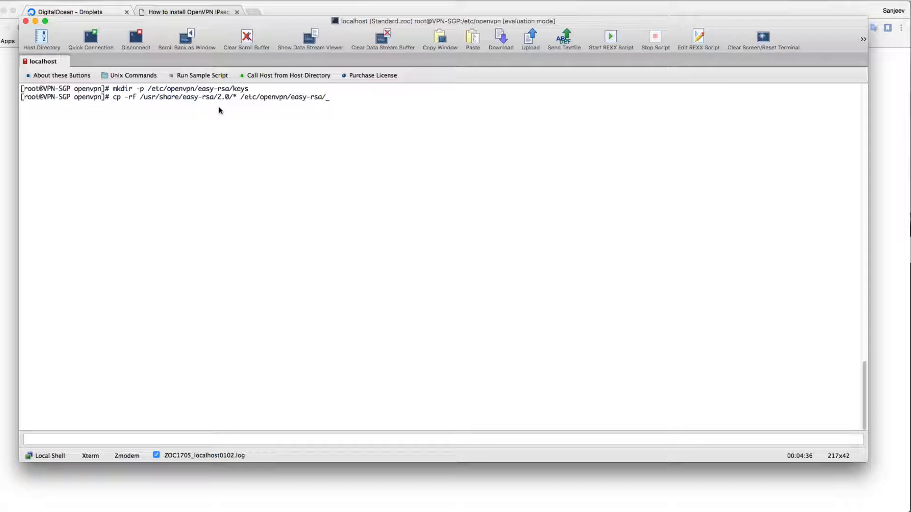
key("Return")
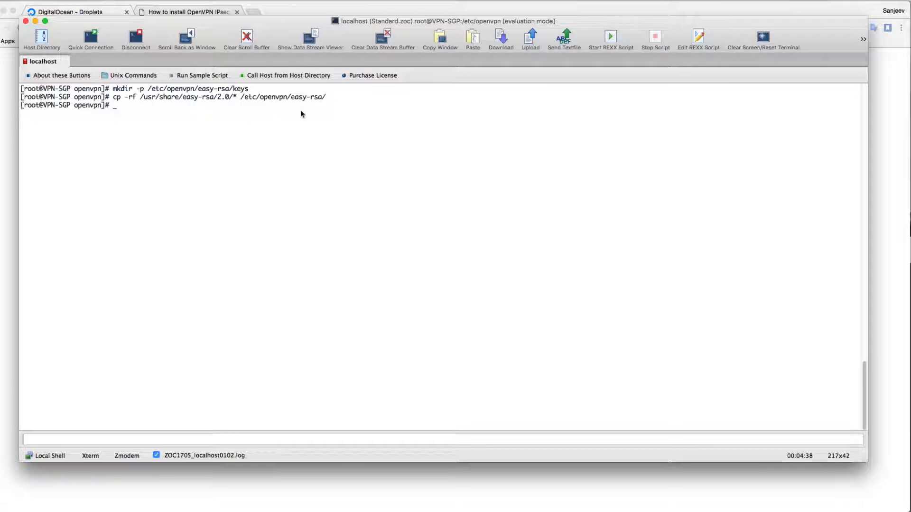
type("c")
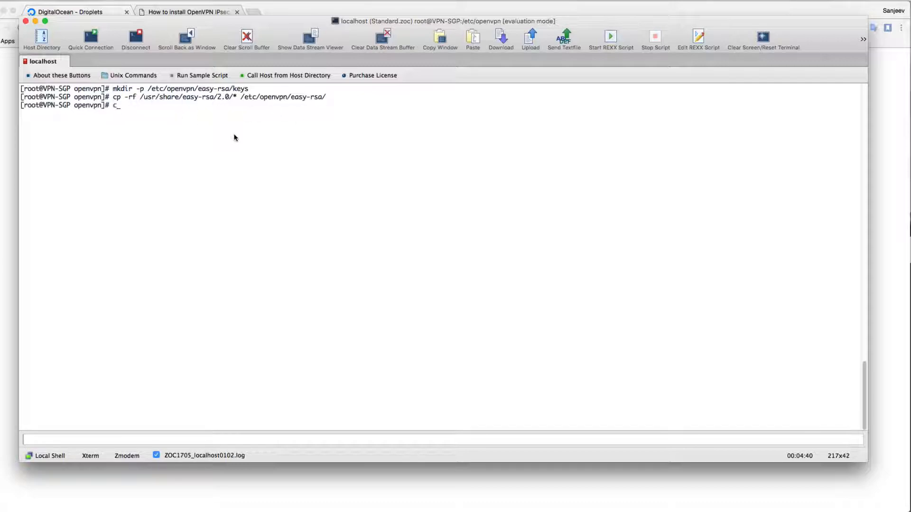
type("cd easy-rsa/")
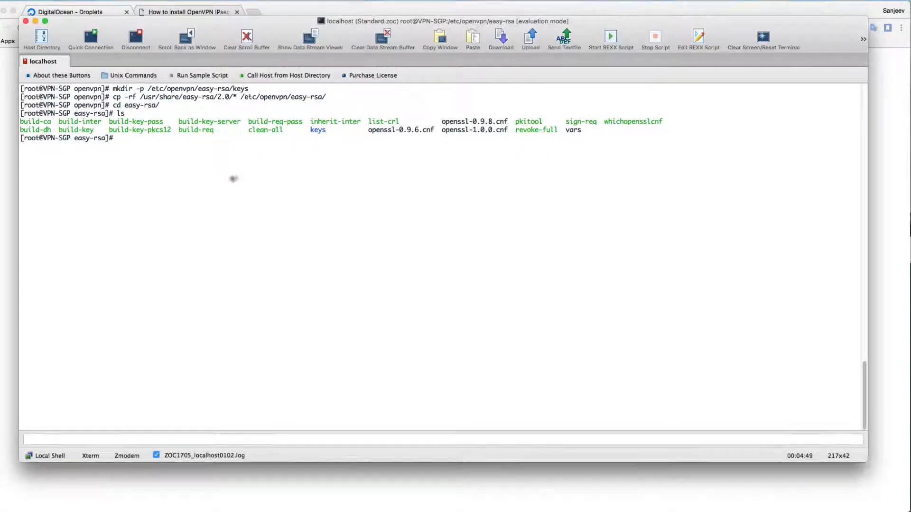
Copy openssl-1.0.0.cnf to openssl.cnf in the easy-rsa folder.
type("cp openssl-1.0.0.cnf openssl.cnf")
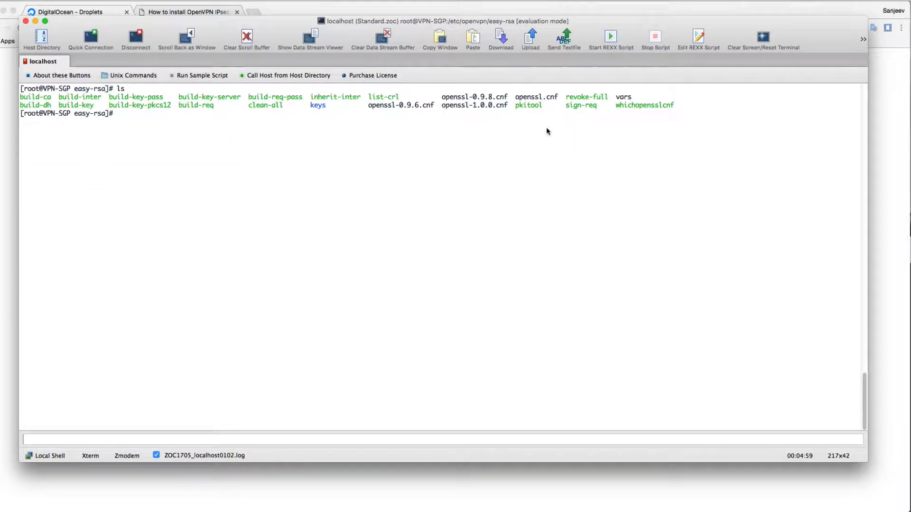
mouse_move(372, 133)
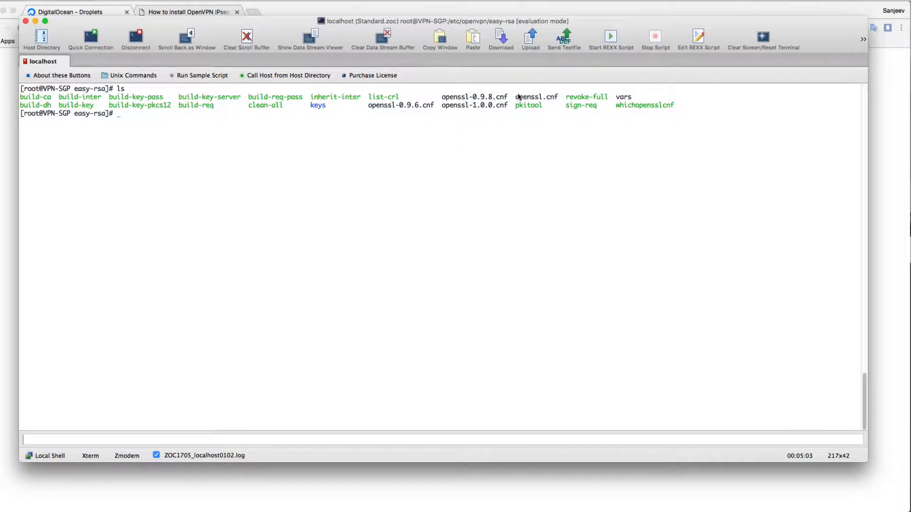
mouse_move(449, 165)
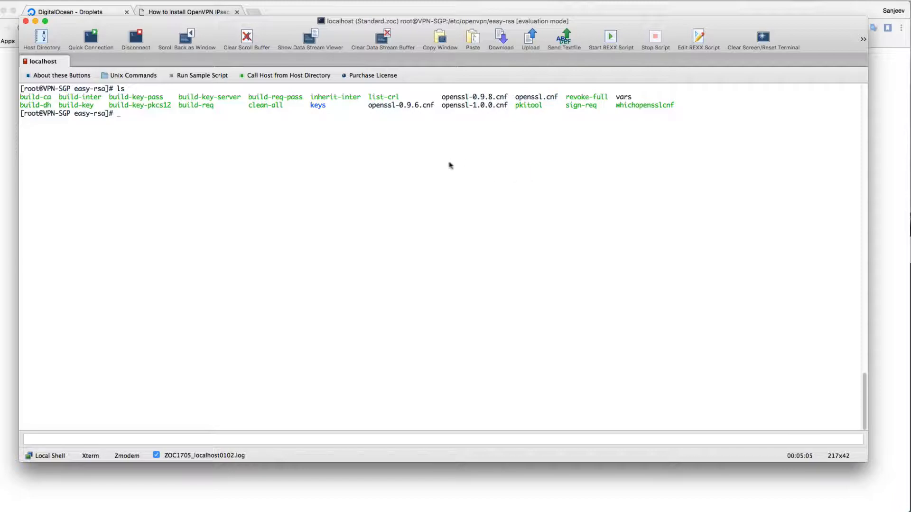
mouse_move(316, 155)
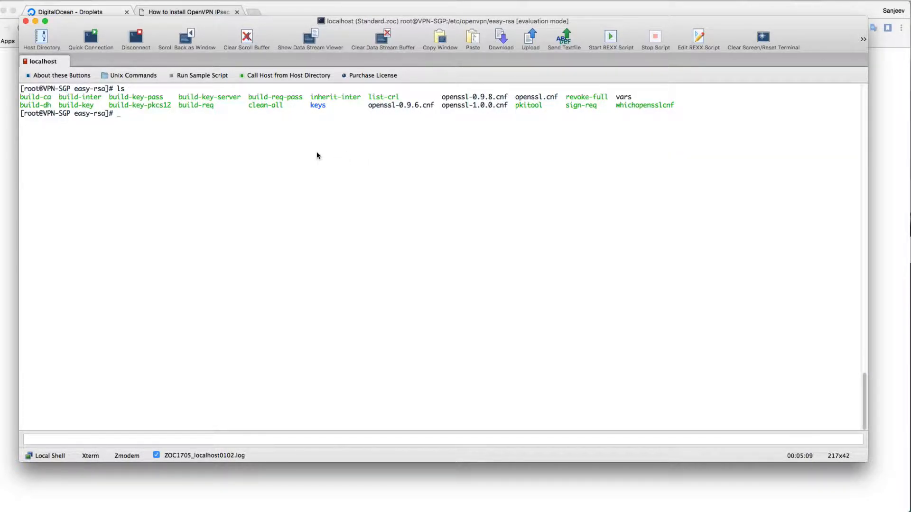
Edit the vars file in vim so KEY_NAME is set to server, then save it.
type("vi")
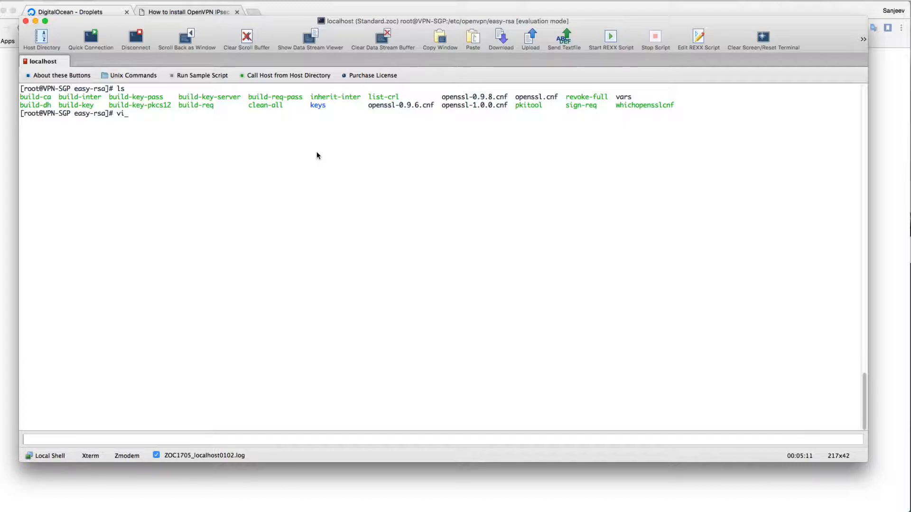
type("m")
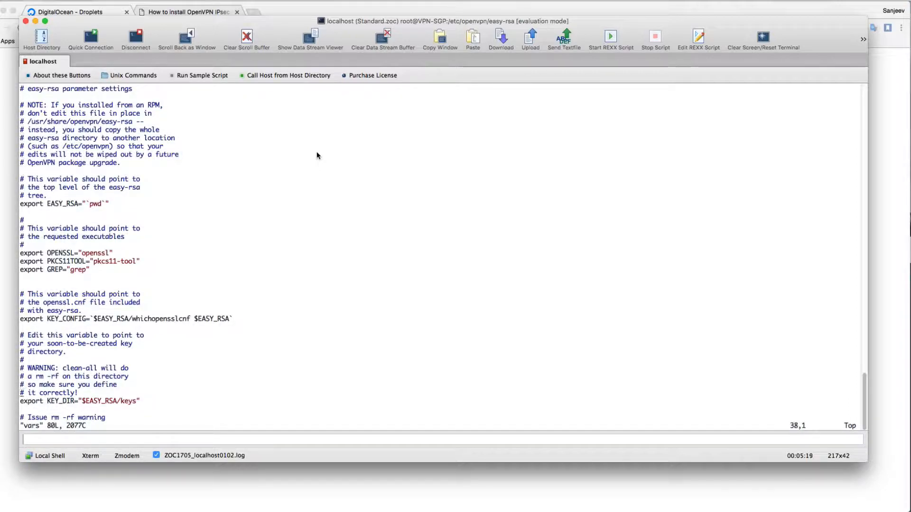
scroll("down", 3)
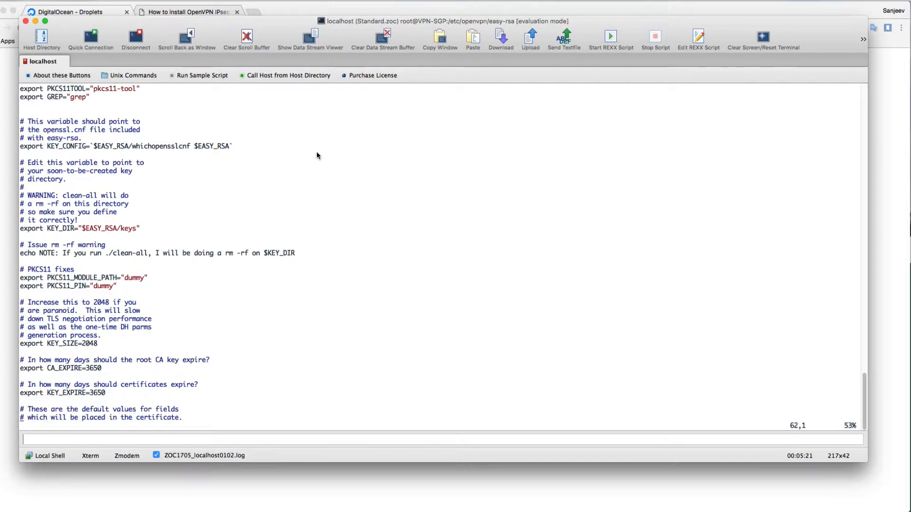
scroll("down", 3)
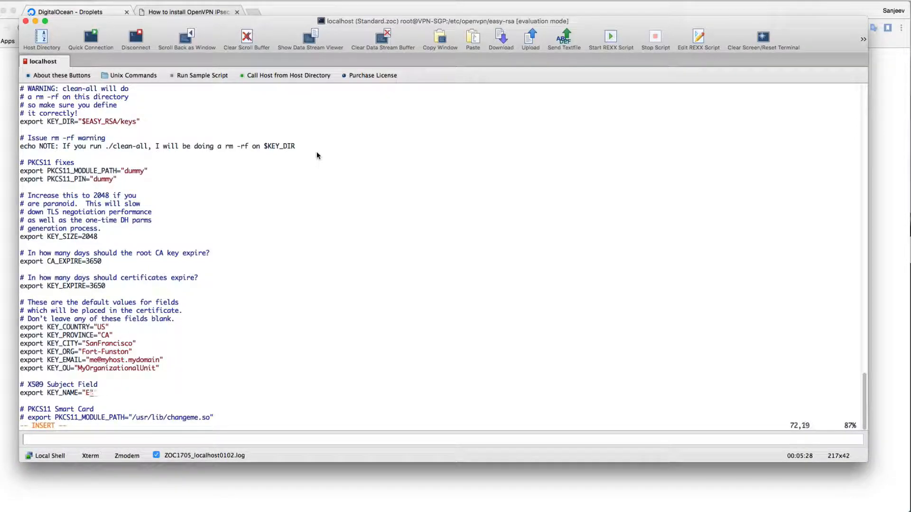
type("server")
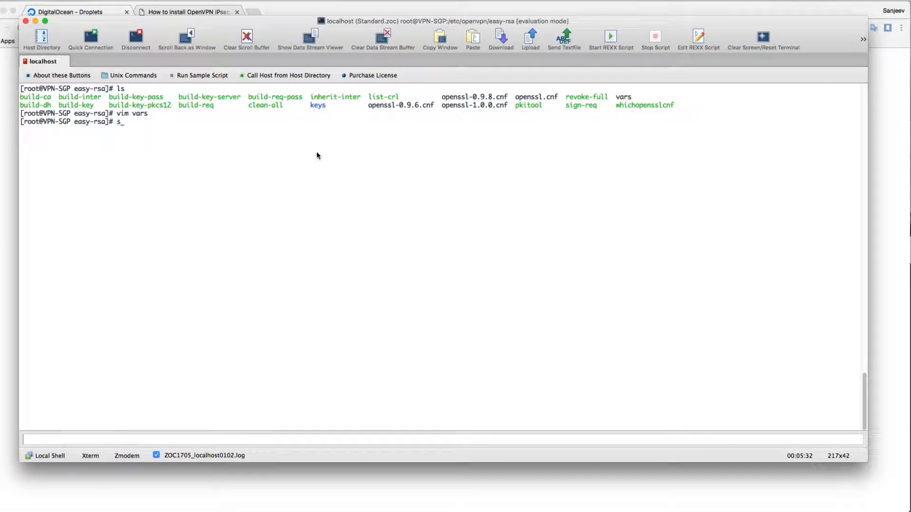
Source ./vars, clean old keys, and run ./build-ca accepting the default fields to generate ca.key.
type("o")
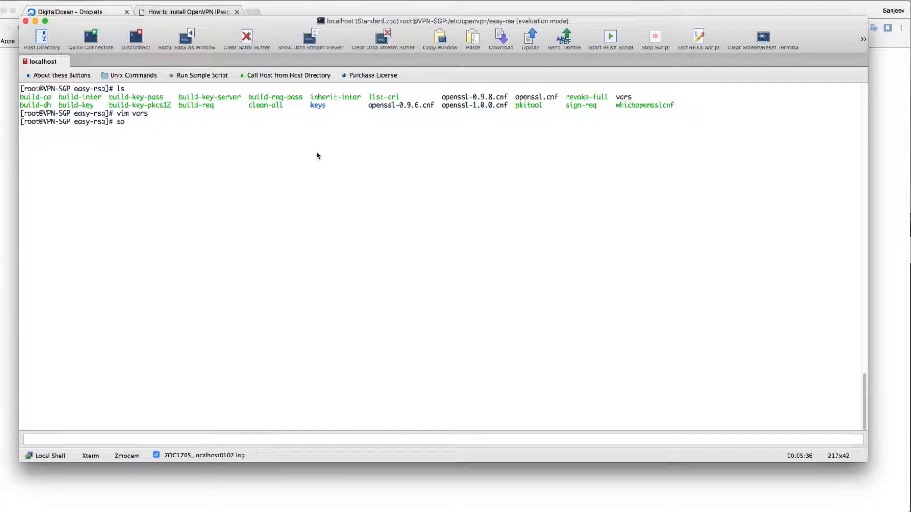
type("urce ./vars")
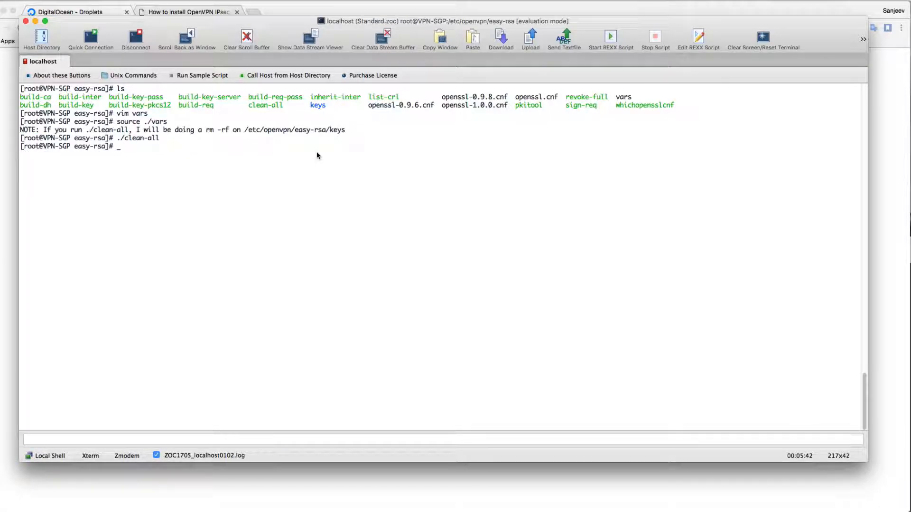
type("./build-")
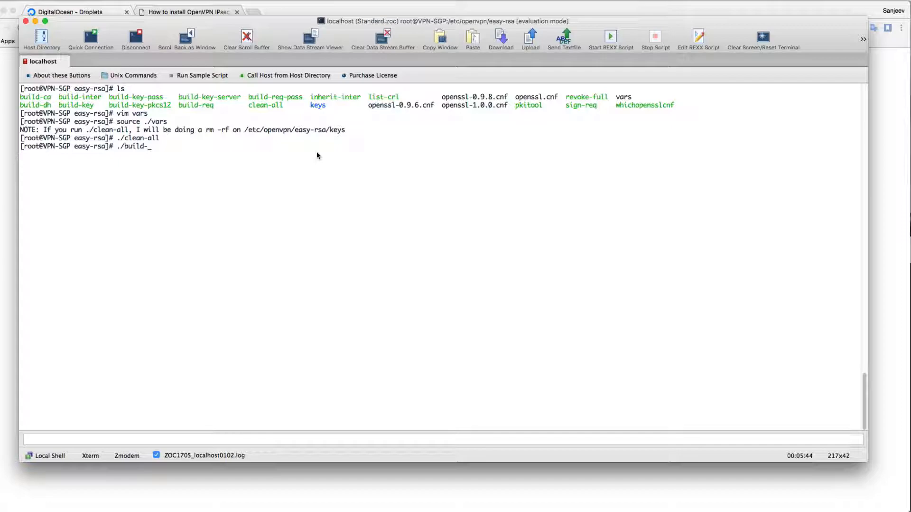
key("Return")
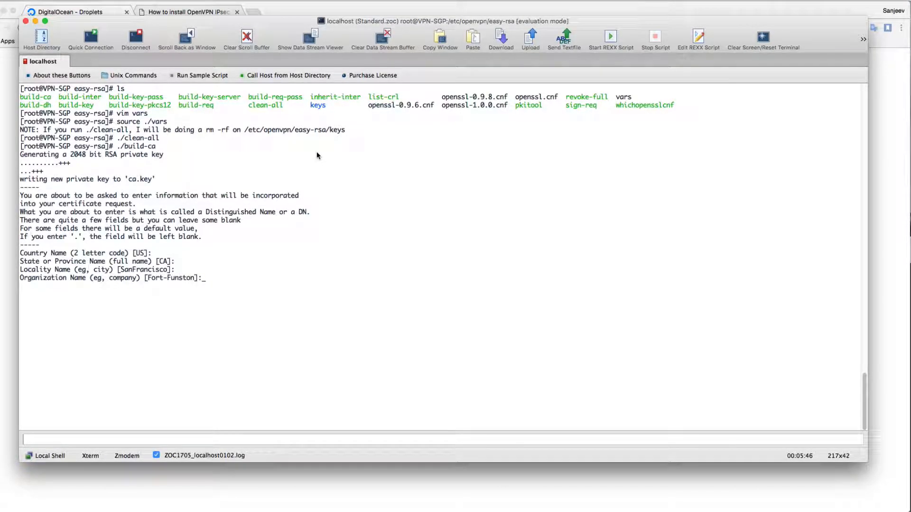
key("Return")
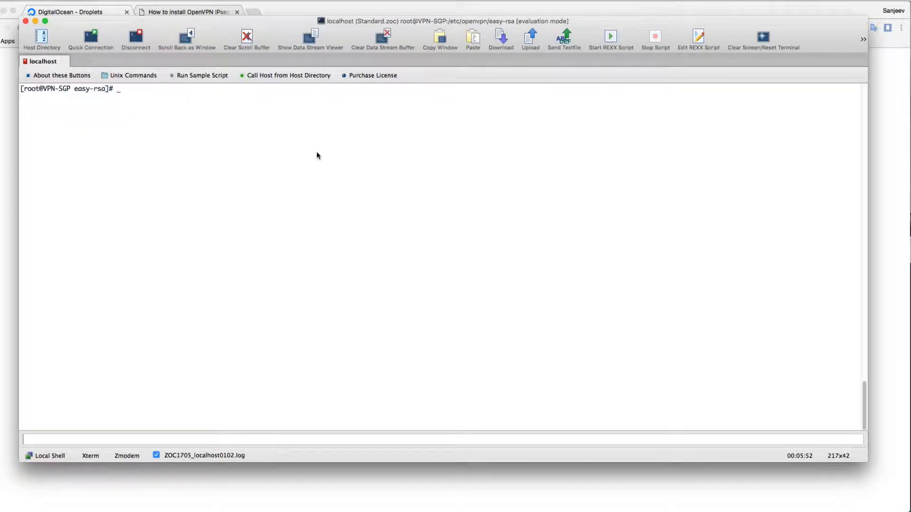
Run ./build-key-server server, accepting the default certificate fields to generate server.key.
type("./build-")
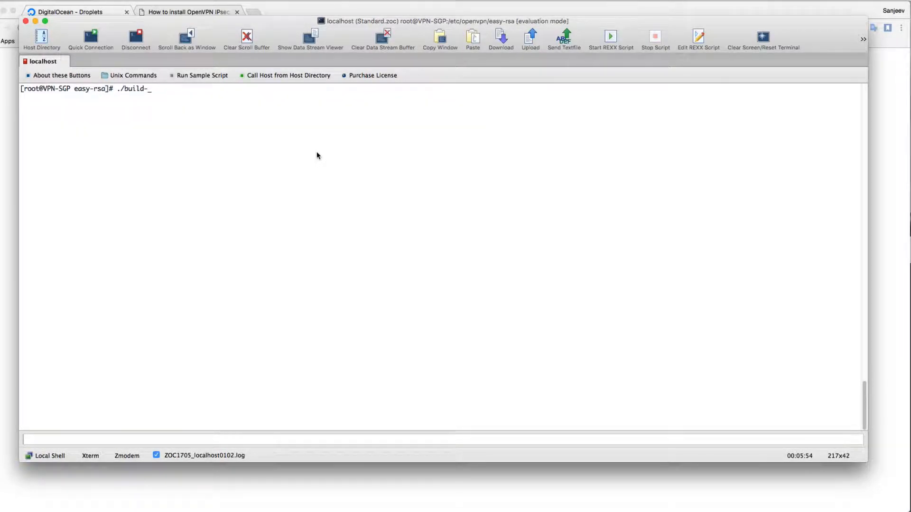
type("key-server server")
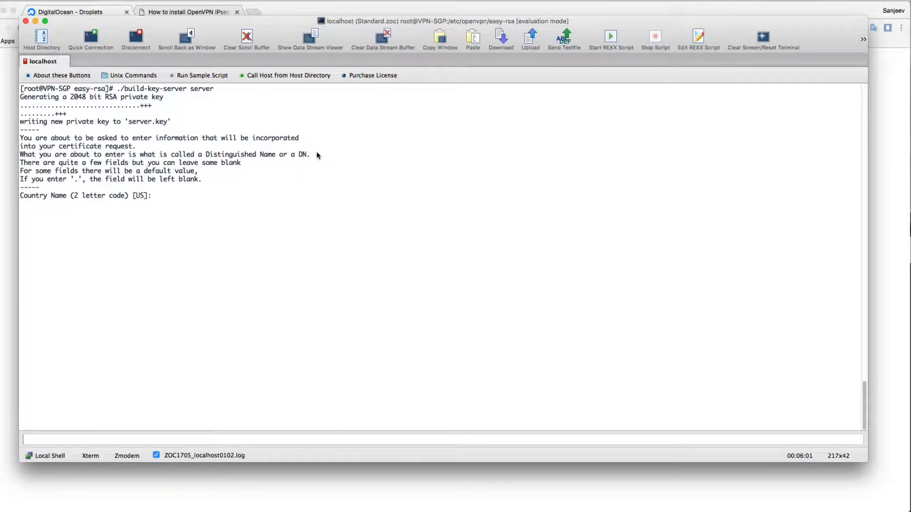
key("Return")
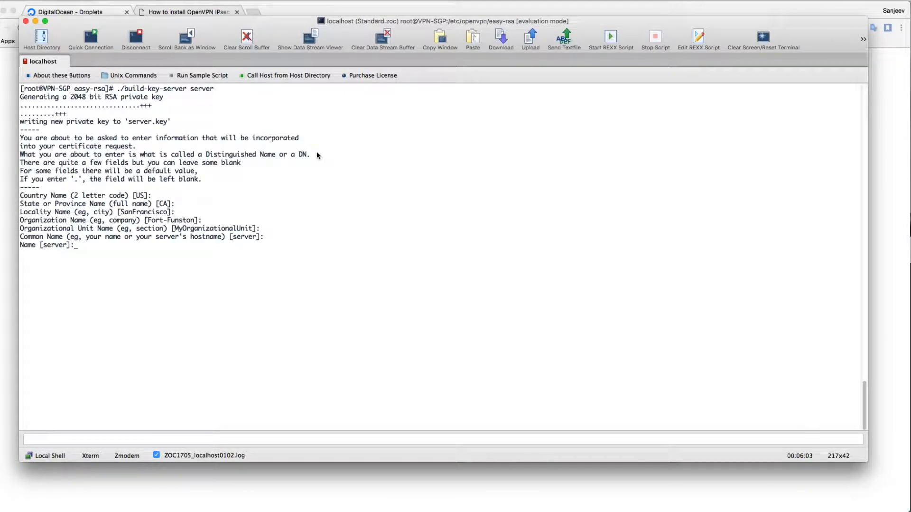
key("Return")
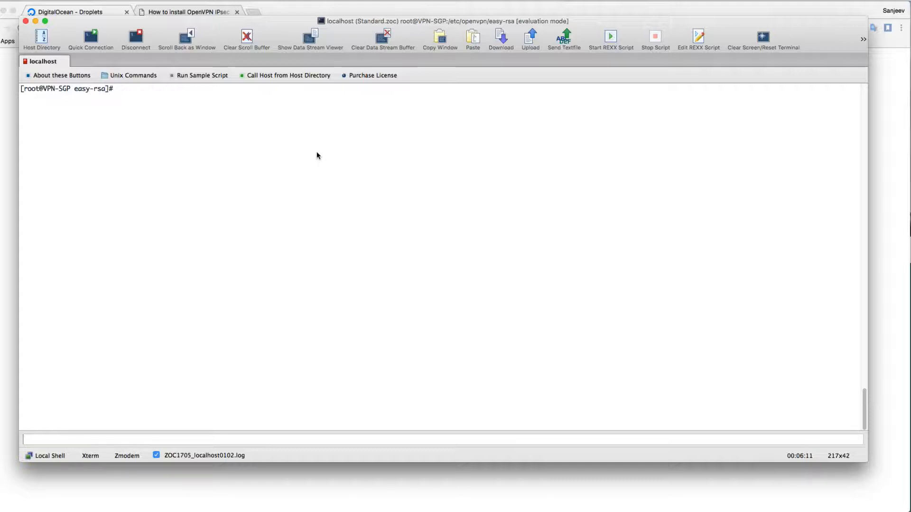
Run ./build-key client, accept the default fields and answer y to sign the certificate.
type("./build-key")
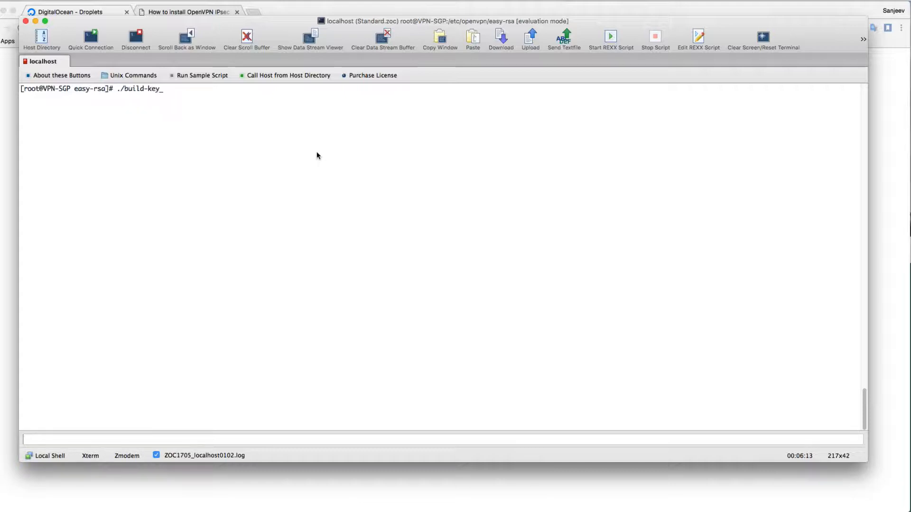
type("cleint")
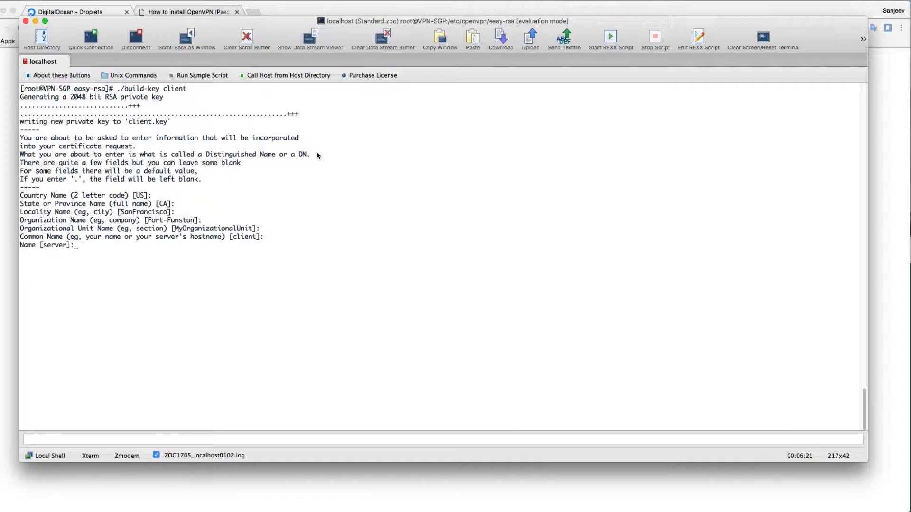
key("Return")
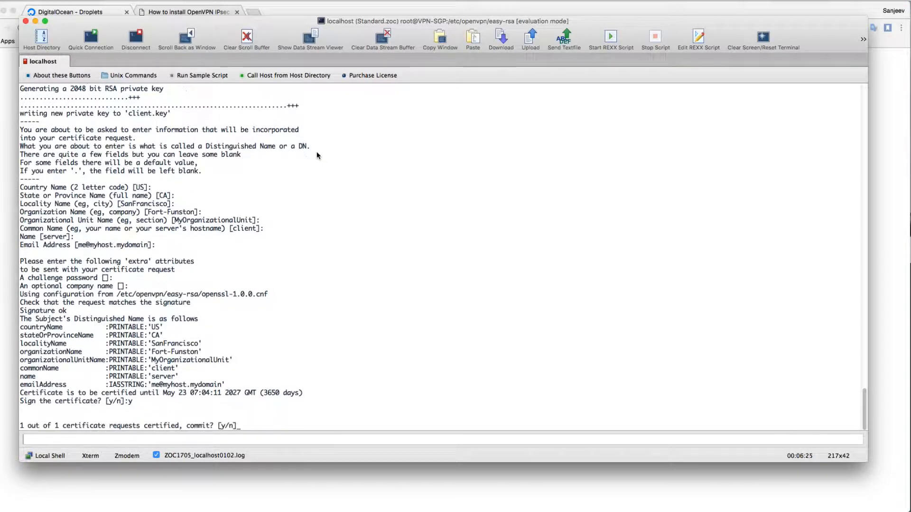
type("y")
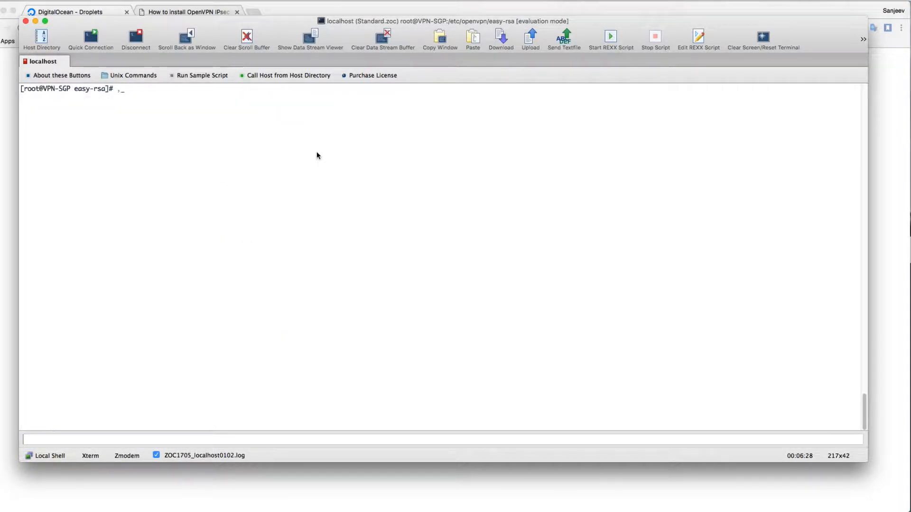
Run ./build-dh to generate dh2048.pem, then clear the terminal output.
type("./")
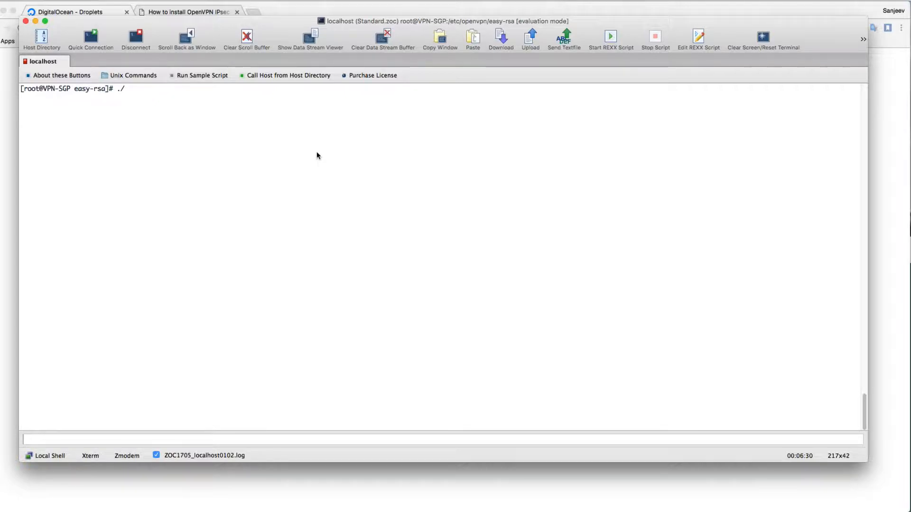
type("build-dh")
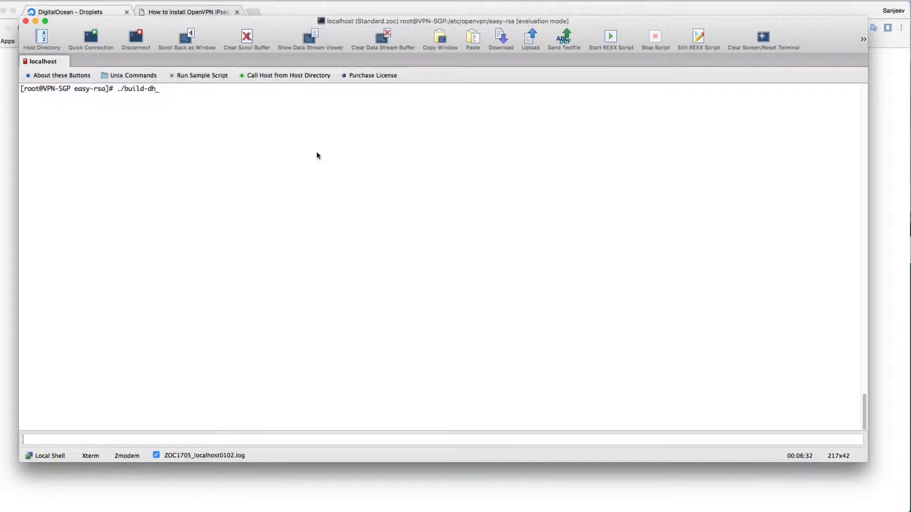
key("Return")
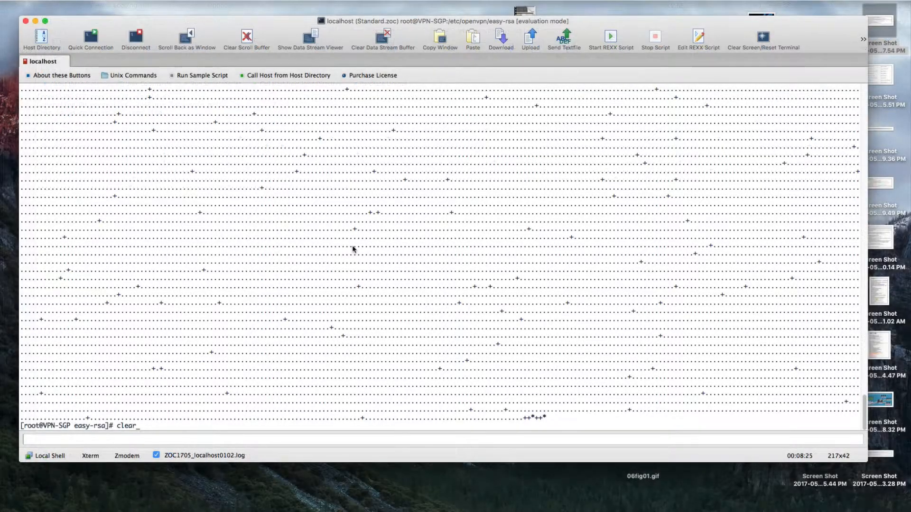
key("Return")
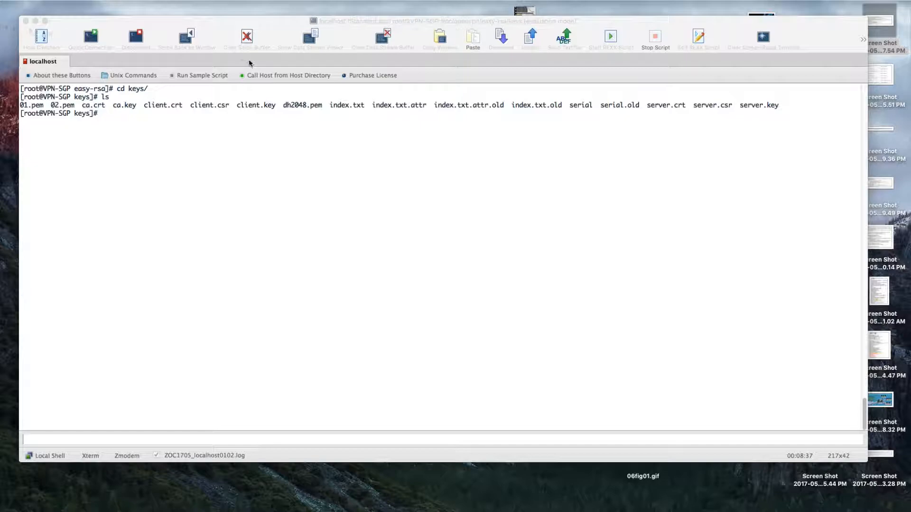
Copy dh2048.pem, ca.crt, server.crt and server.key into /etc/openvpn/ and move back up to that directory.
type("cp dh2048.pem ca.crt server.crt server.key /etc/openvpn/")
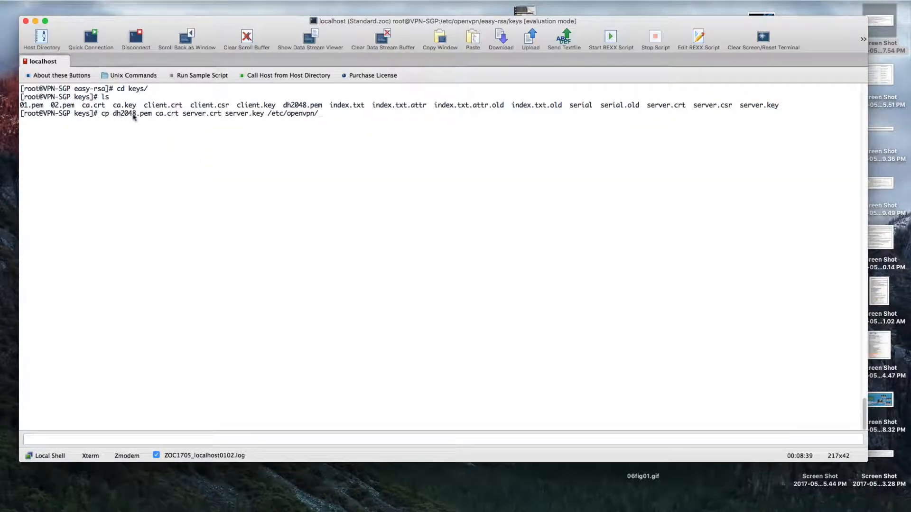
mouse_move(340, 126)
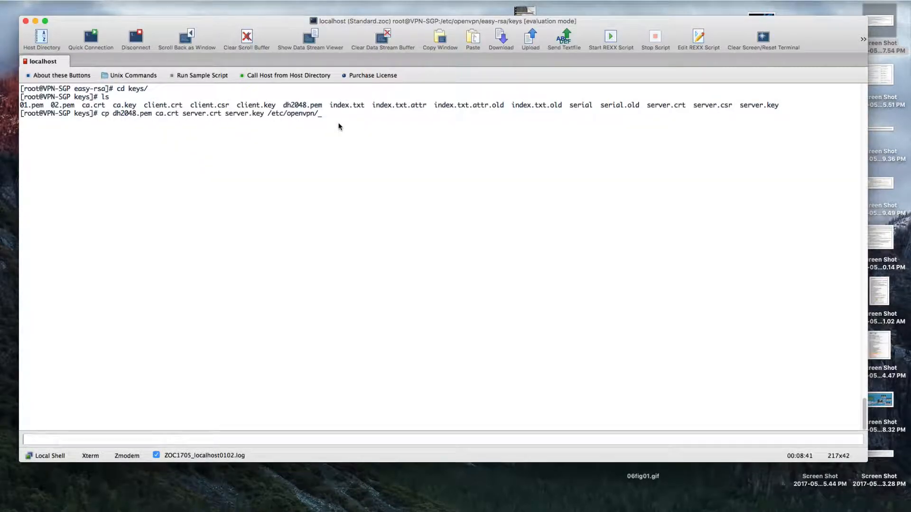
type("cd ..")
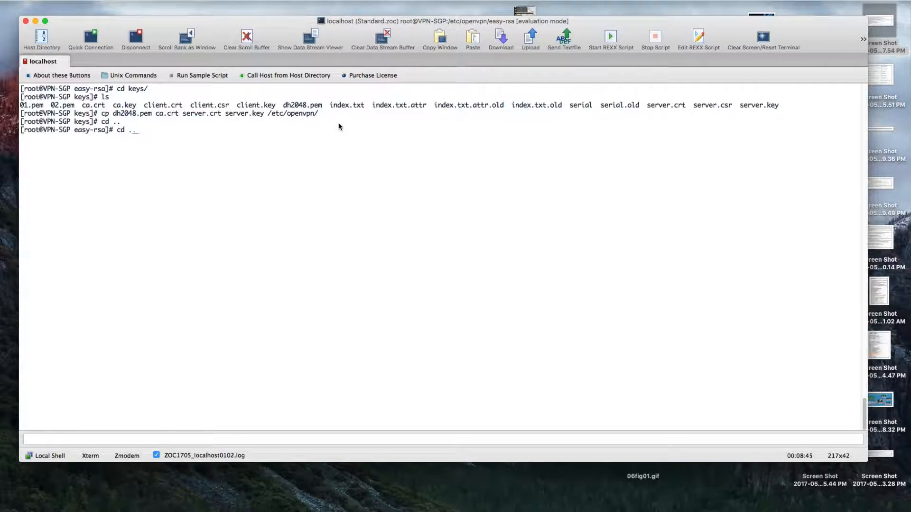
key("Return")
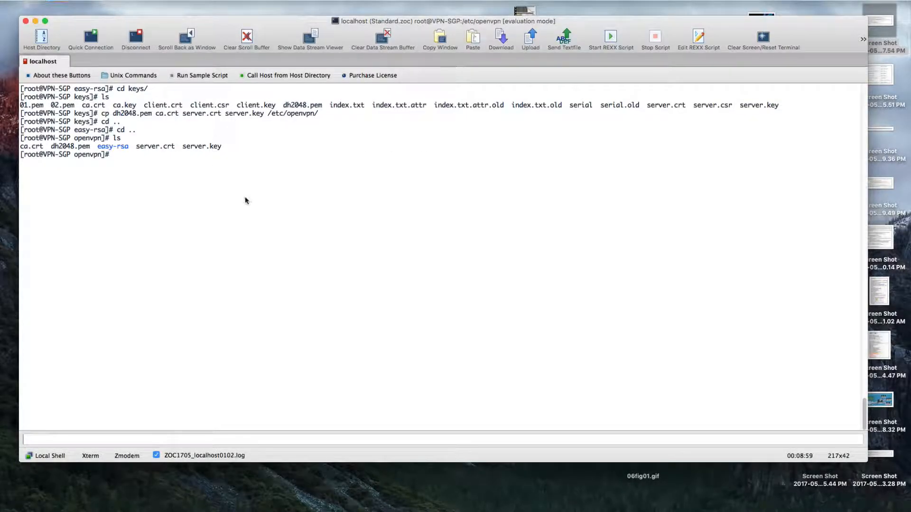
Copy the sample server.conf from the OpenVPN docs into /etc/openvpn and list the folder to confirm.
type("cp /usr/share/doc/openvpn-2.*/sample/sample-config-files/server.conf /etc/openvpn")
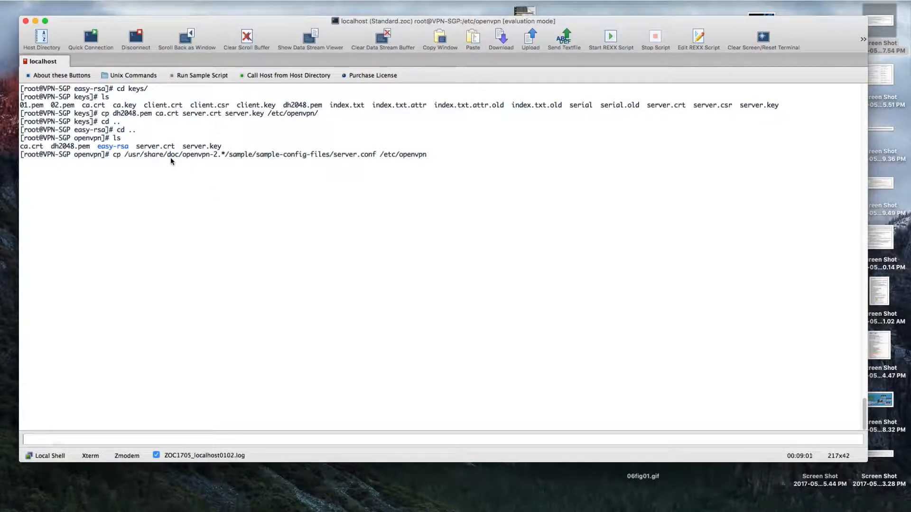
mouse_move(265, 159)
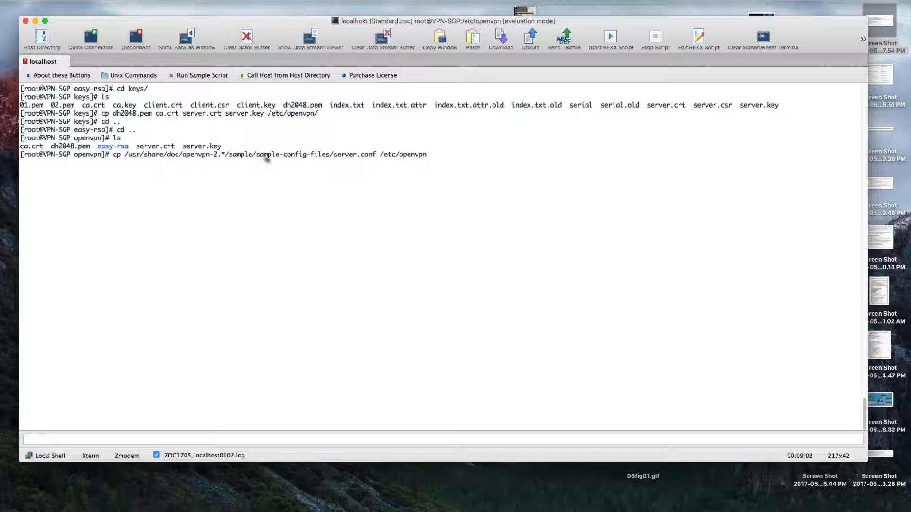
mouse_move(131, 161)
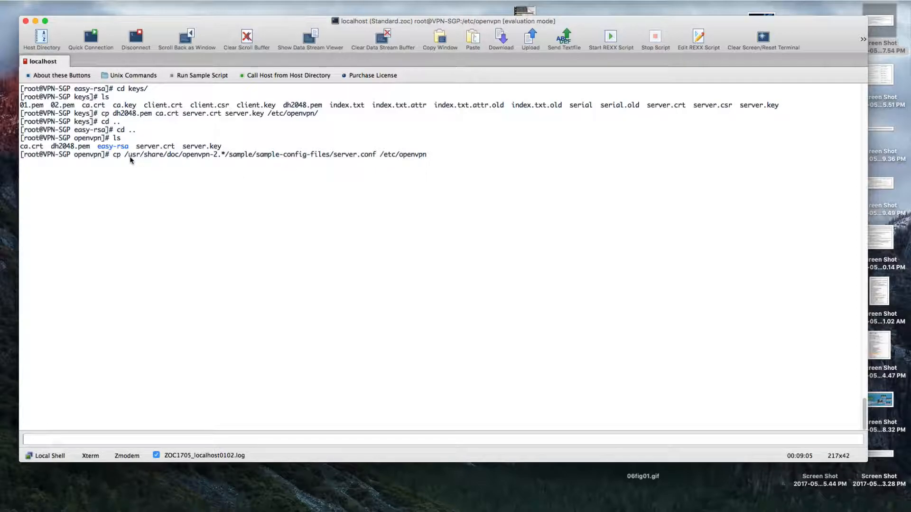
mouse_move(212, 165)
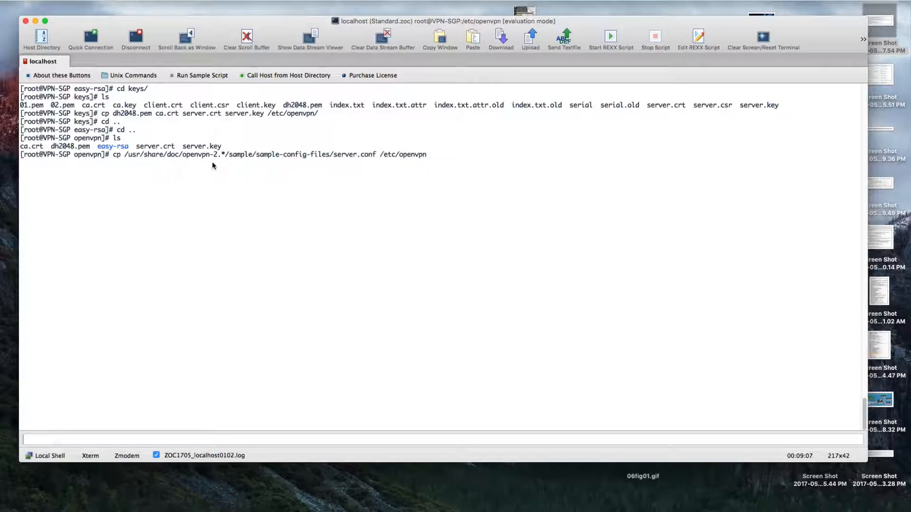
mouse_move(242, 162)
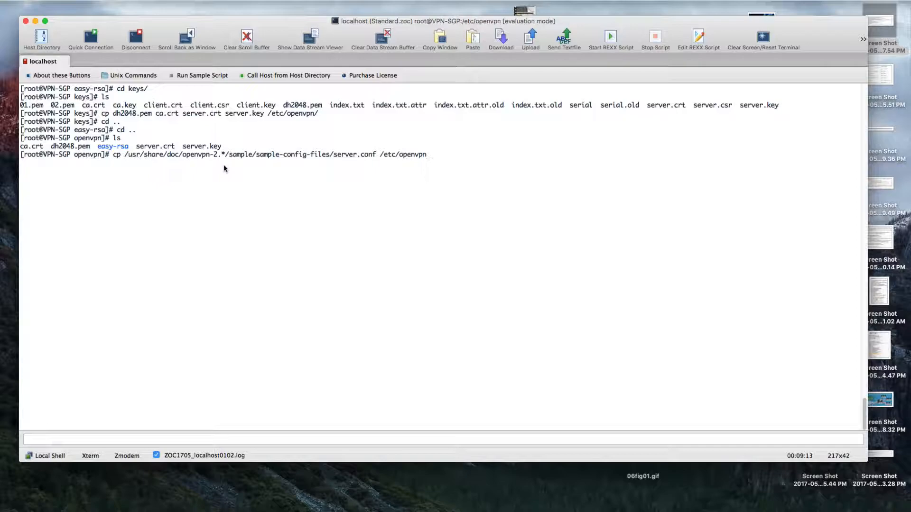
key("Return")
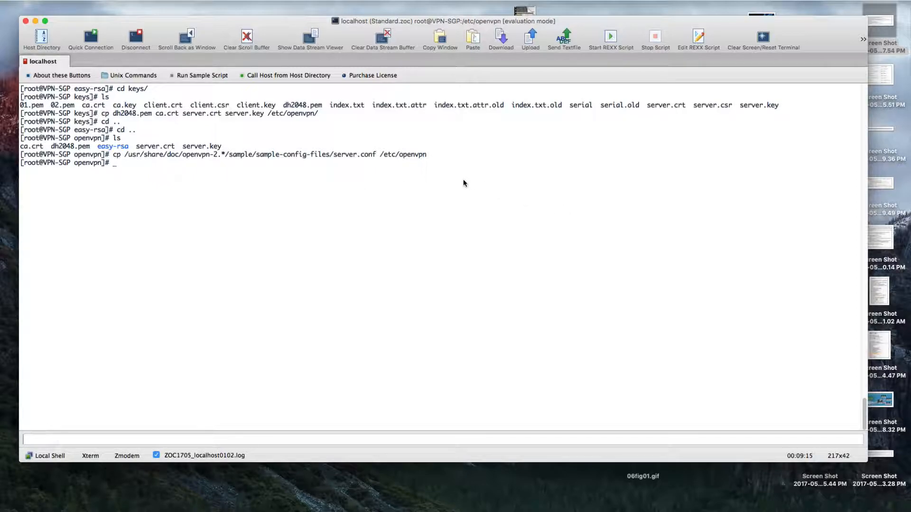
key("Return")
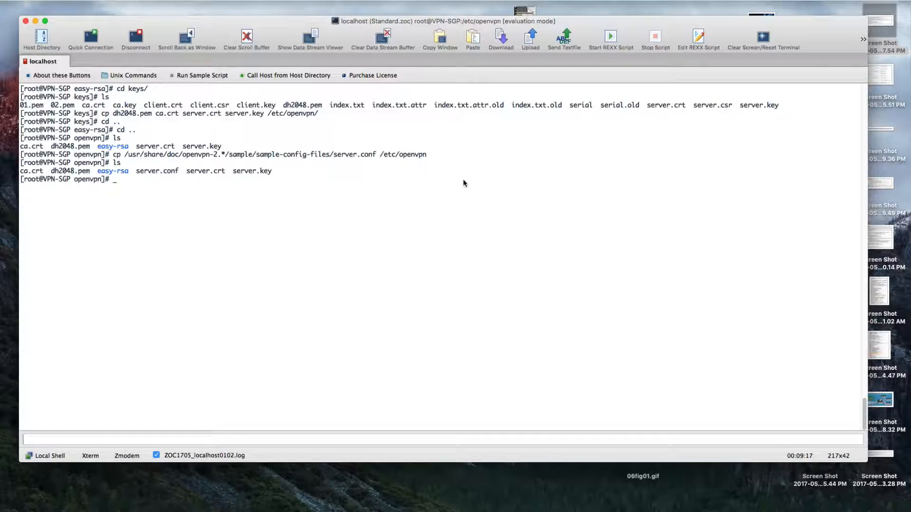
Open server.conf in vim, scroll to the push directives and enter insert mode at the redirect-gateway line.
type("vim s")
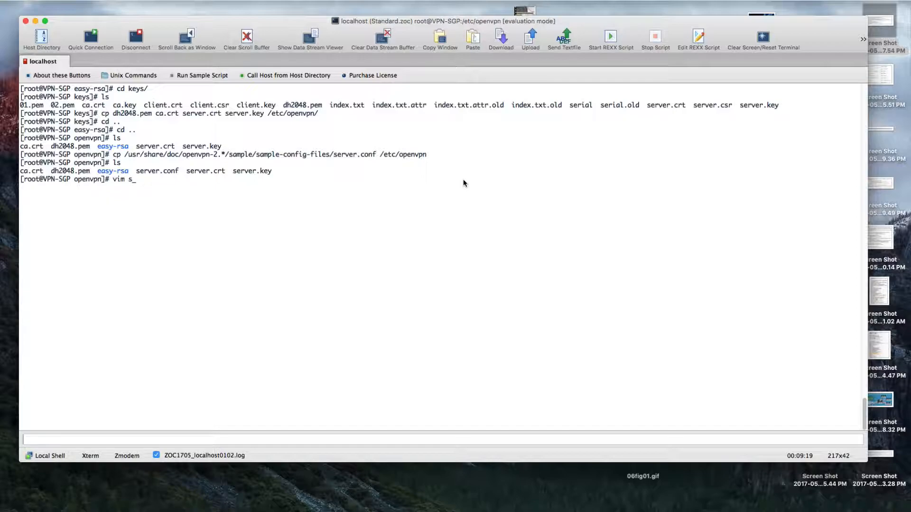
type("erver.c")
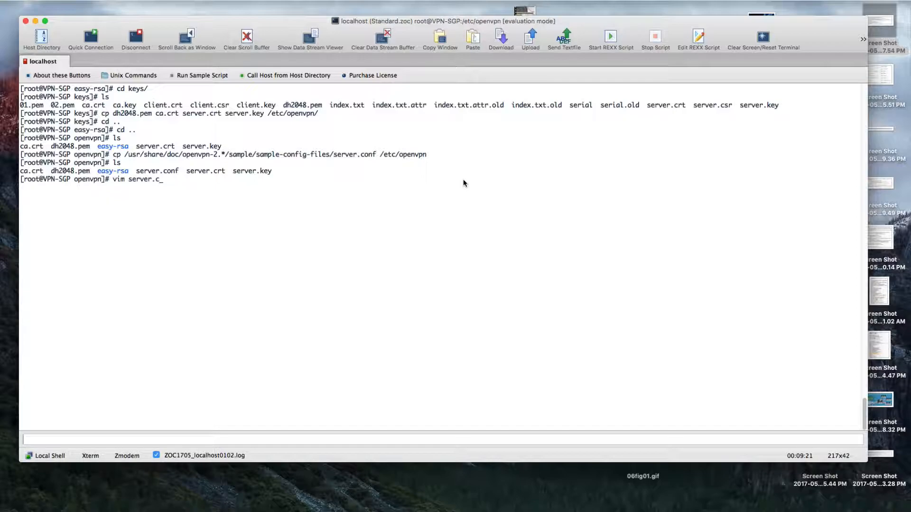
key("Return")
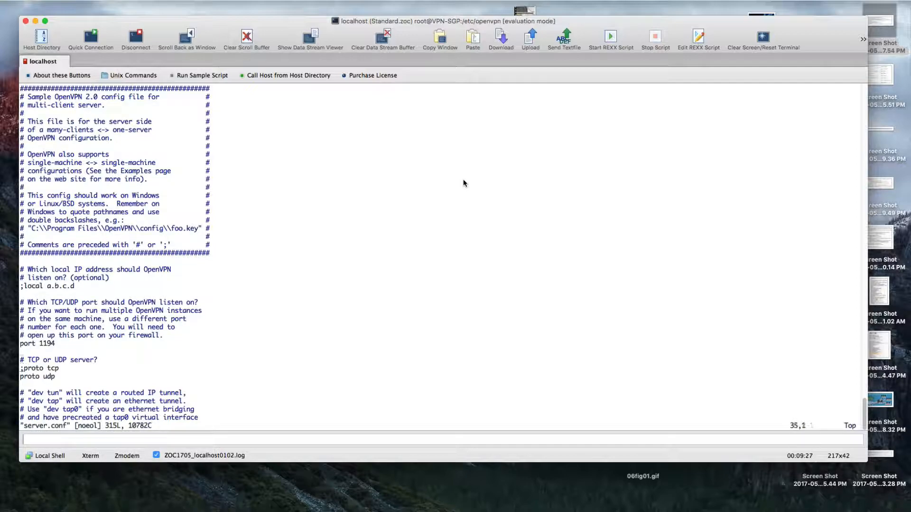
scroll("down", 3)
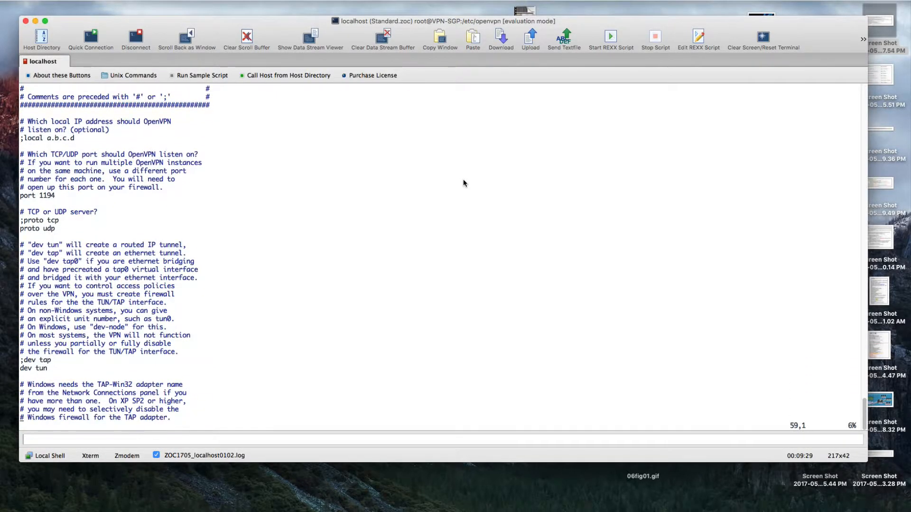
scroll("down", 3)
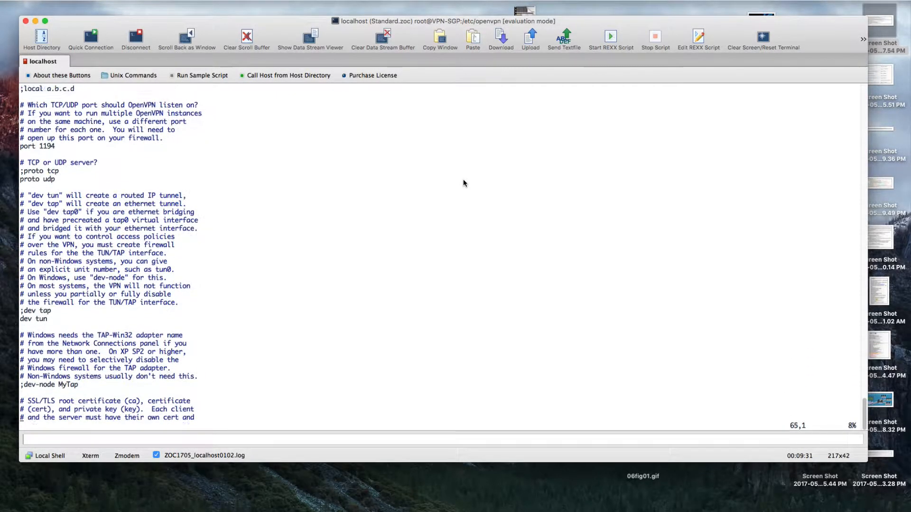
scroll("down", 3)
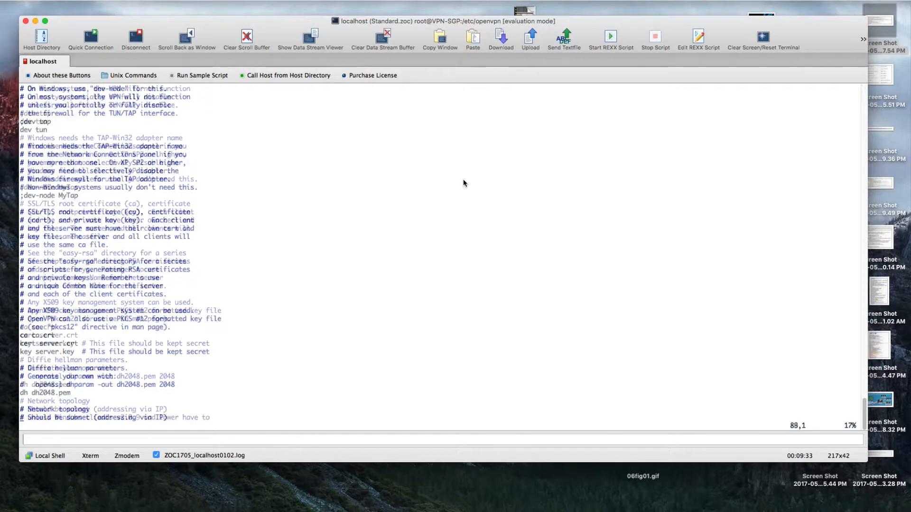
scroll("down", 3)
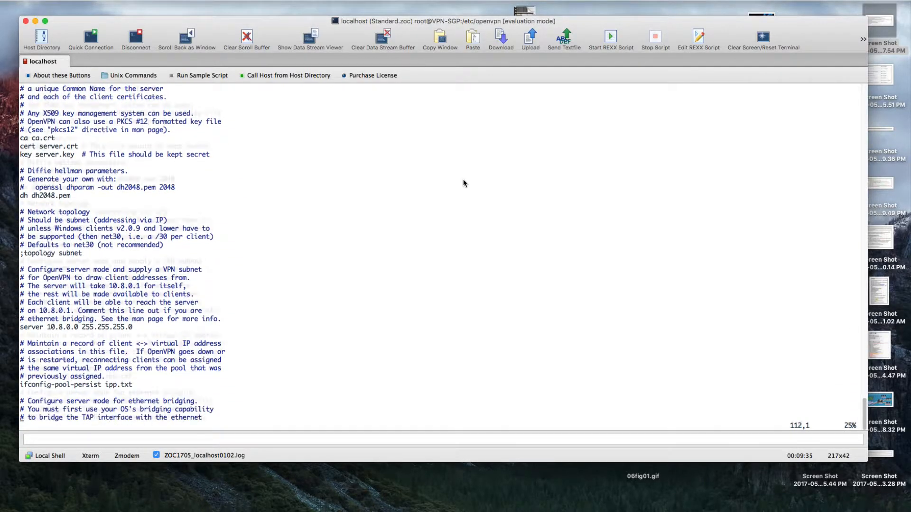
scroll("down", 3)
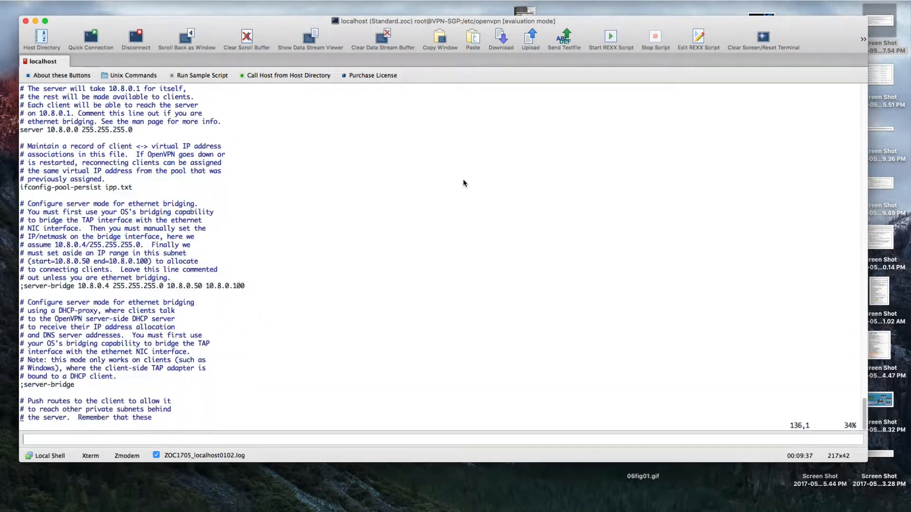
scroll("down", 3)
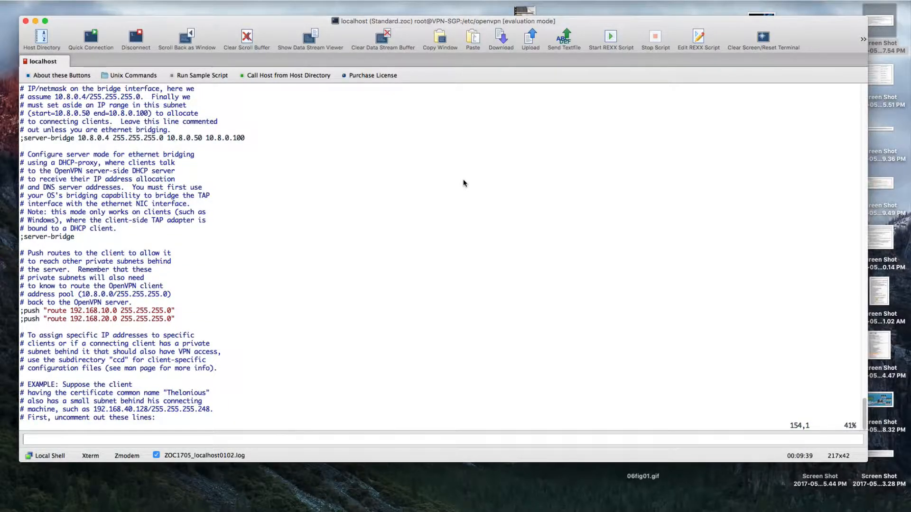
scroll("down", 3)
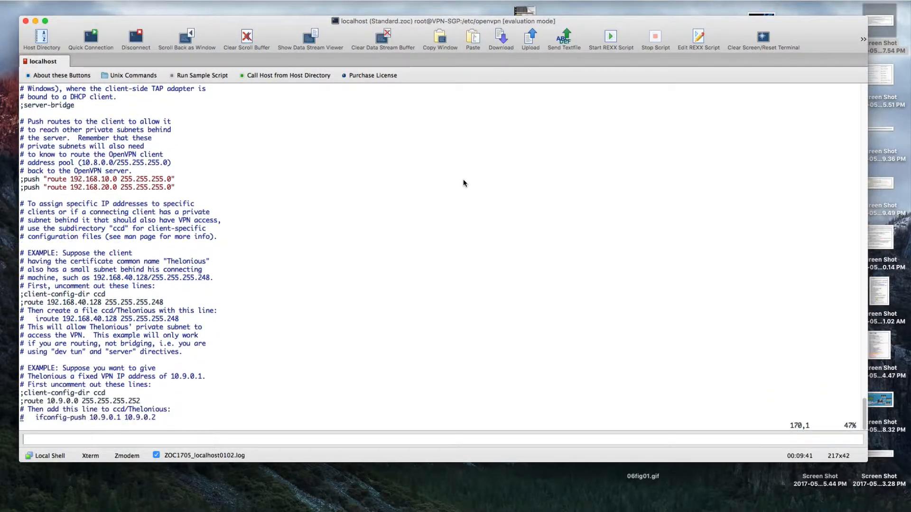
scroll("down", 3)
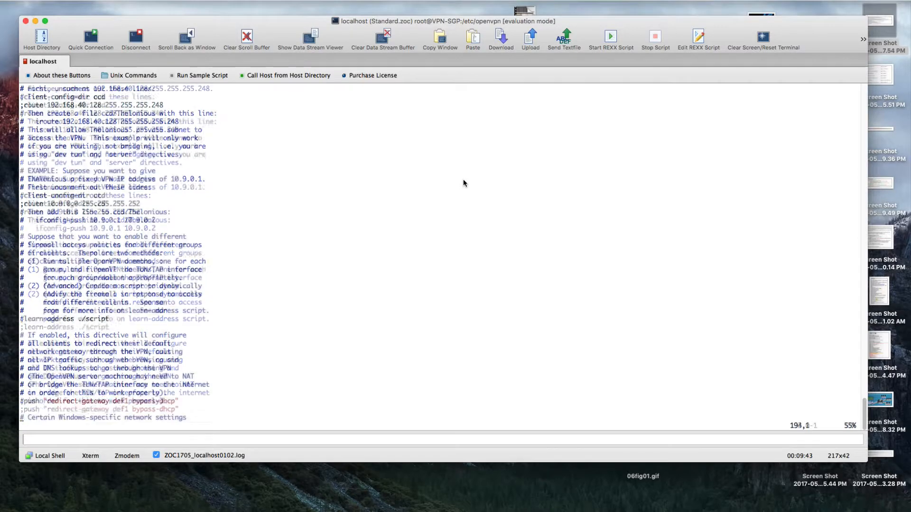
scroll("down", 3)
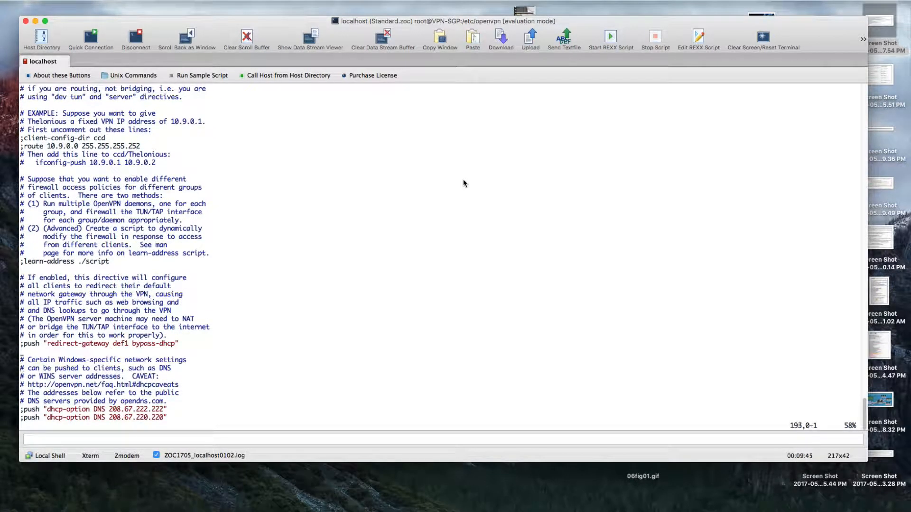
key("i")
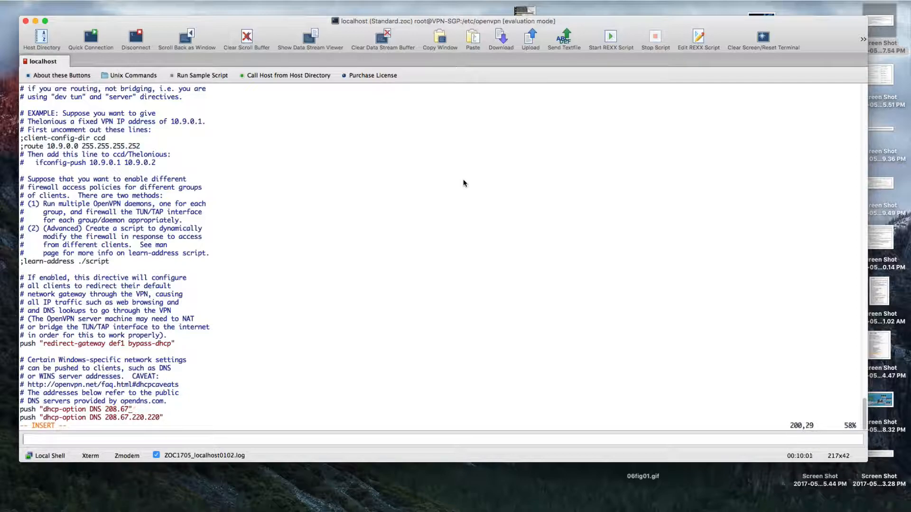
Replace the OpenDNS push addresses with 8.8.8.8 and 8.8.4.4, uncomment user/group nobody and save with :wq.
key("backspace")
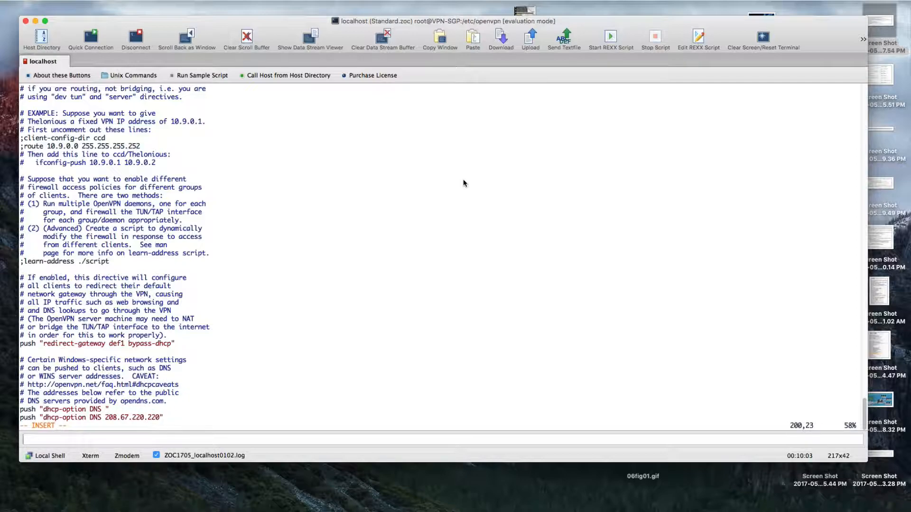
type("8.8.8.8")
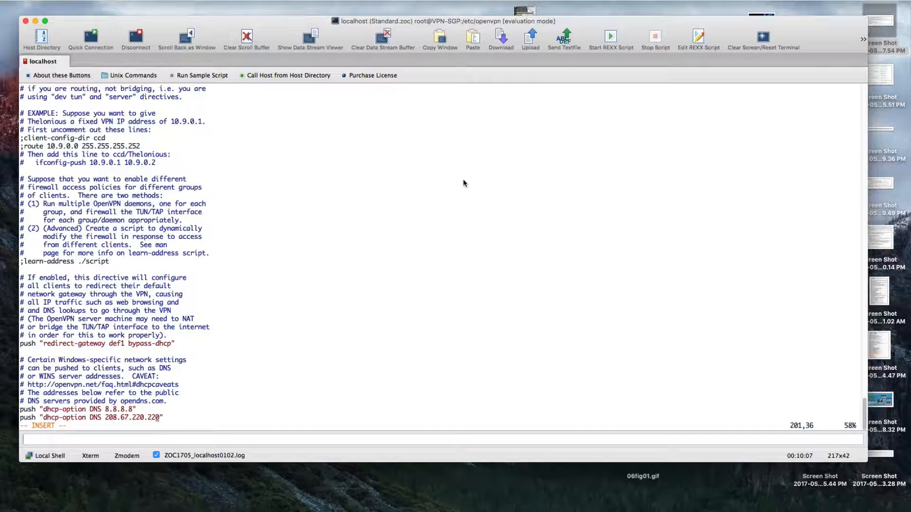
key("BackSpace")
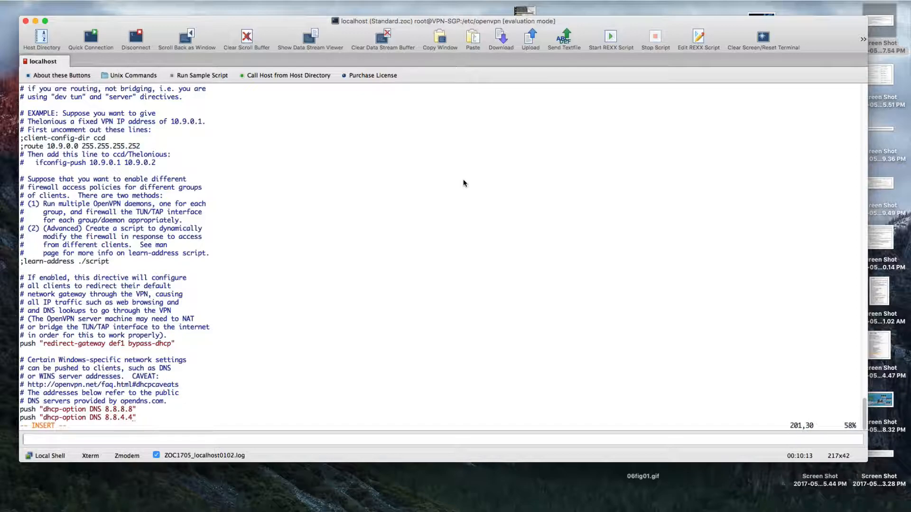
scroll("down", 3)
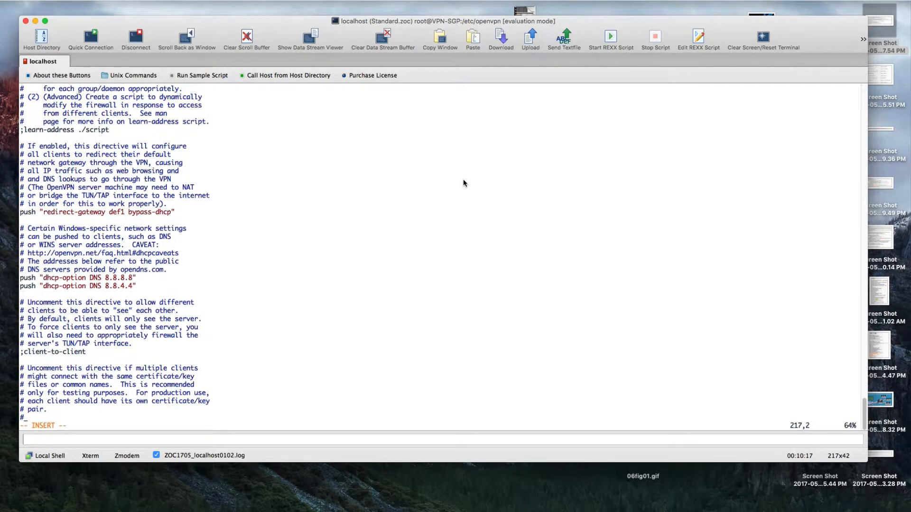
scroll("down", 3)
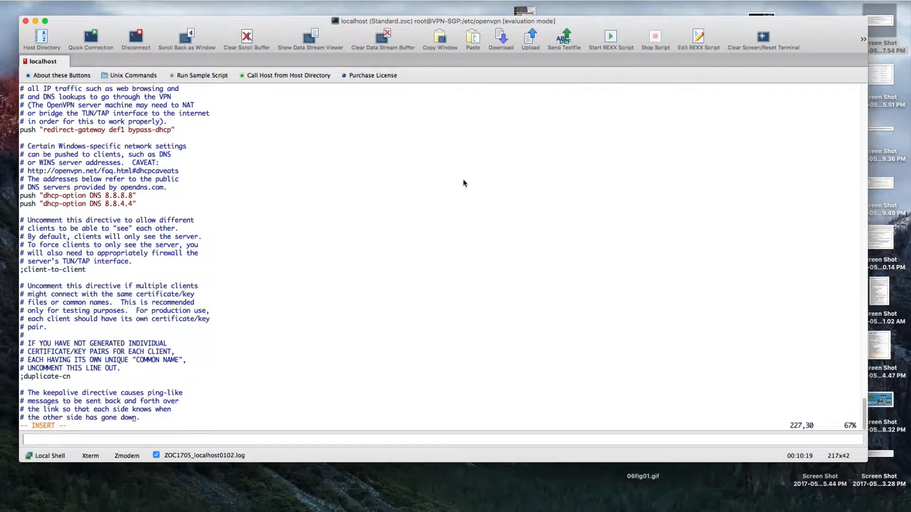
scroll("down", 3)
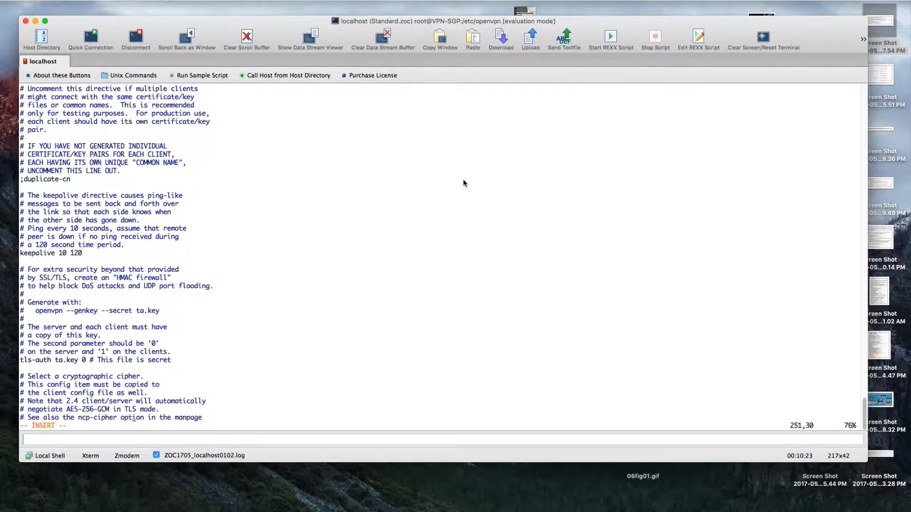
scroll("down", 3)
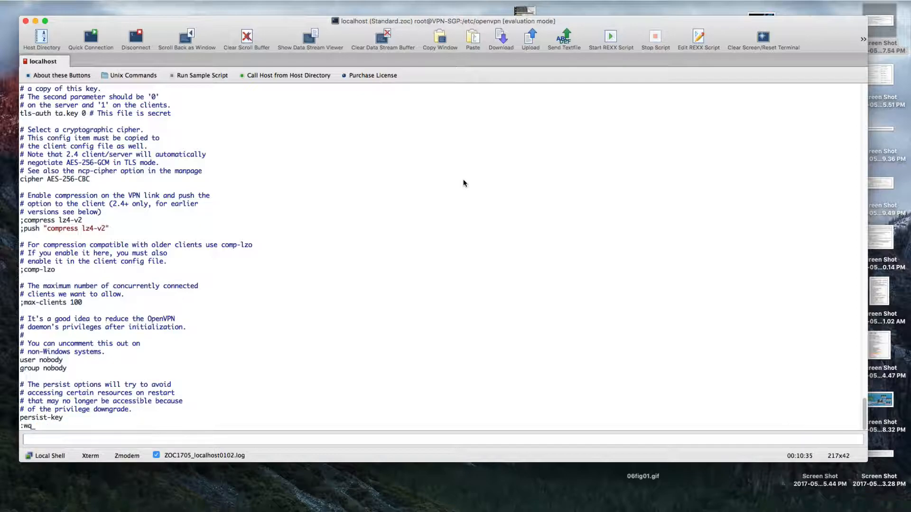
key("Return")
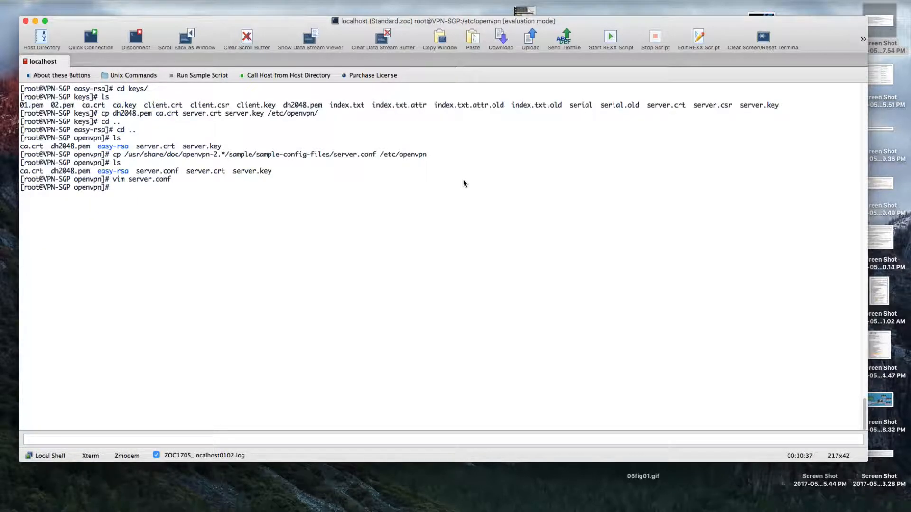
Edit /etc/sysctl.conf in vim, then run sysctl -p to apply the kernel settings.
type("vim /e")
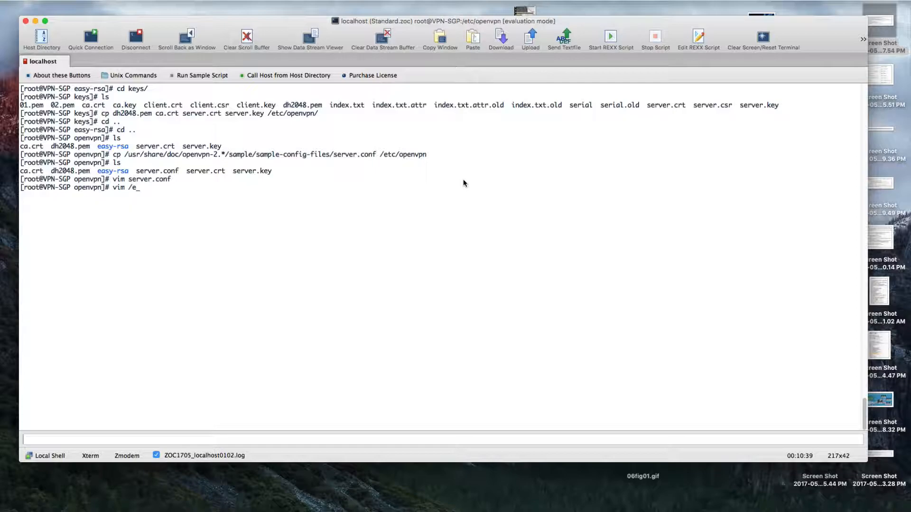
type("tc/s")
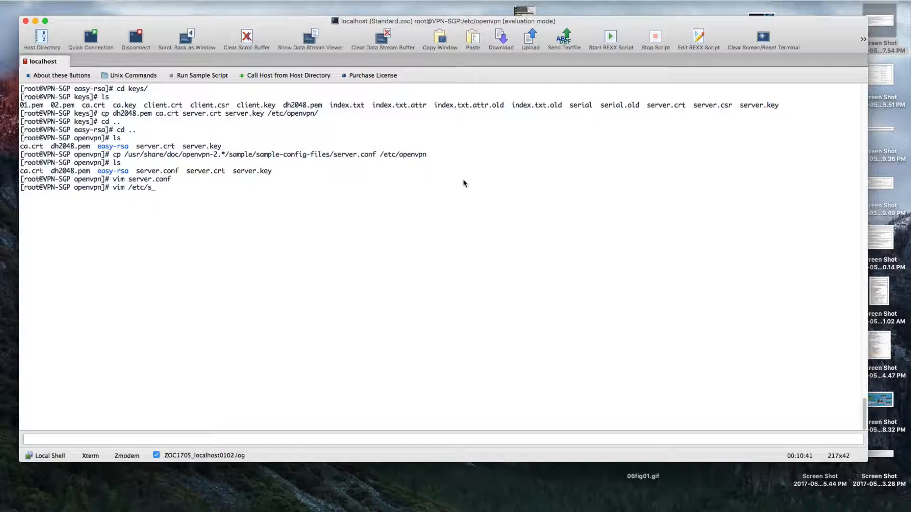
type("ysctl.conf")
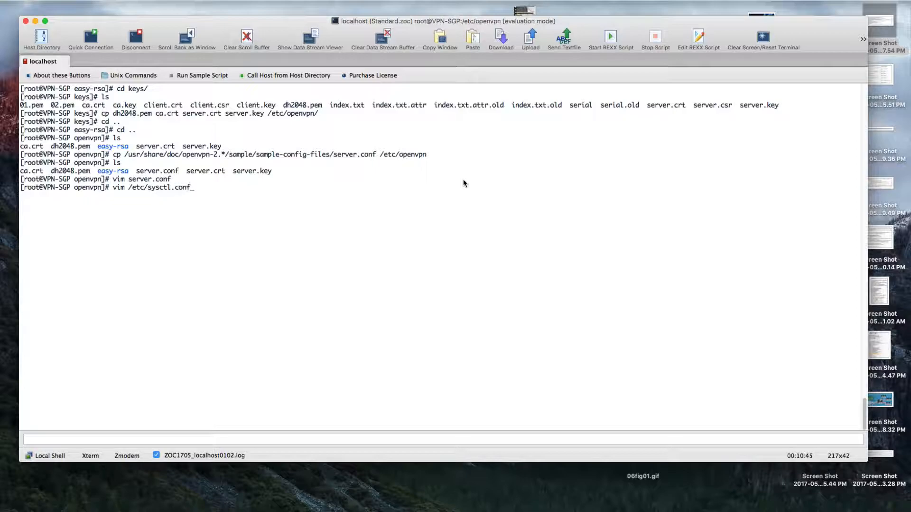
key("Return")
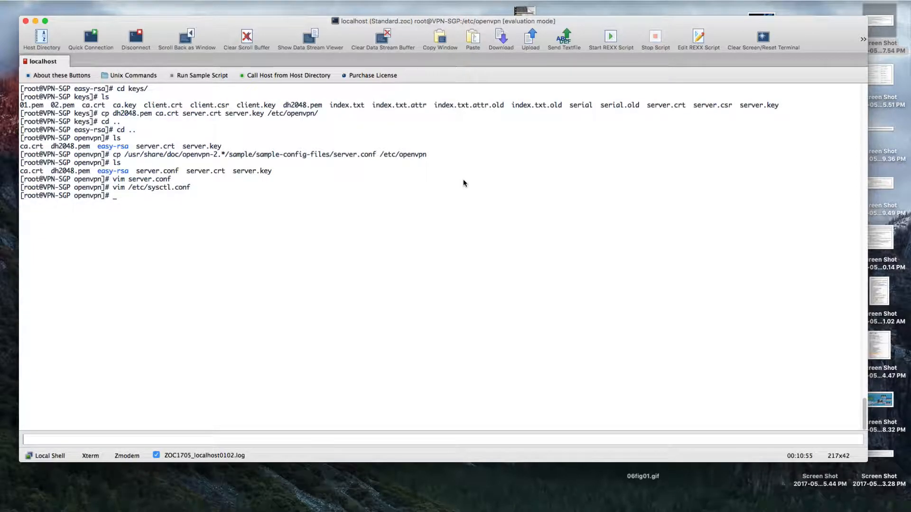
type("sysc")
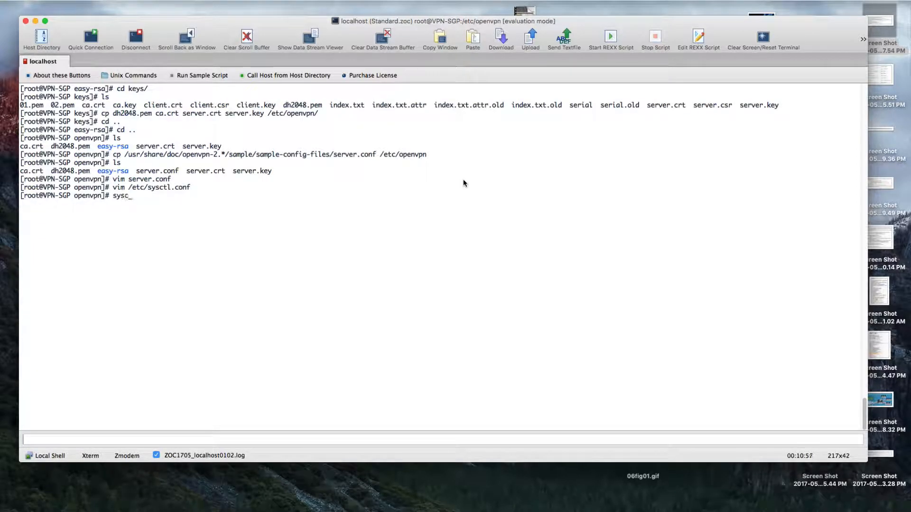
key("Return")
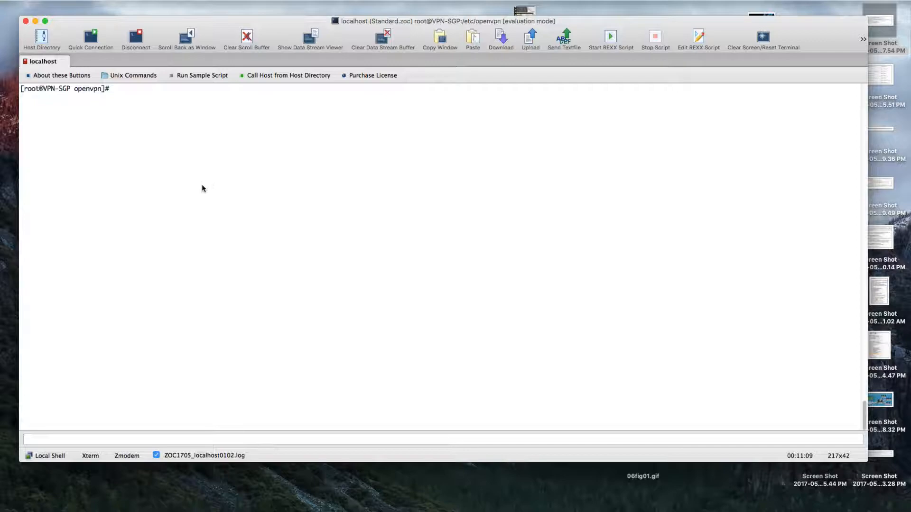
Add the NAT MASQUERADE rule for 10.8.0.0/24 on eth0, save iptables rules, and restart the OpenVPN service.
type("iptables -t nat -A POSTROUTING -s 10.8.0.0/24 -o eth0 -j MASQUERADE")
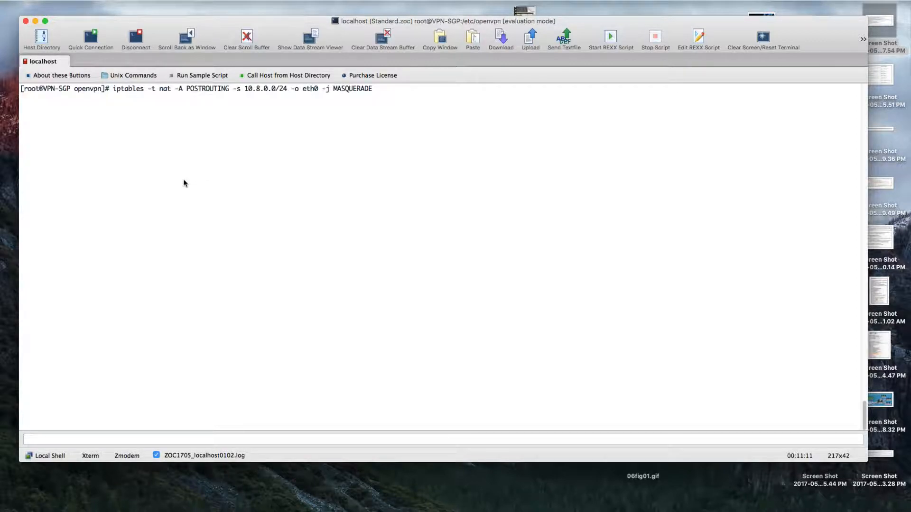
key("Return")
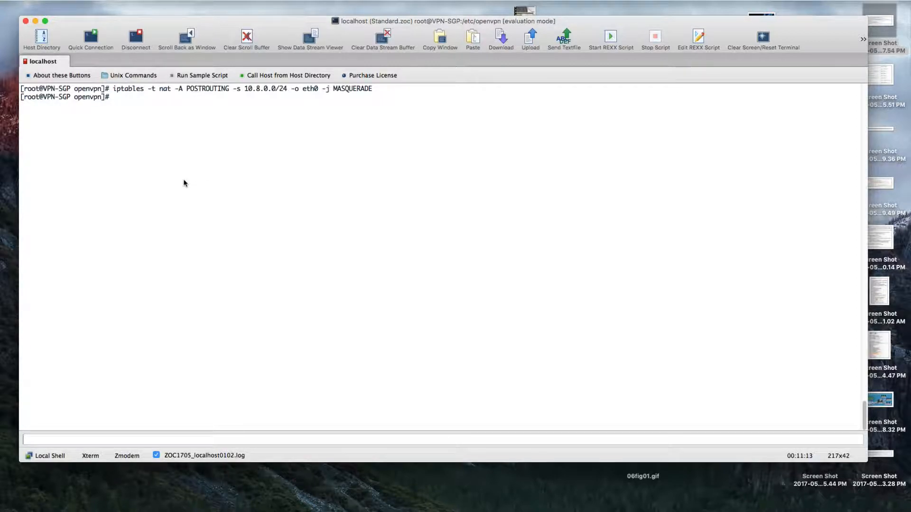
type("service ipb")
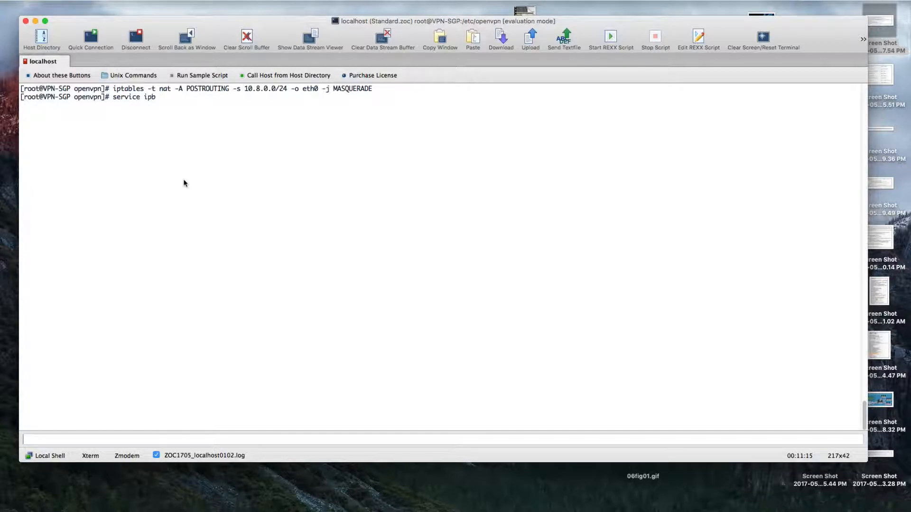
type("tables s")
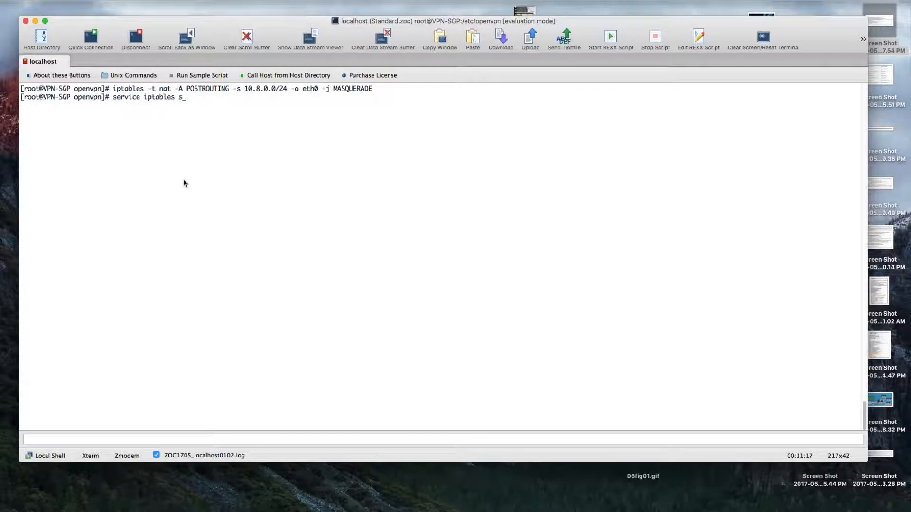
key("Return")
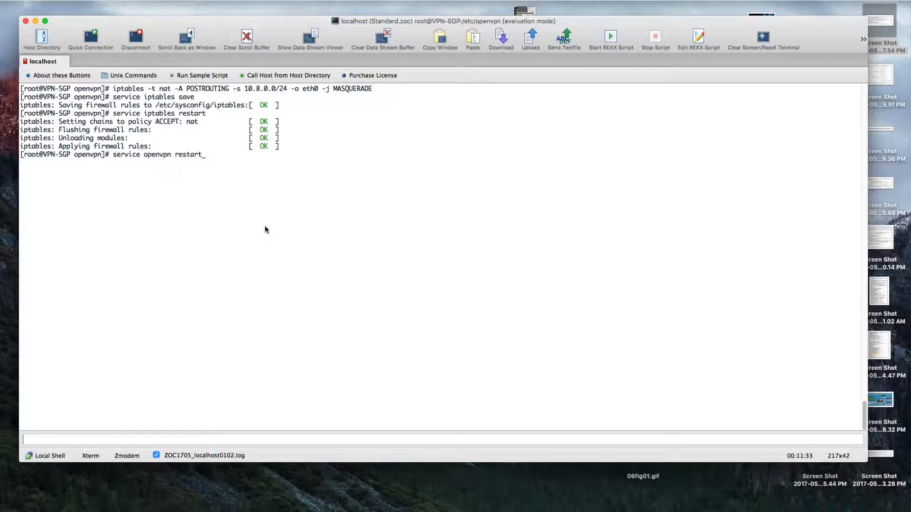
key("Return")
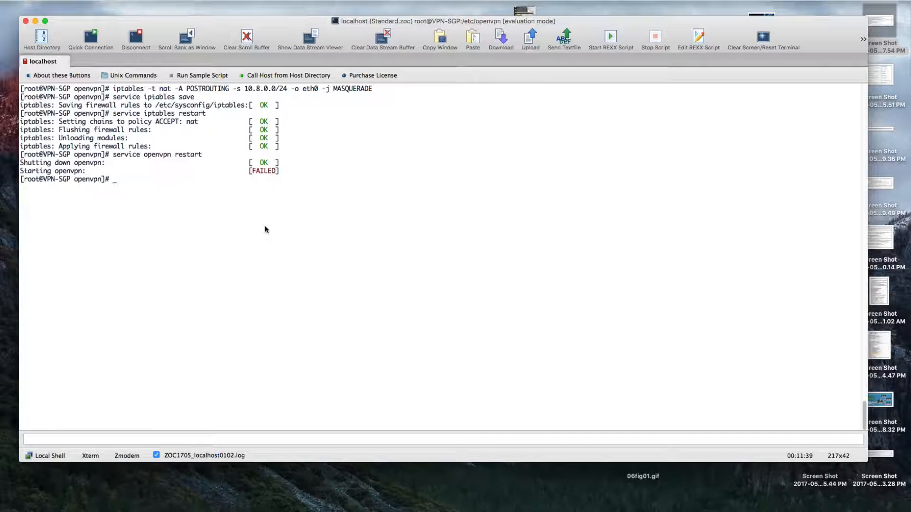
View /var/log/messages in vim to find the missing ta.key error, then quit back to the shell.
type("vi")
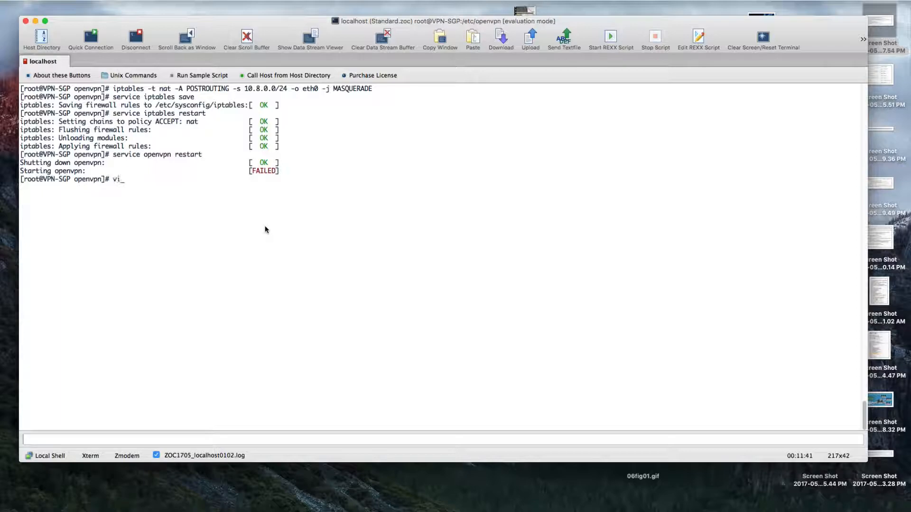
type("m /etc")
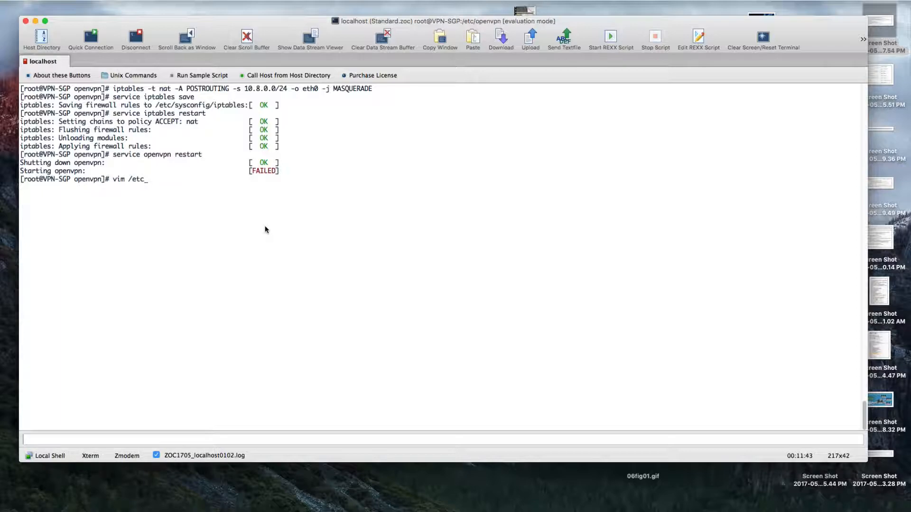
type("var/log")
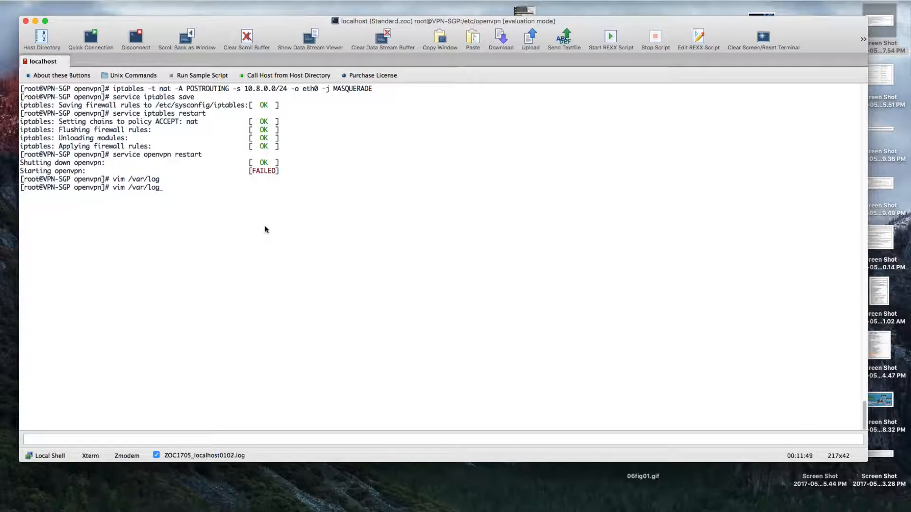
type("/messages")
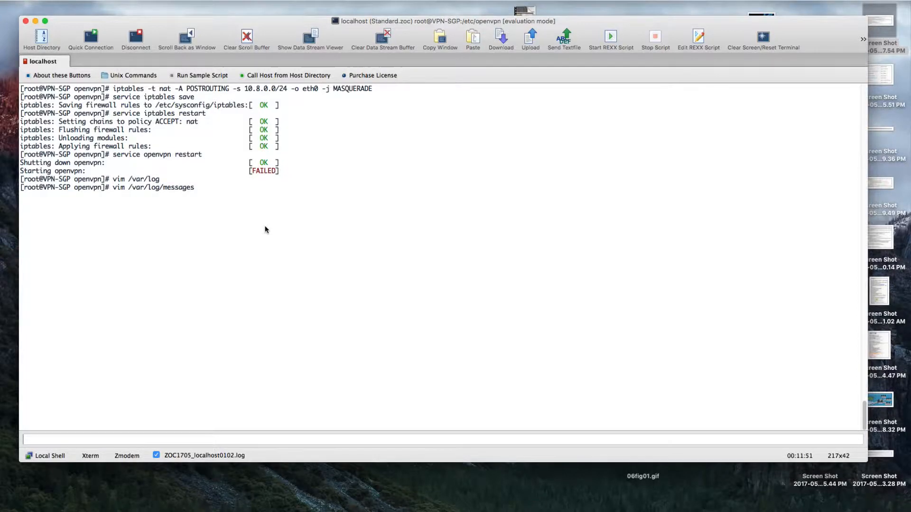
key("Return")
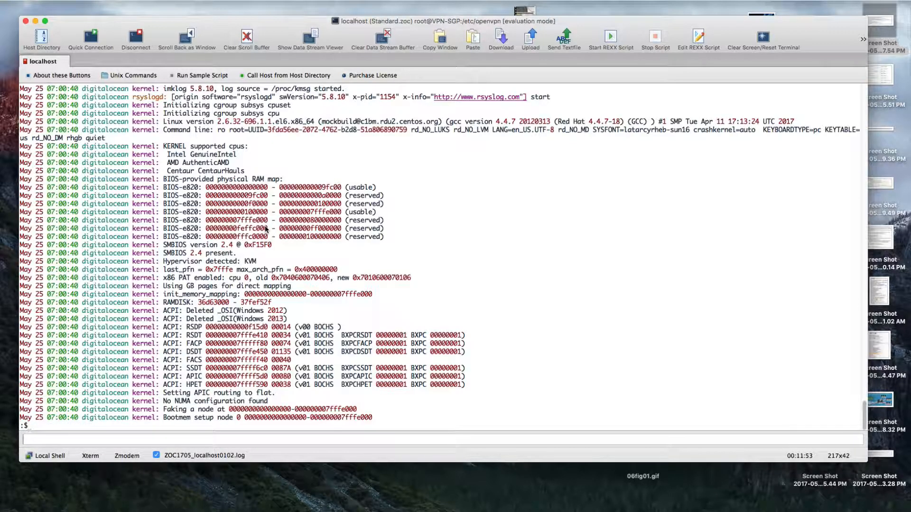
scroll("down", 3)
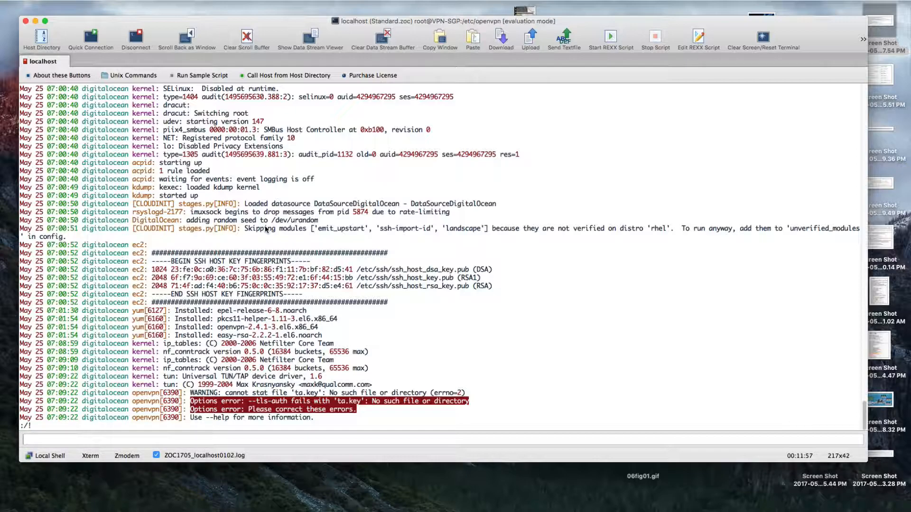
type("q!")
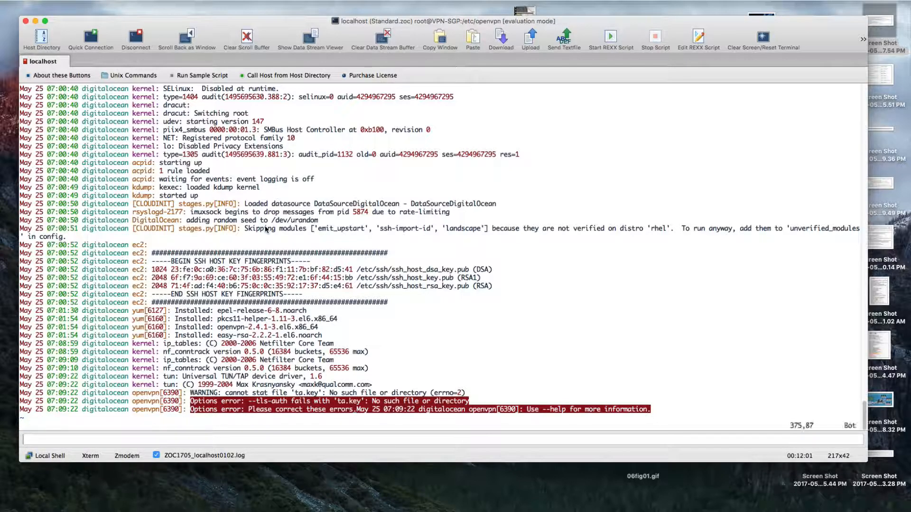
type(":q")
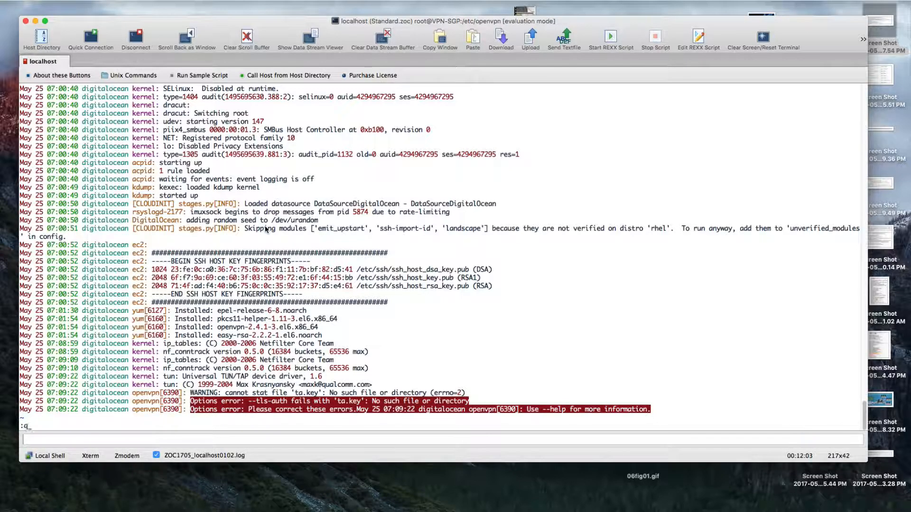
key("Return")
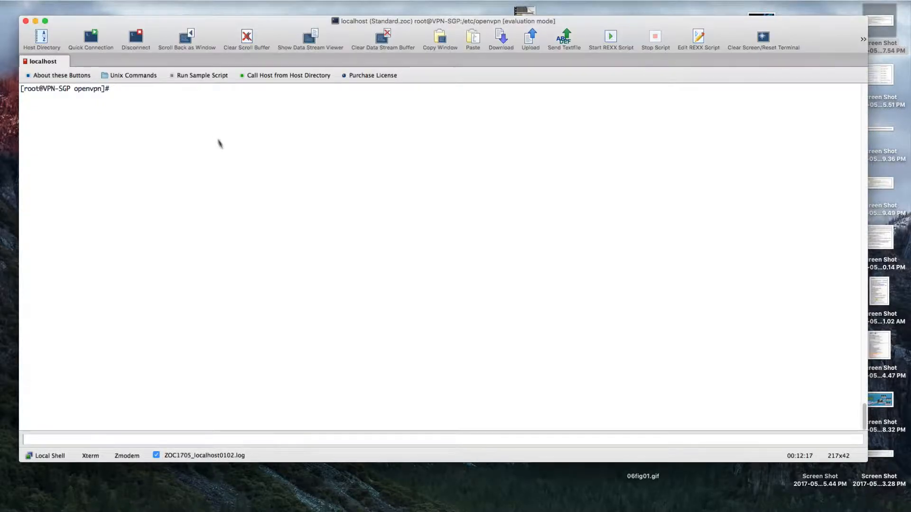
Generate /etc/openvpn/ta.key with openvpn --genkey --secret and restart the service.
key("Return")
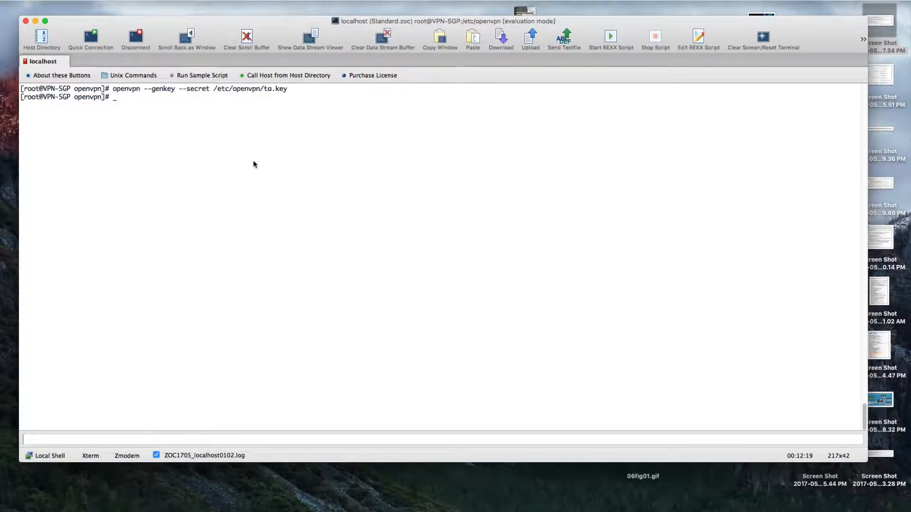
type("service openvpn resta")
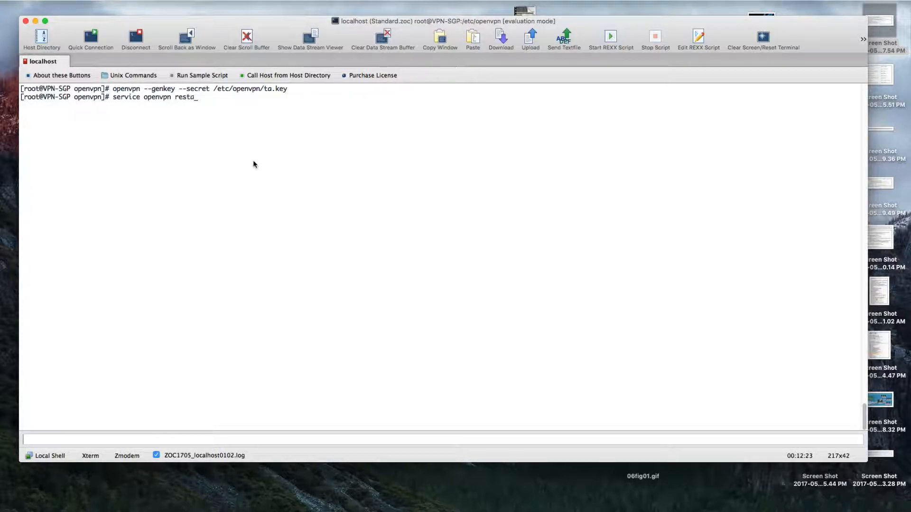
key("Return")
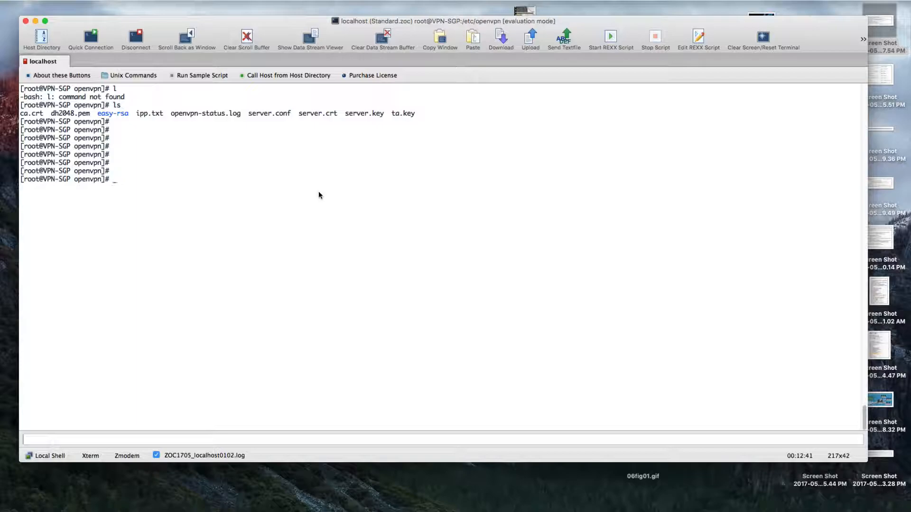
List the easy-rsa/keys folder showing client.crt, client.key and ca.crt, then return to /etc/openvpn.
type("cd keys")
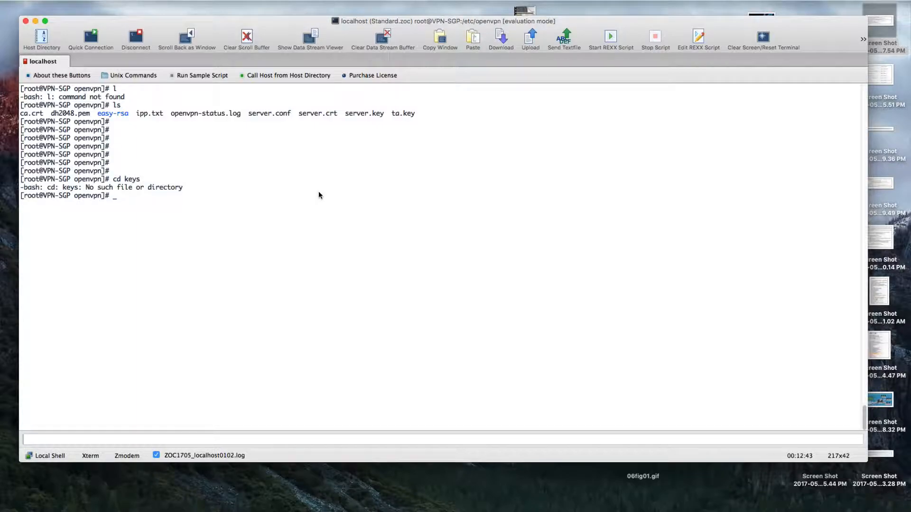
type("cd easy-rsa/")
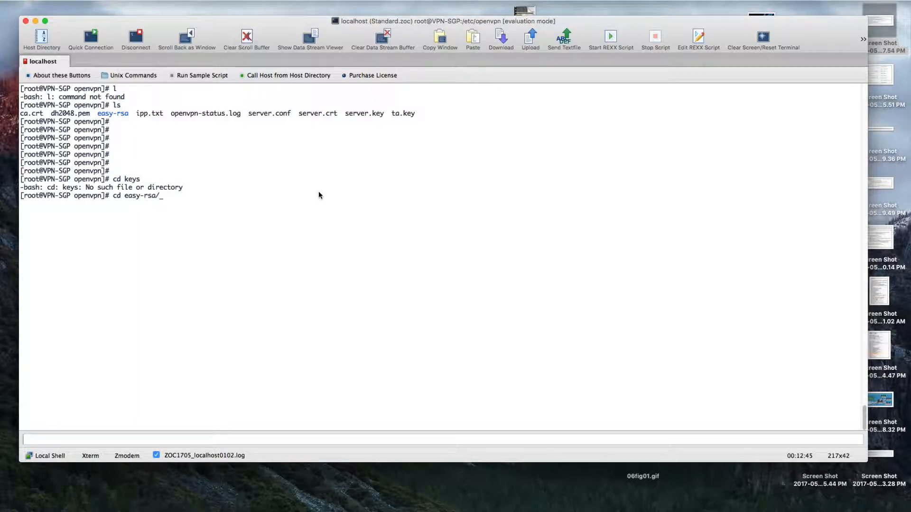
key("Return")
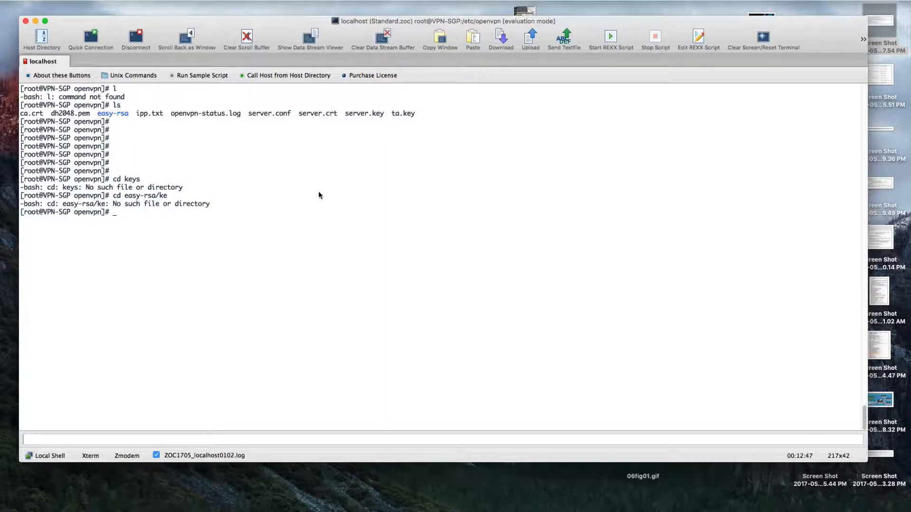
type("cd easy-rsa/keys/")
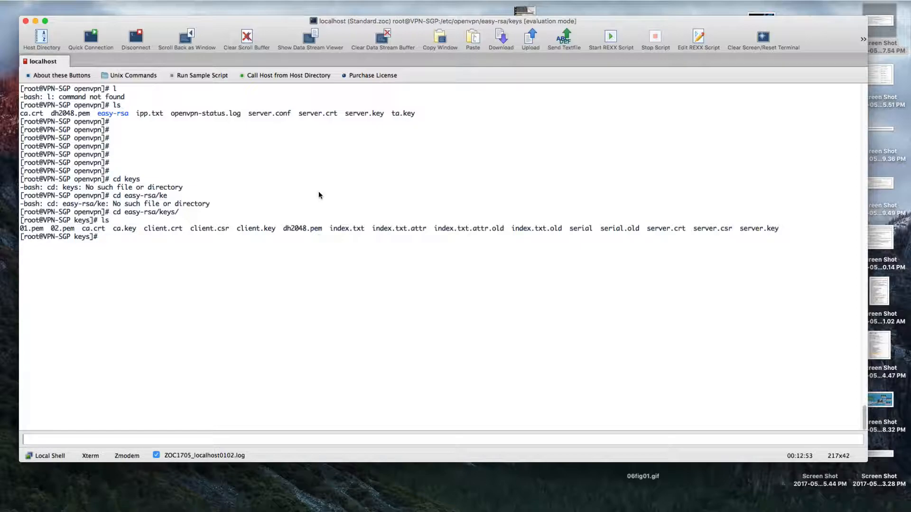
type("cd")
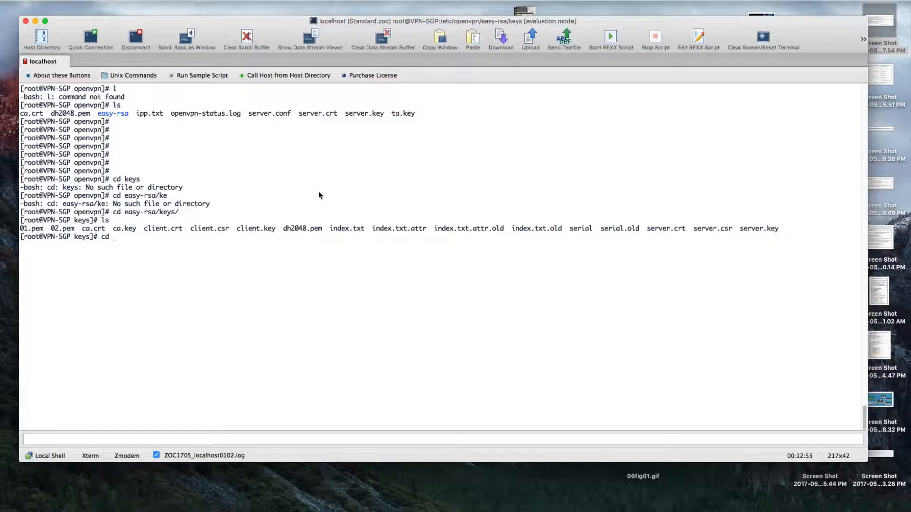
key("Return")
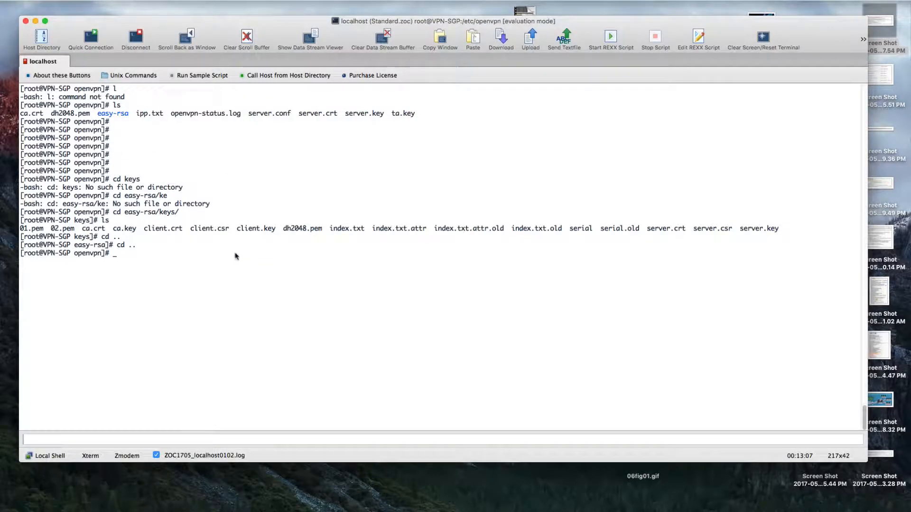
Copy the sample client.conf into /etc/openvpn and review it in vim.
type("cp /usr/share/doc/openvpn-2.*/sample/sample-config-files/client.conf /etc/openvpn/")
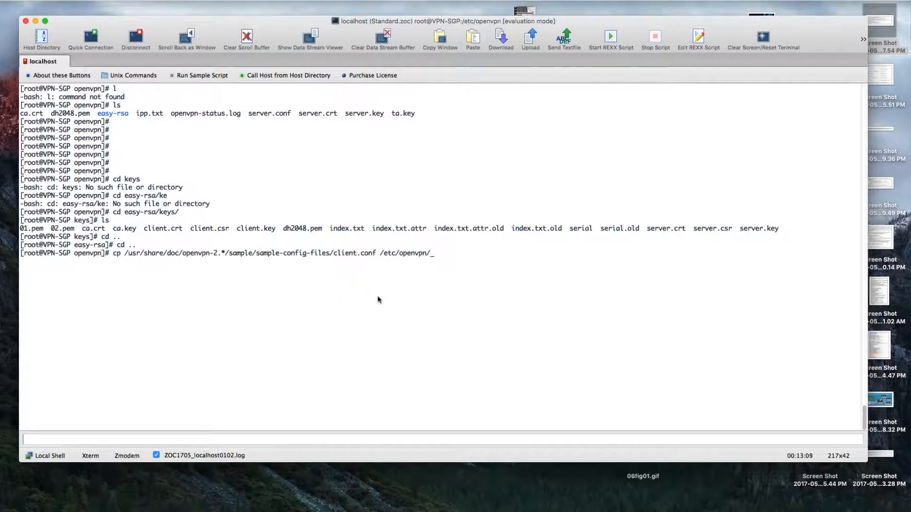
key("Return")
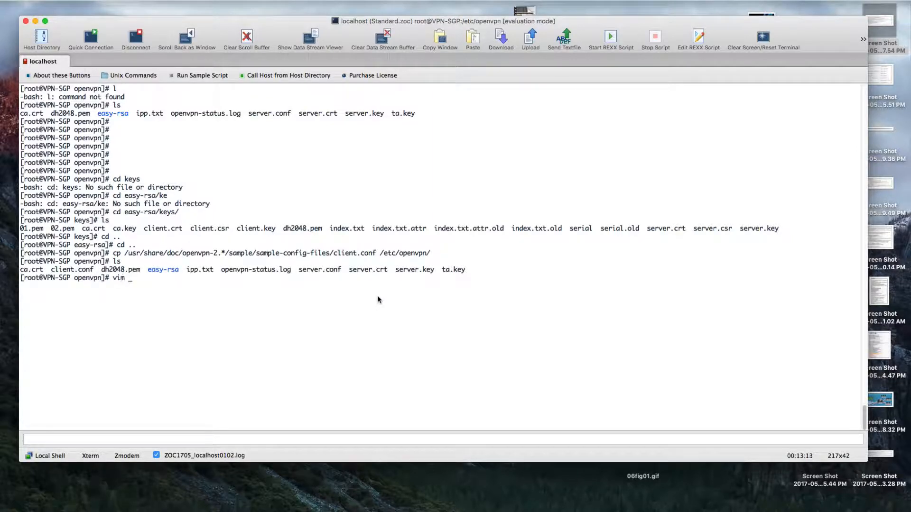
type("s")
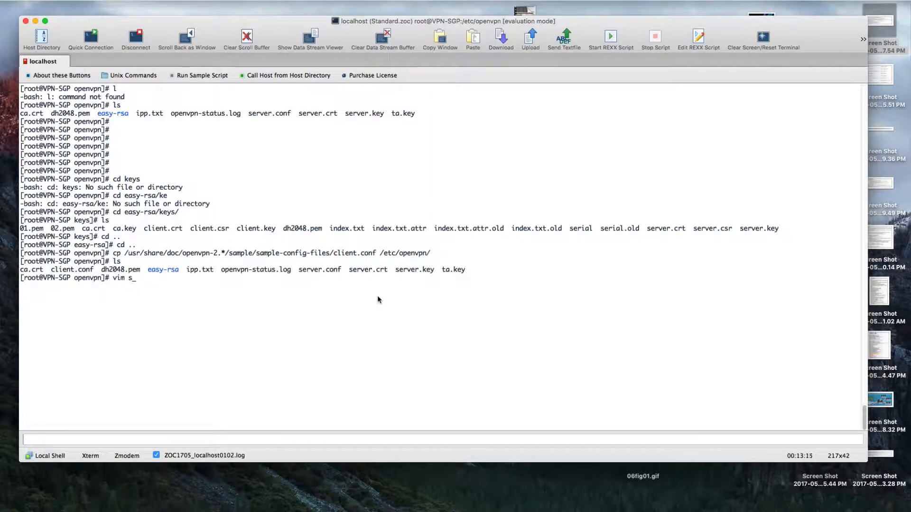
type("lient.conf")
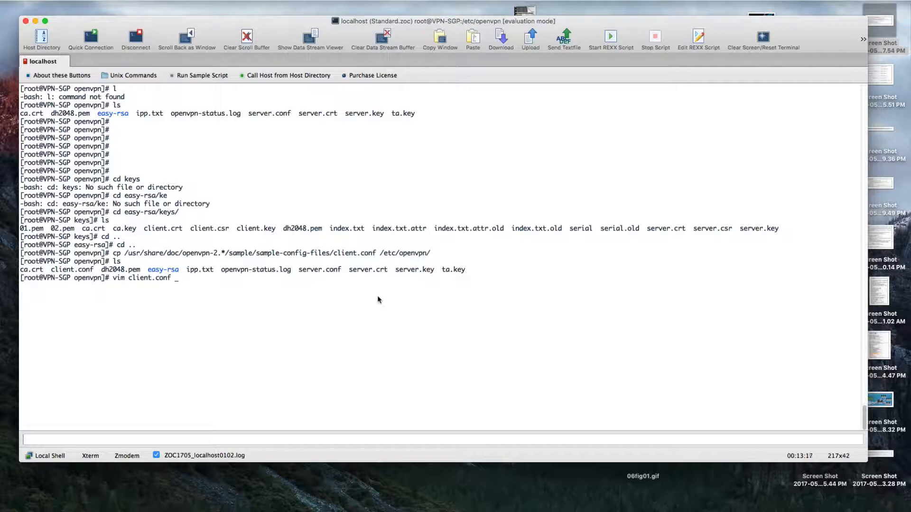
key("Return")
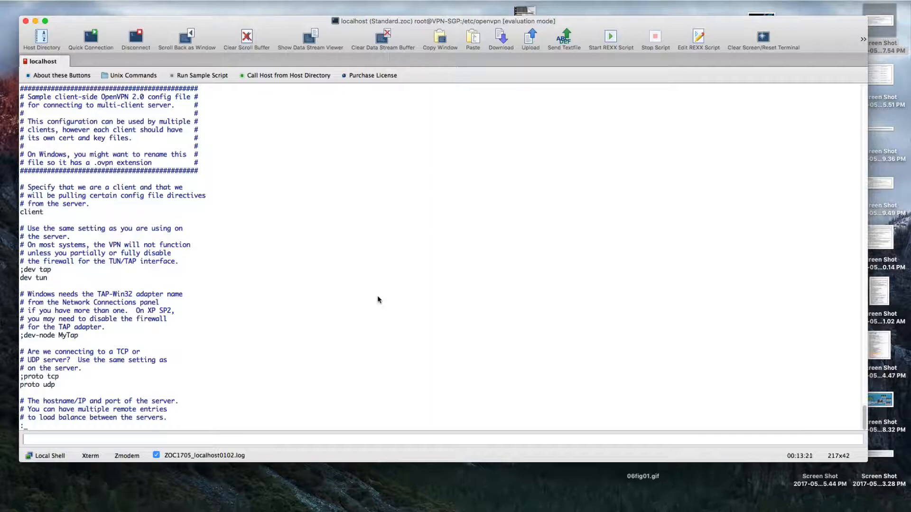
scroll("down", 3)
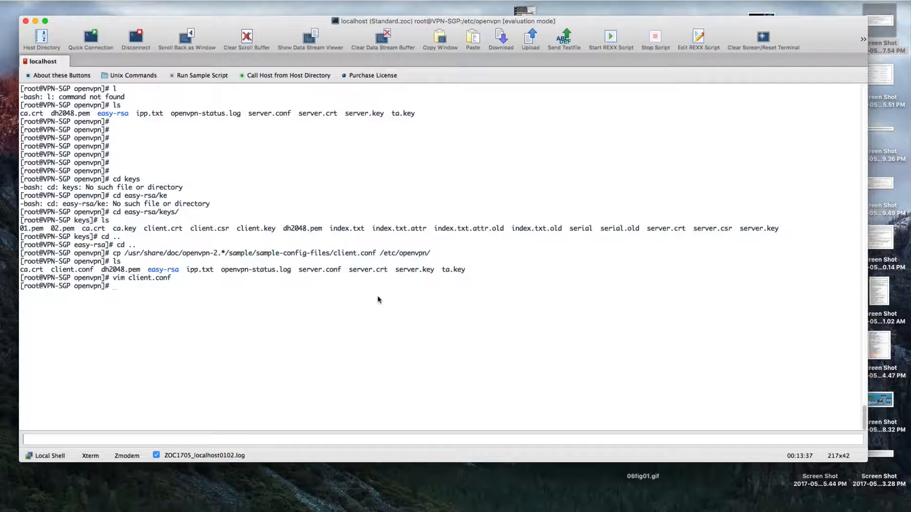
Delete client.conf with rm -rf and start a new empty client.ovpn in vim.
type("v")
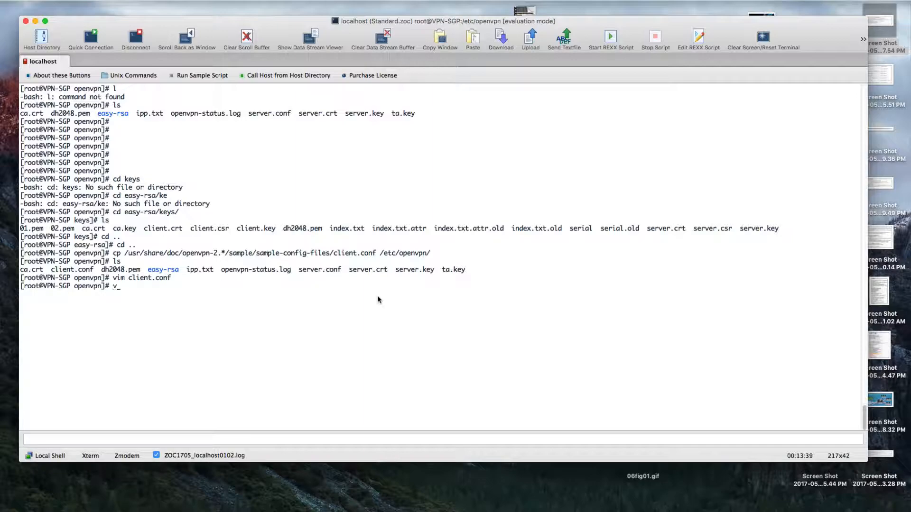
type("im")
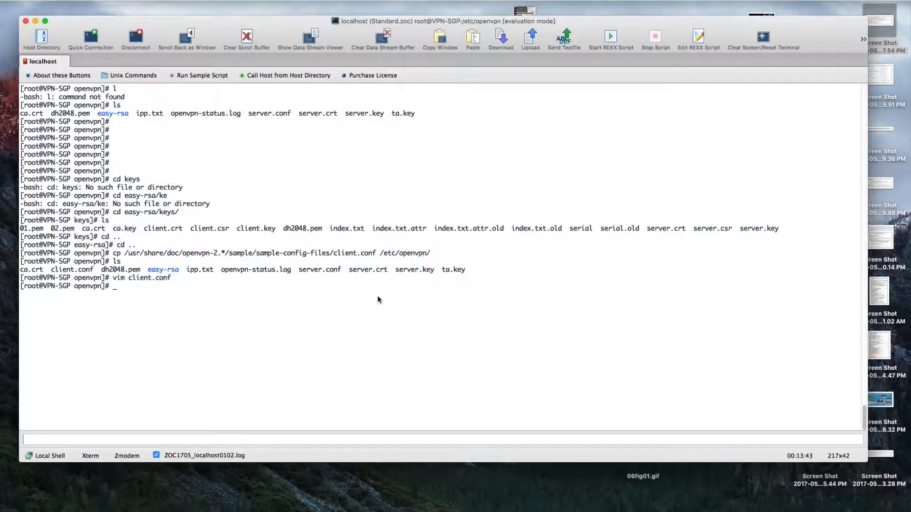
type("rm -")
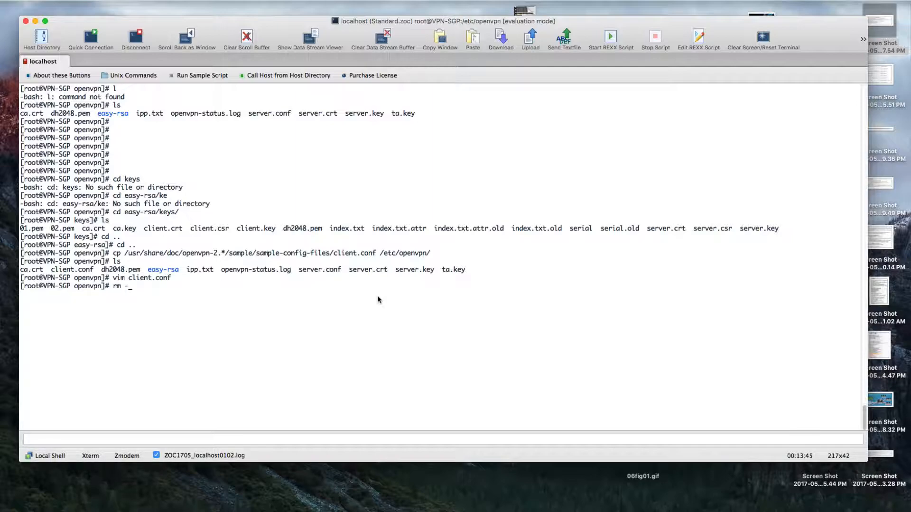
type("rf client.conf")
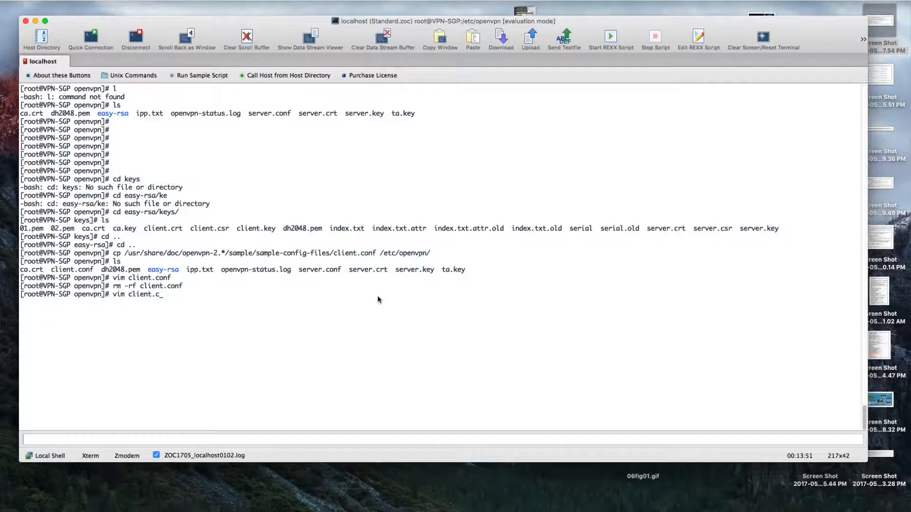
type("ovpn")
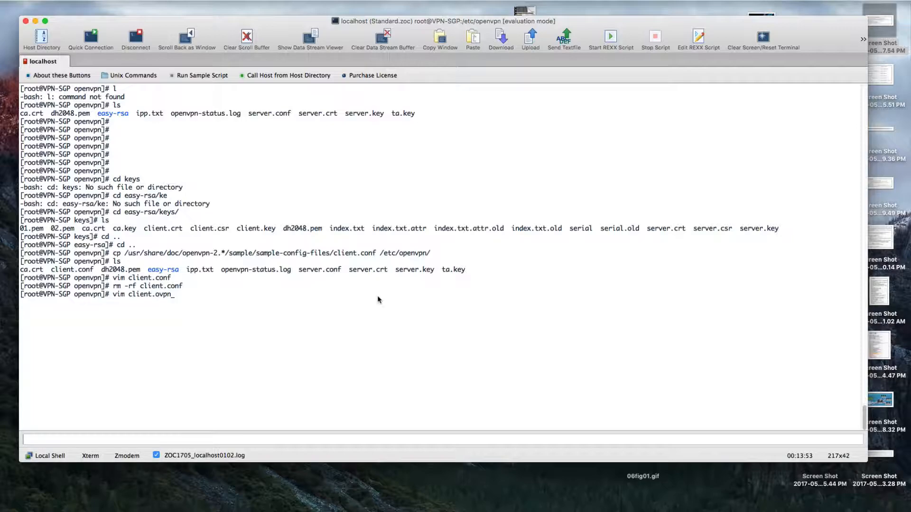
key("Return")
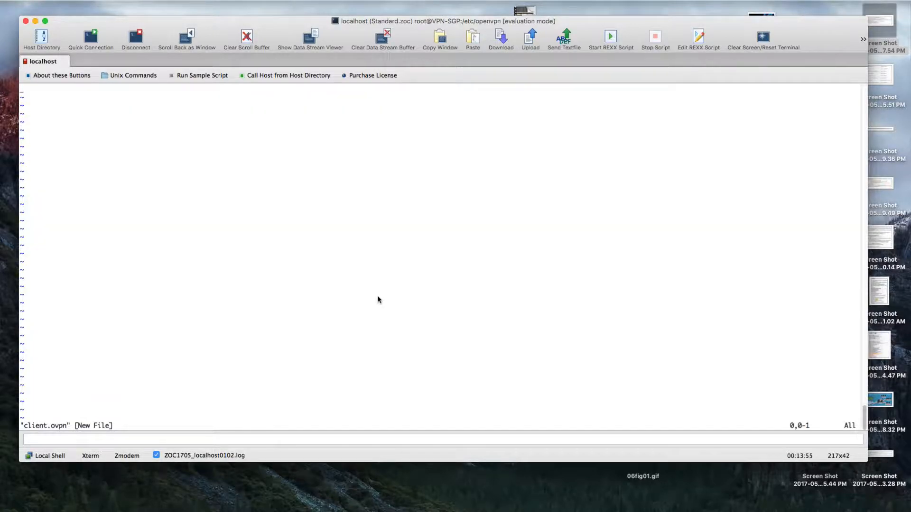
key("i")
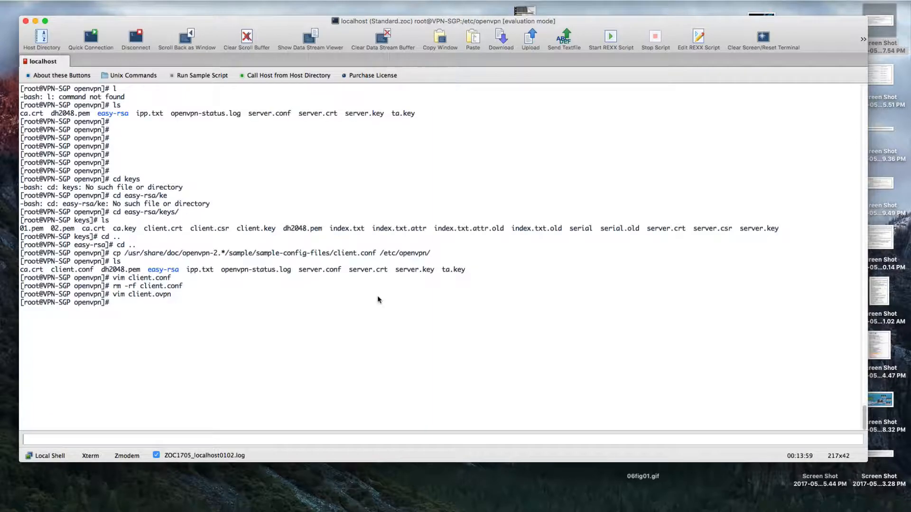
Write a #!/bin/bash script copier.sh in vim and run it with bash.
type("vim cop")
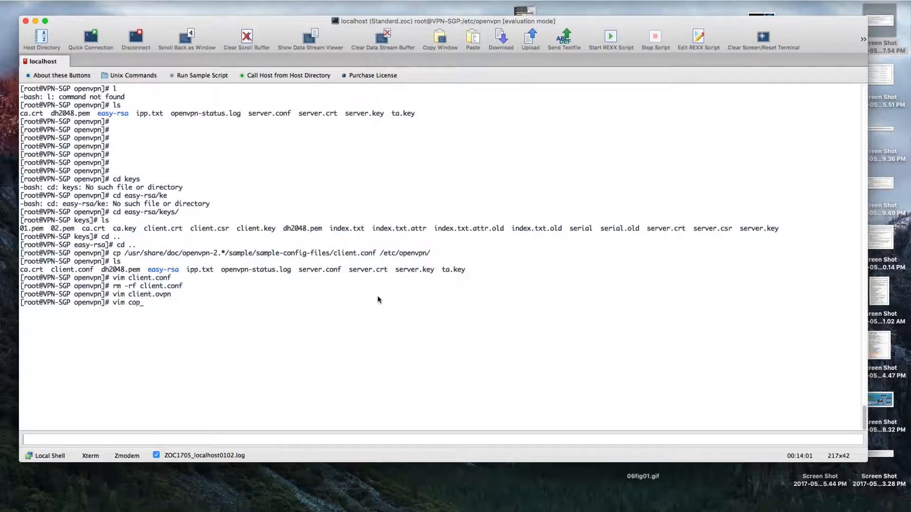
key("Return")
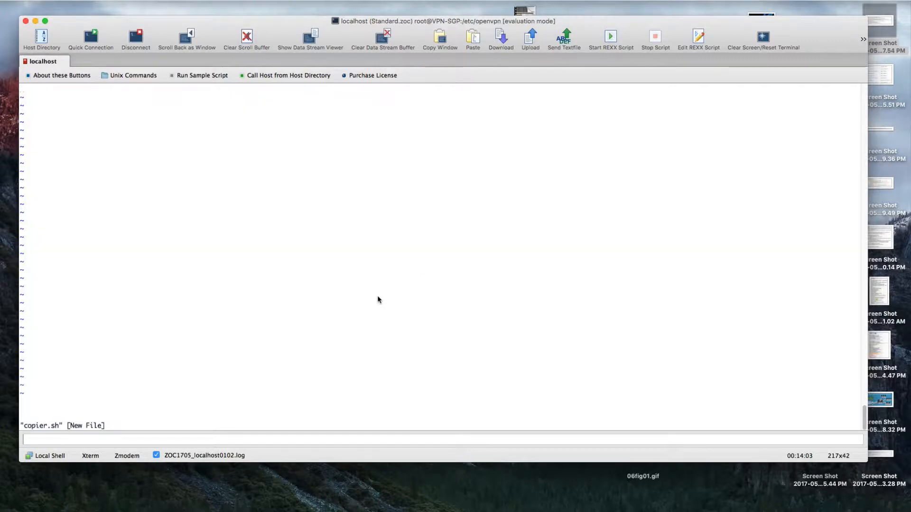
key("i")
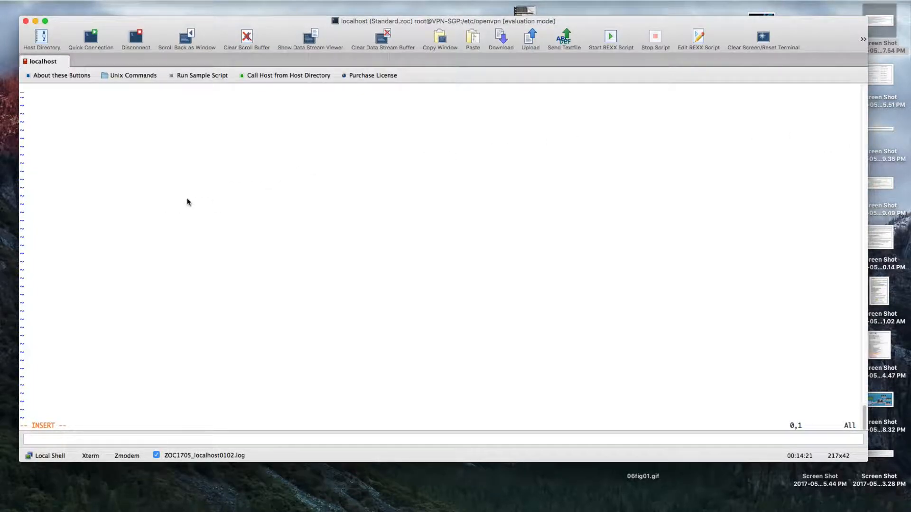
type("#!/bin/bash")
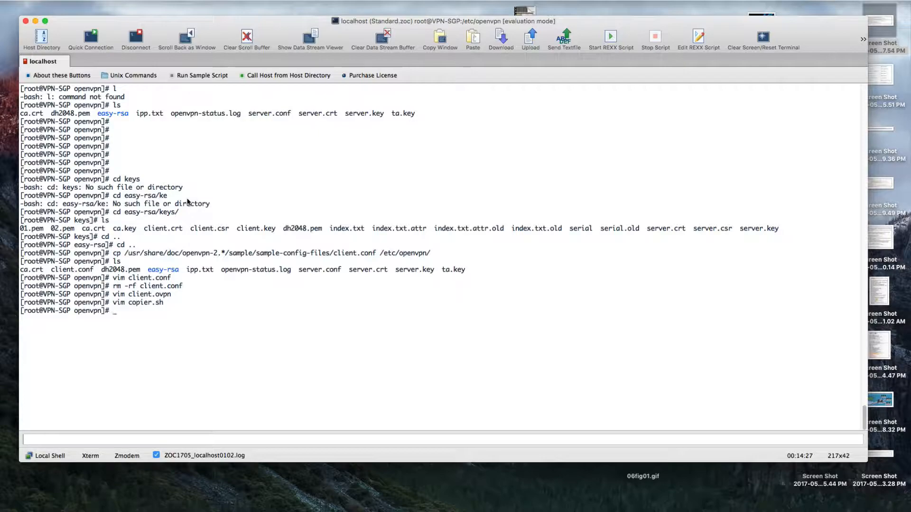
type("bash copier.sh")
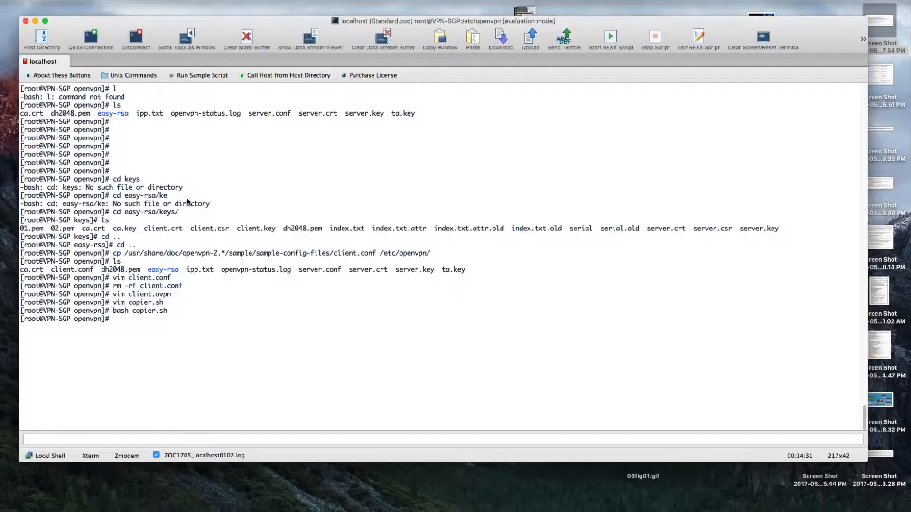
type("vim client.ovpn")
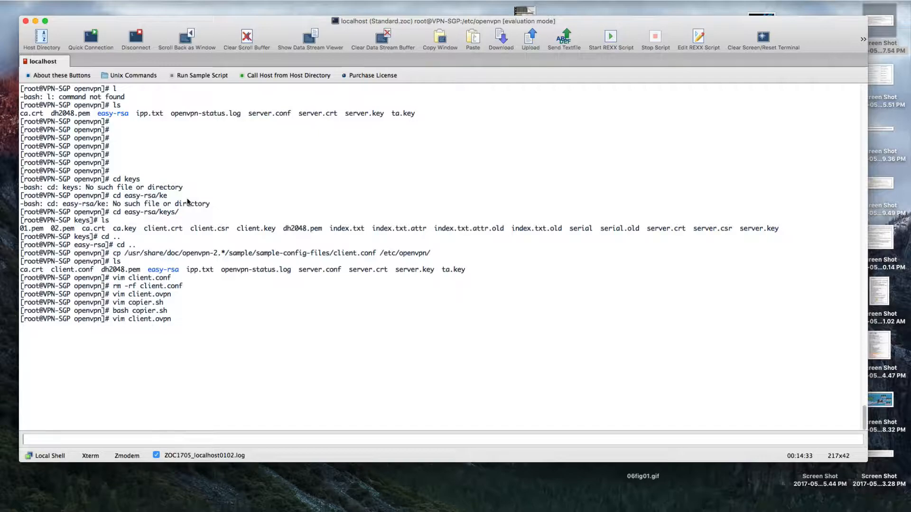
Set client.ovpn's remote line to 128.199.160.233 and save it with :wq.
key("Return")
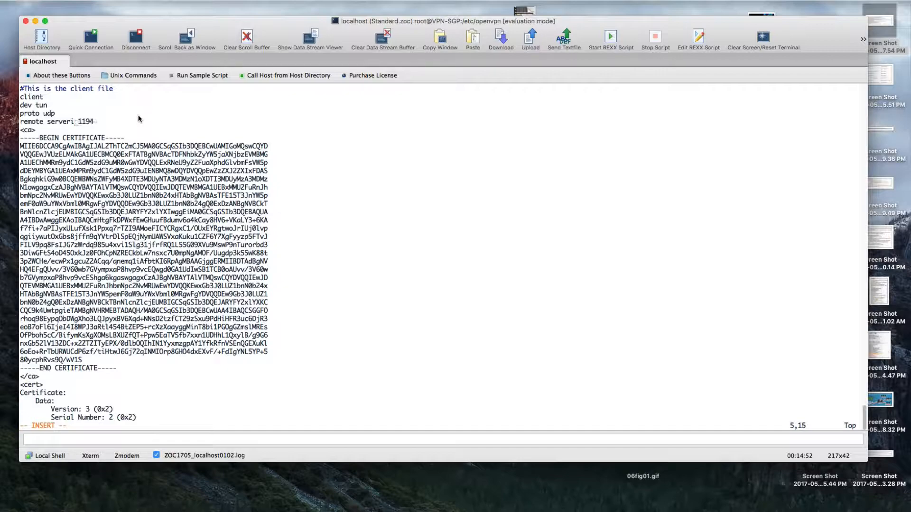
type("128.199.160.233")
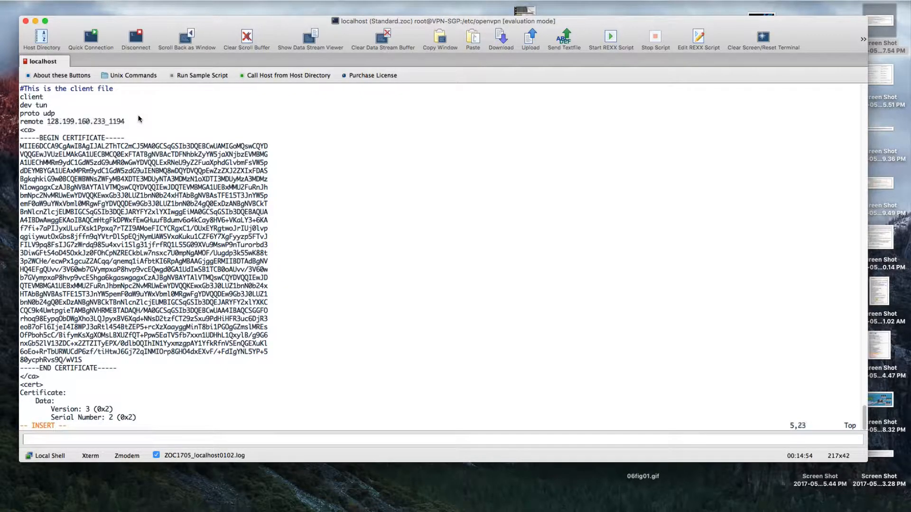
type(":wq")
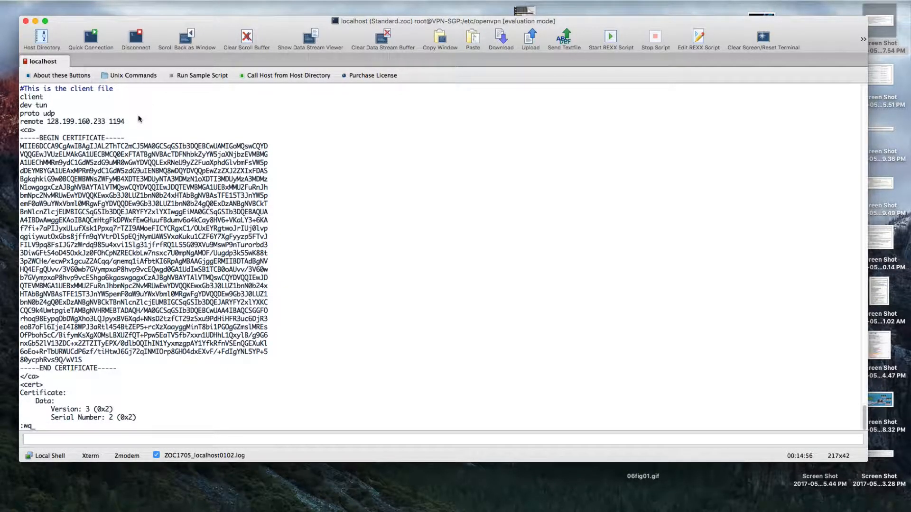
key("Return")
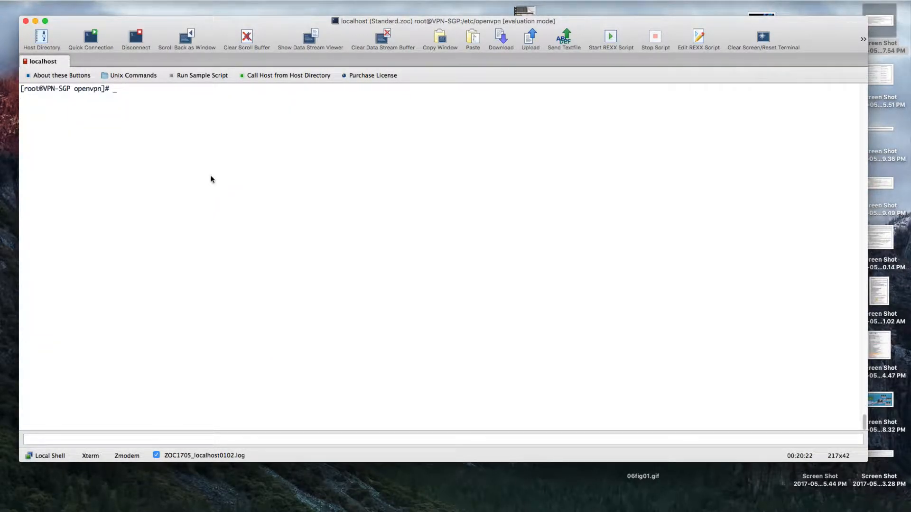
Run the service openvpn restart command (mistyped 'servie' first).
type("servie")
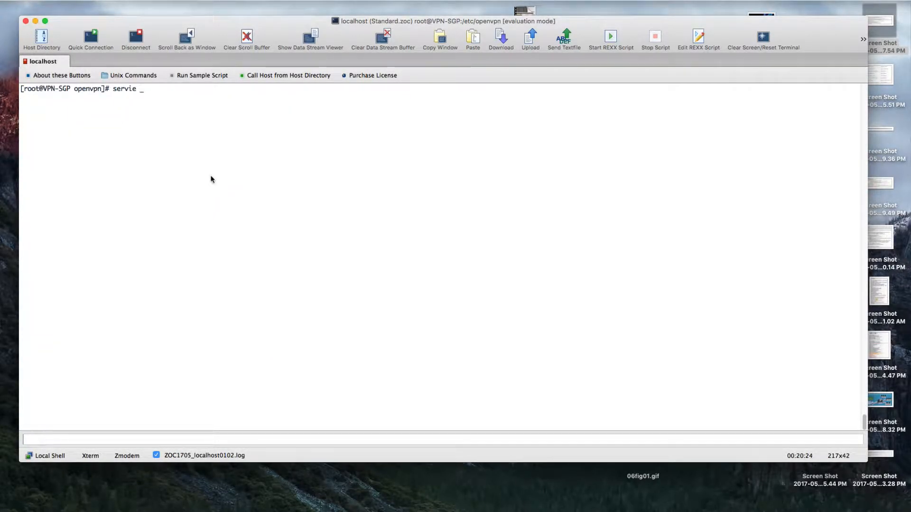
type("openvpn restar")
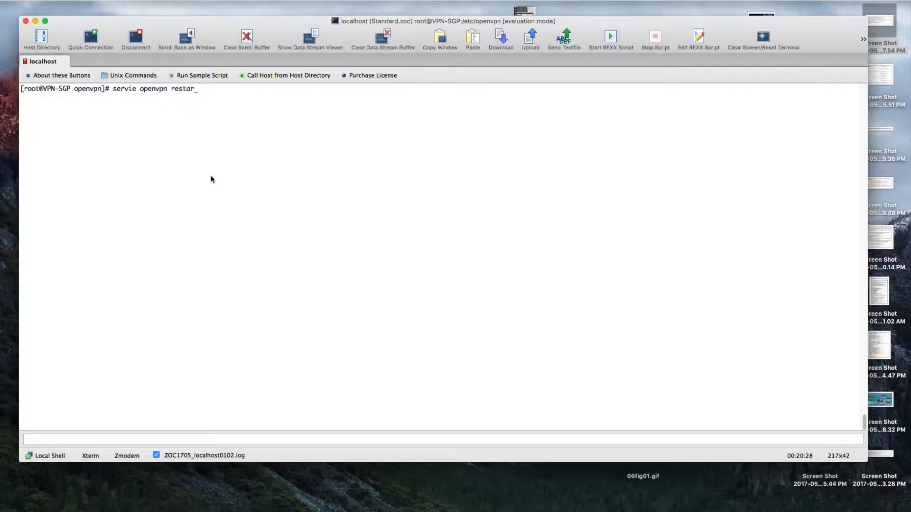
key("Return")
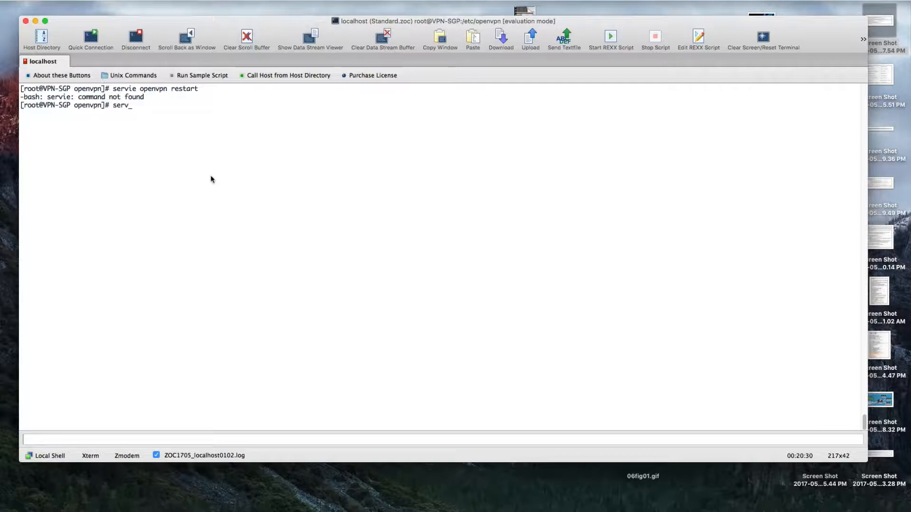
type("ice openvpn")
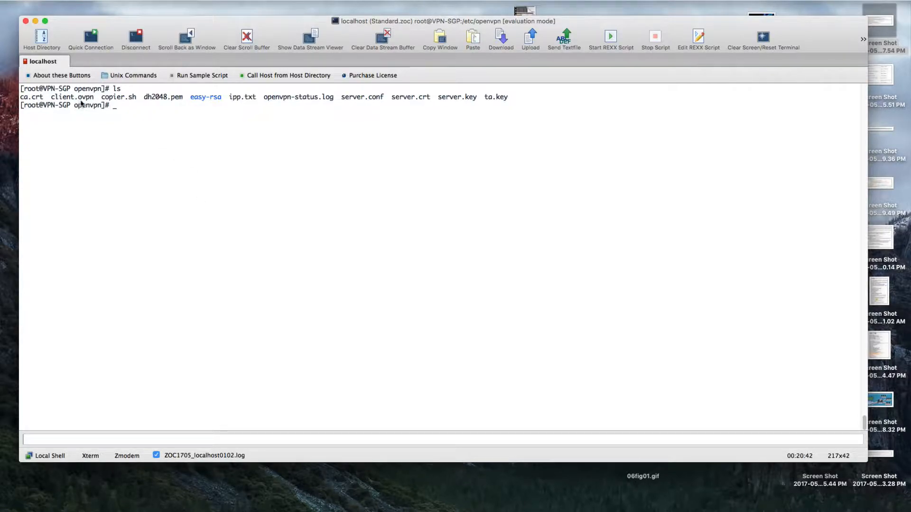
Print client.ovpn with cat and switch to the Windows 10 VM.
type("cat")
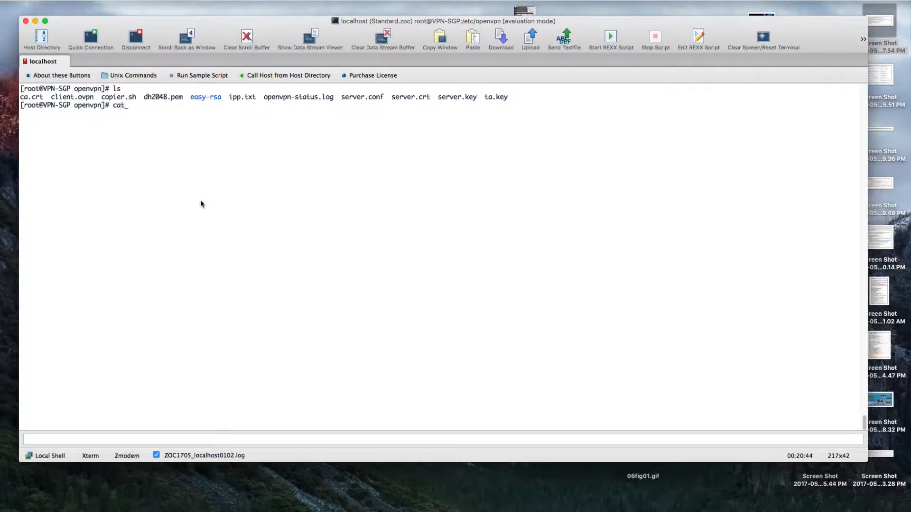
key("Return")
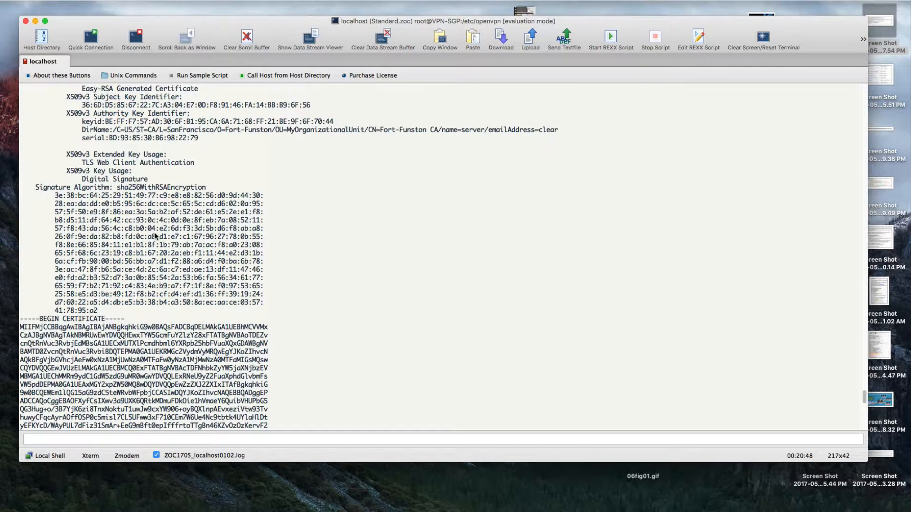
key("Return")
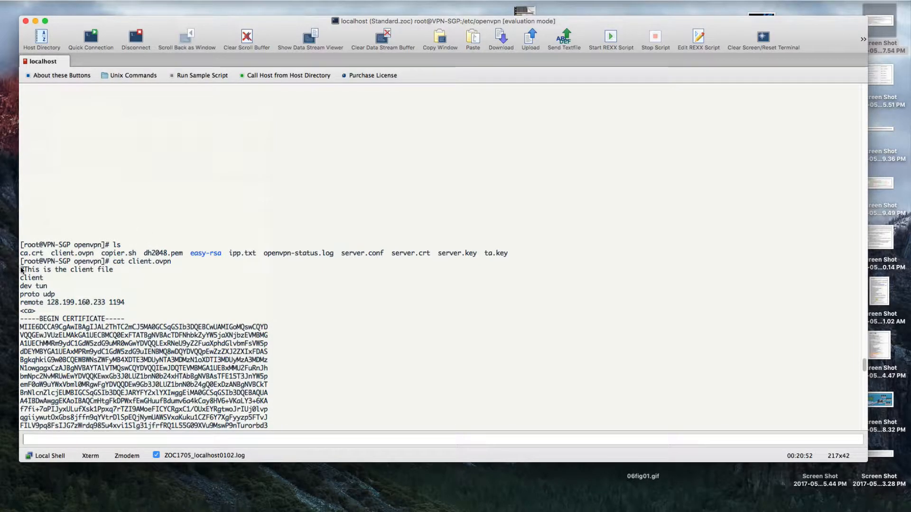
scroll("down", 3)
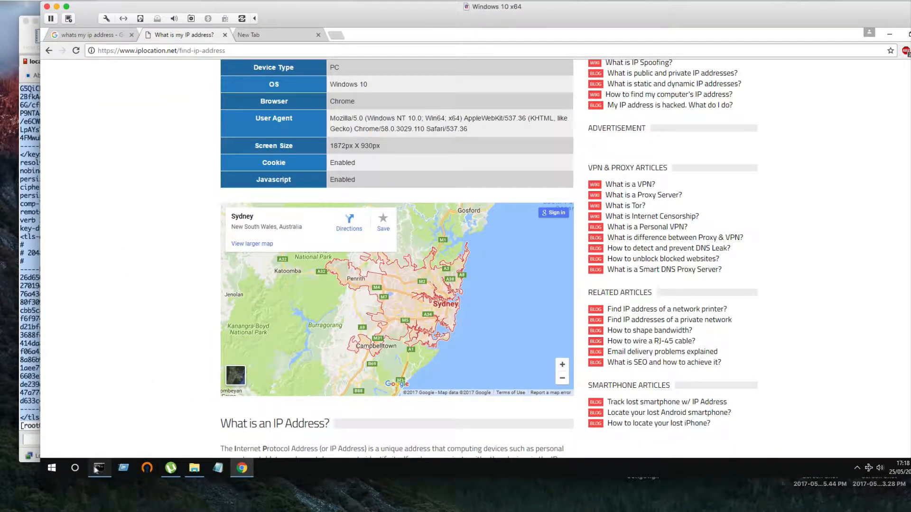
Launch Notepad and paste the client configuration text into it.
type("note")
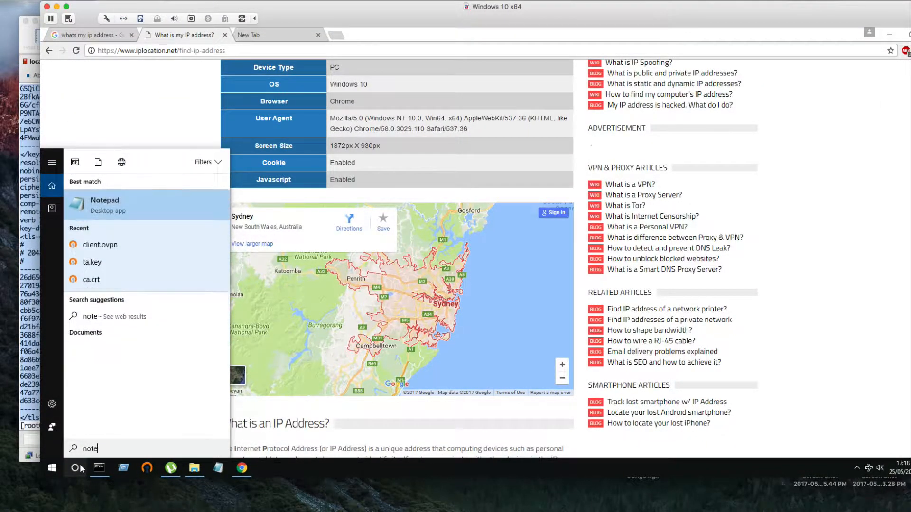
left_click(104, 204)
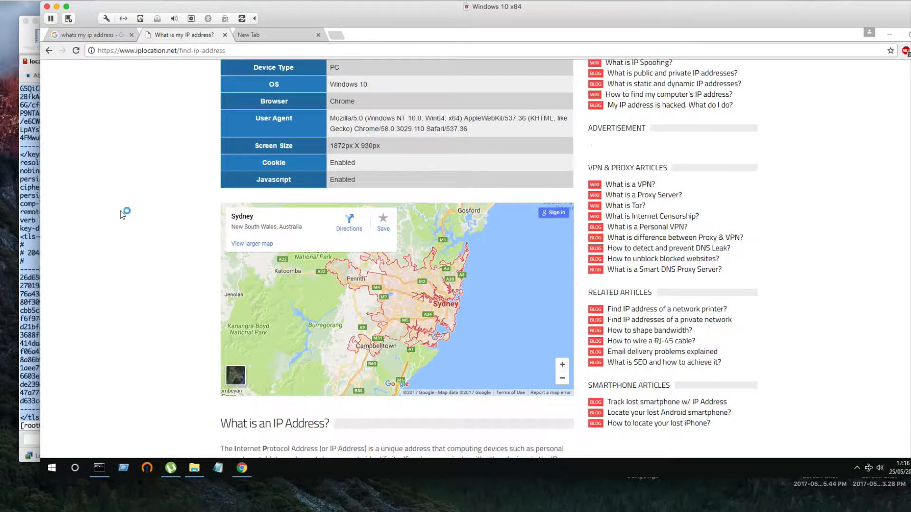
left_click(216, 467)
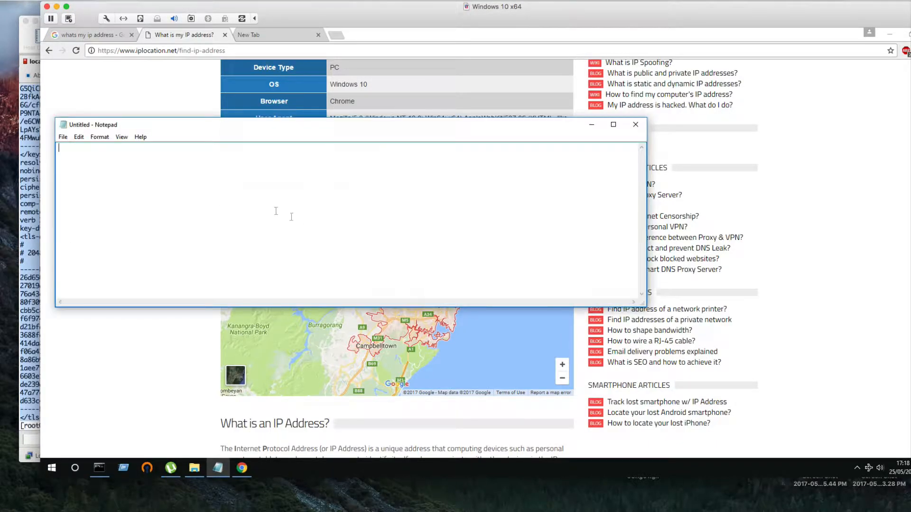
key("ctrl+v")
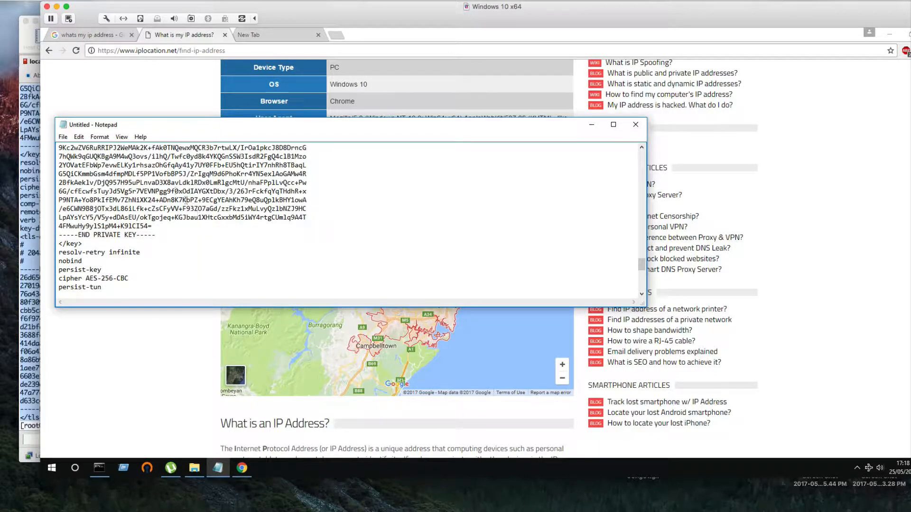
Save it as client.ovpn (All Files) in the OpenVPN config folder and close Notepad.
left_click(63, 137)
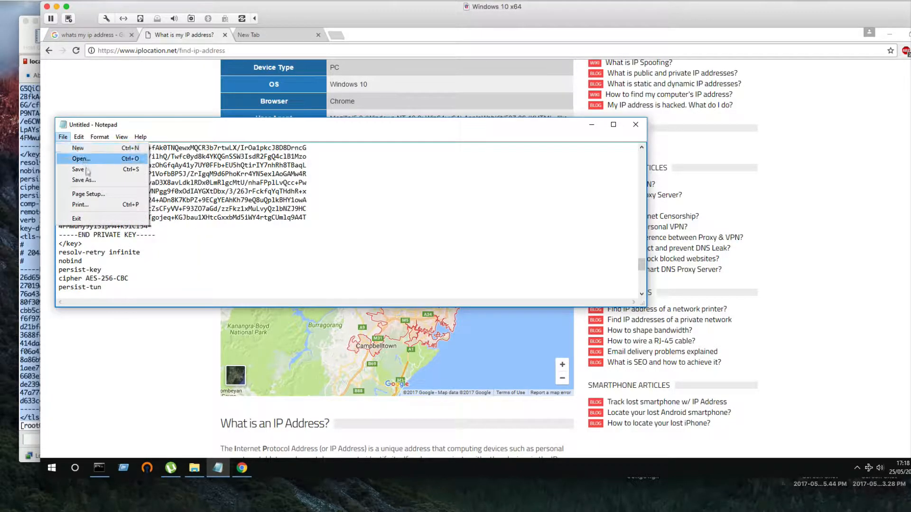
left_click(84, 179)
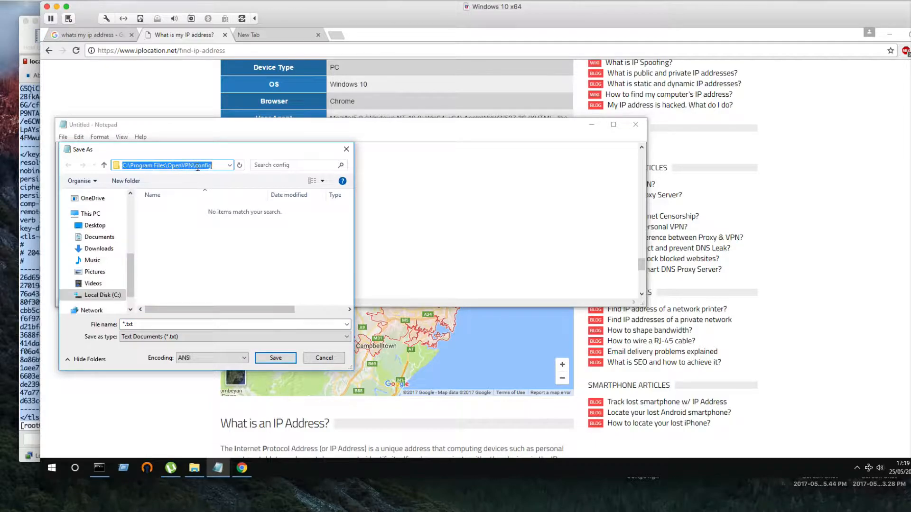
left_click(346, 335)
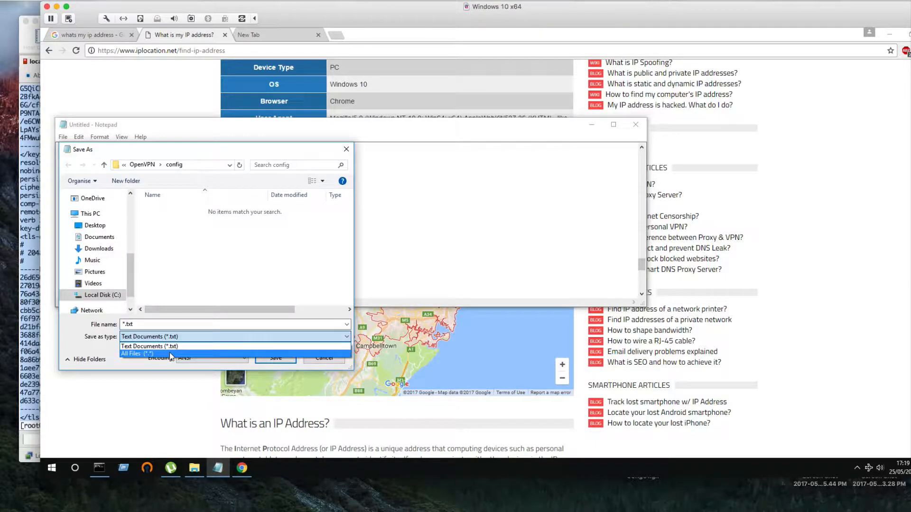
left_click(134, 354)
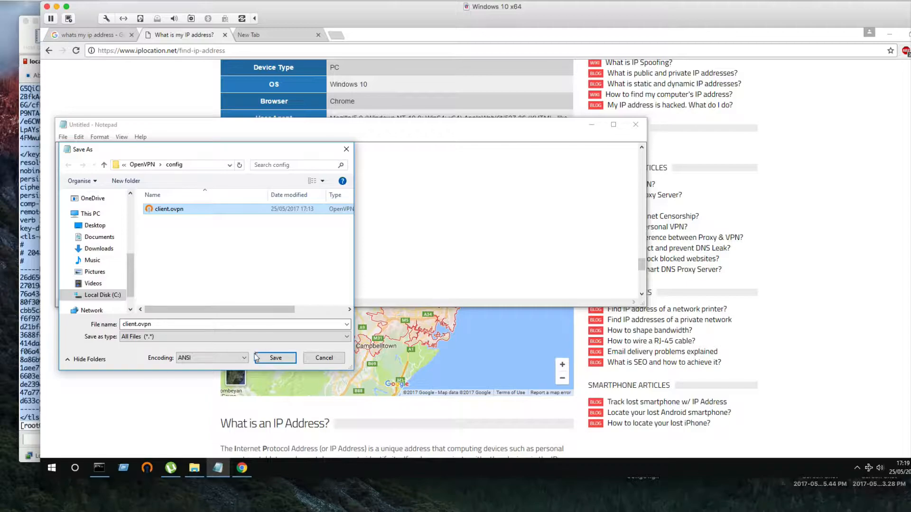
left_click(275, 358)
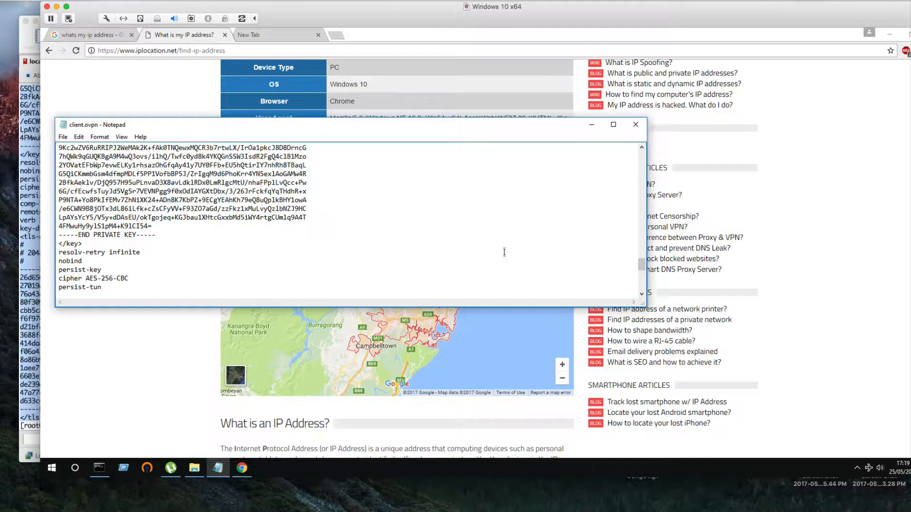
left_click(634, 125)
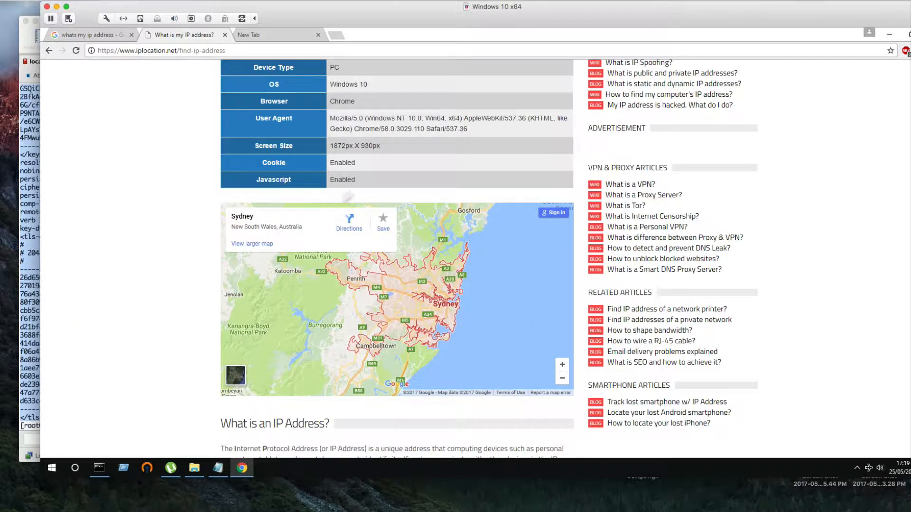
Connect via the OpenVPN GUI tray icon using the new client profile.
left_click(162, 51)
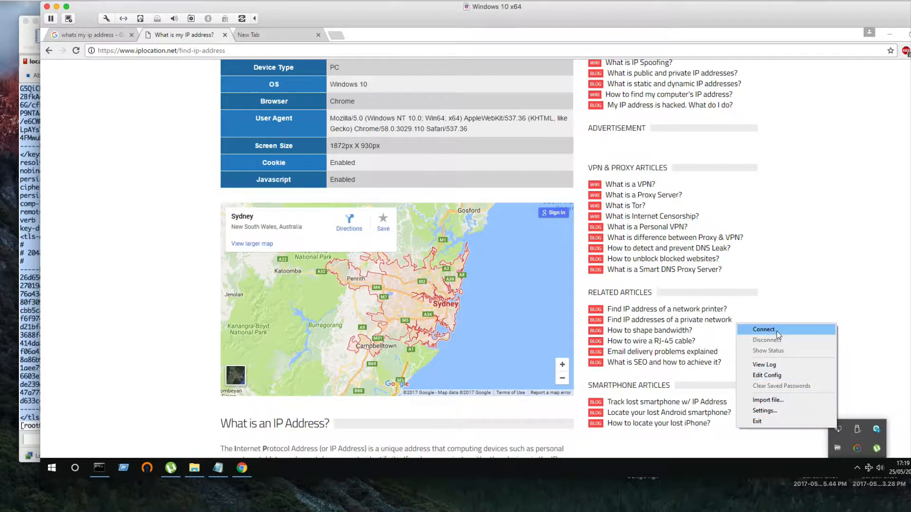
left_click(762, 329)
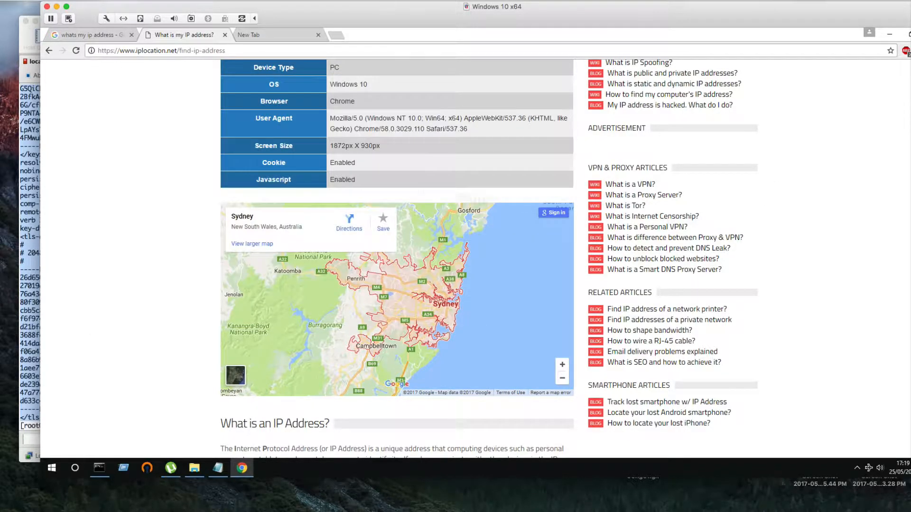
scroll("down", 3)
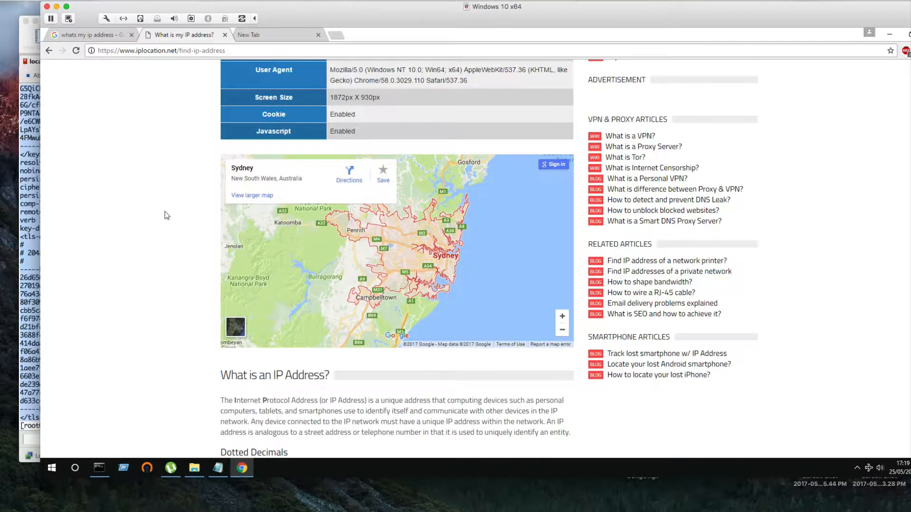
left_click(162, 51)
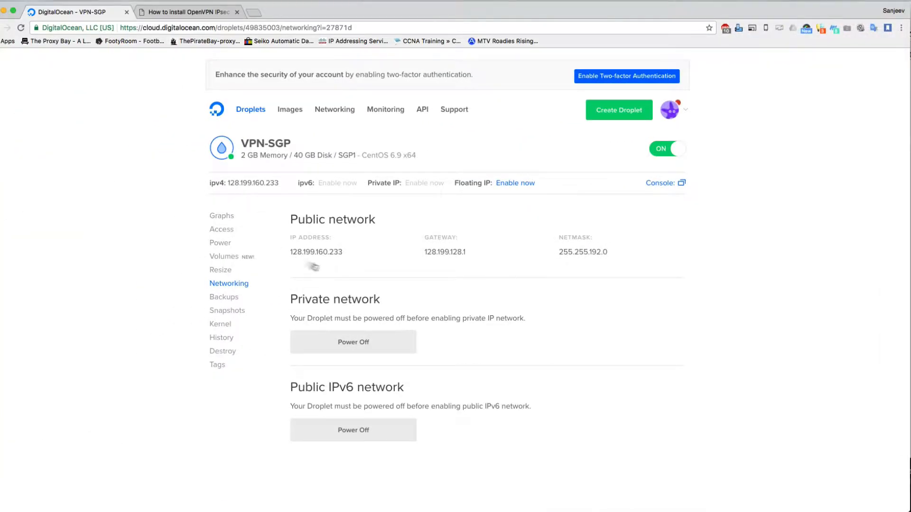
mouse_move(316, 253)
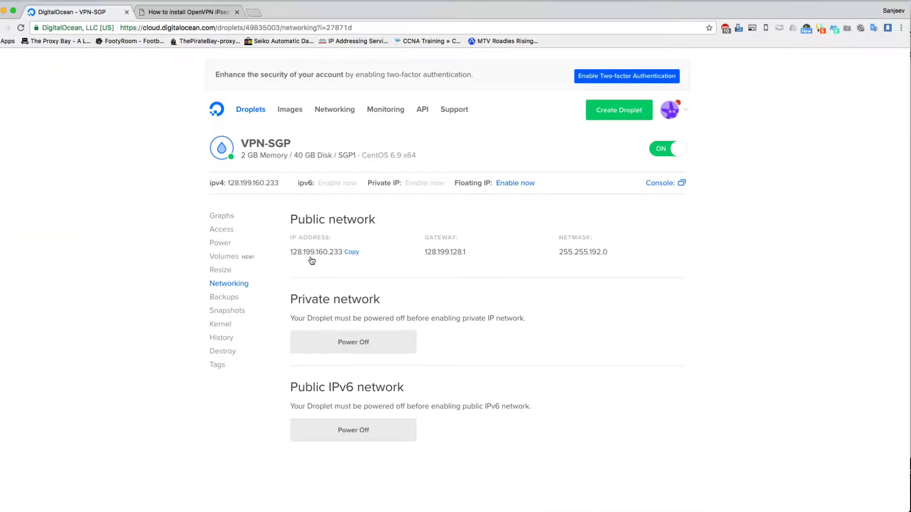
mouse_move(328, 257)
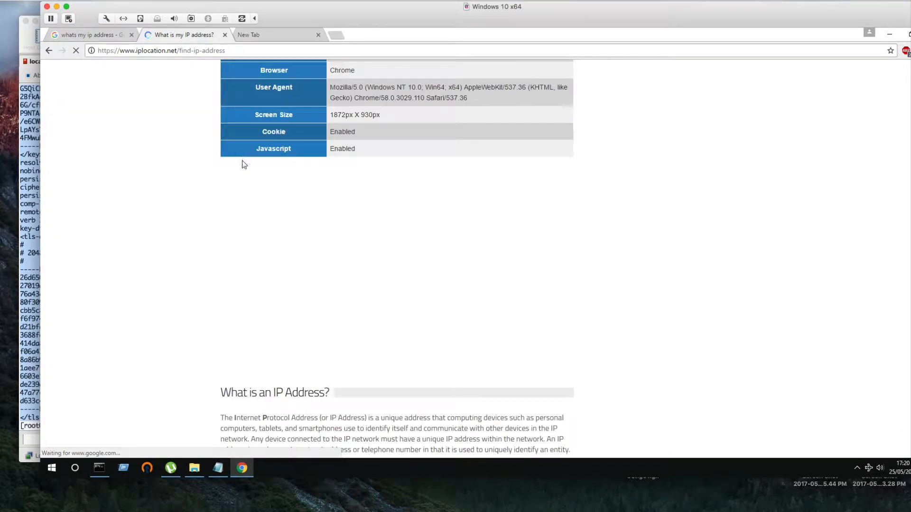
Scroll the reloaded iplocation.net page to the IP Address Details showing 128.199.160.233 in Singapore.
scroll("up", 3)
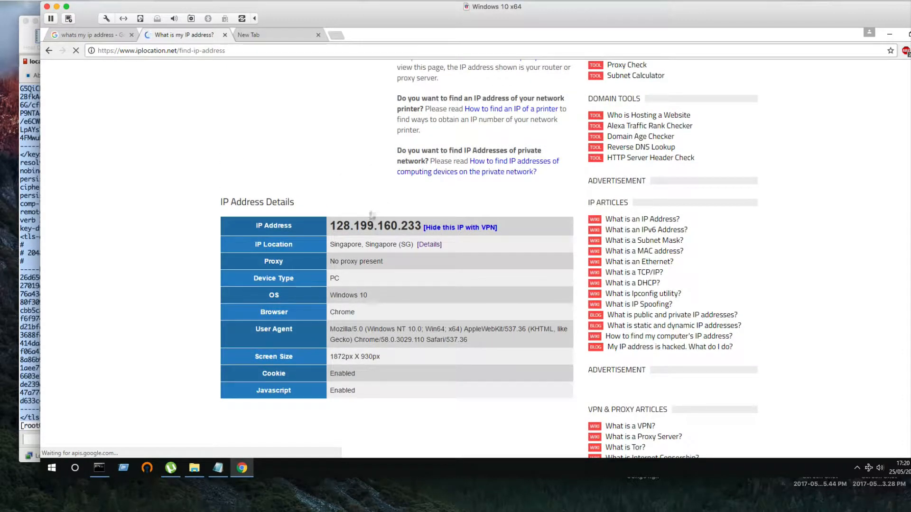
scroll("down", 3)
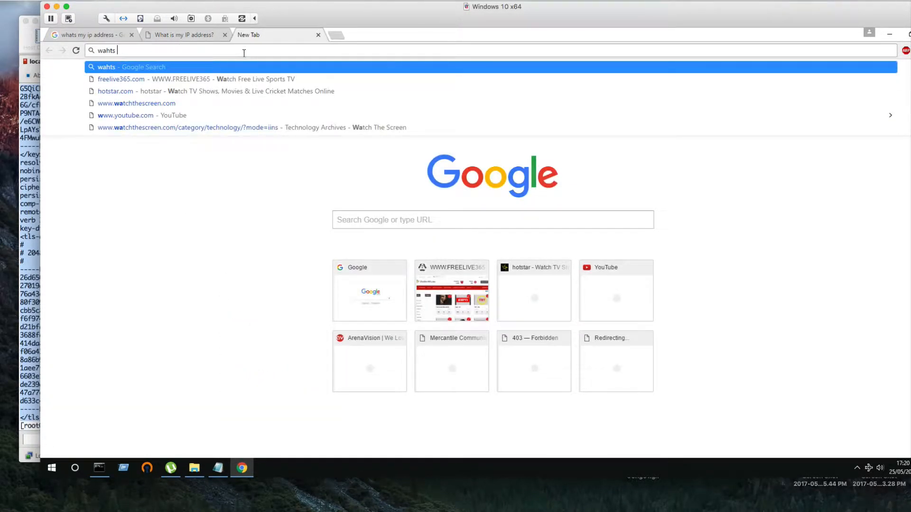
Search Google for 'my ip address' in a new tab.
type("mu")
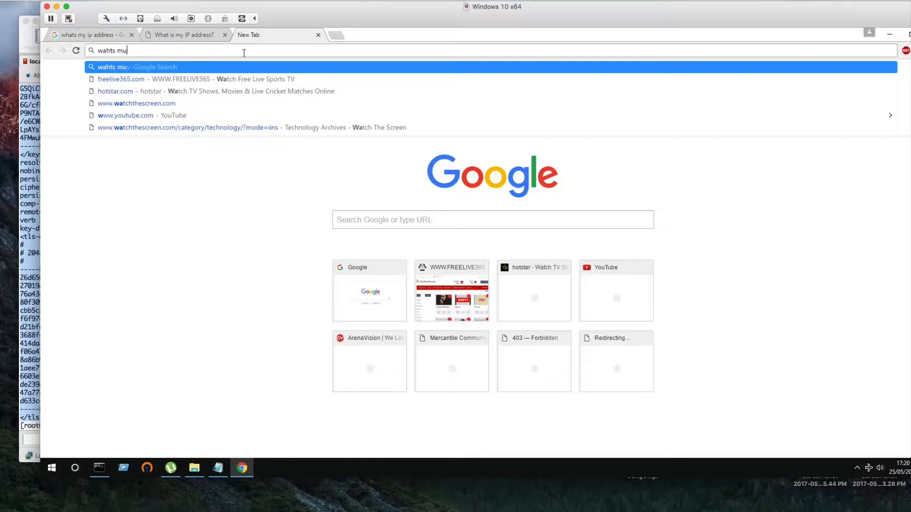
type("my ip address")
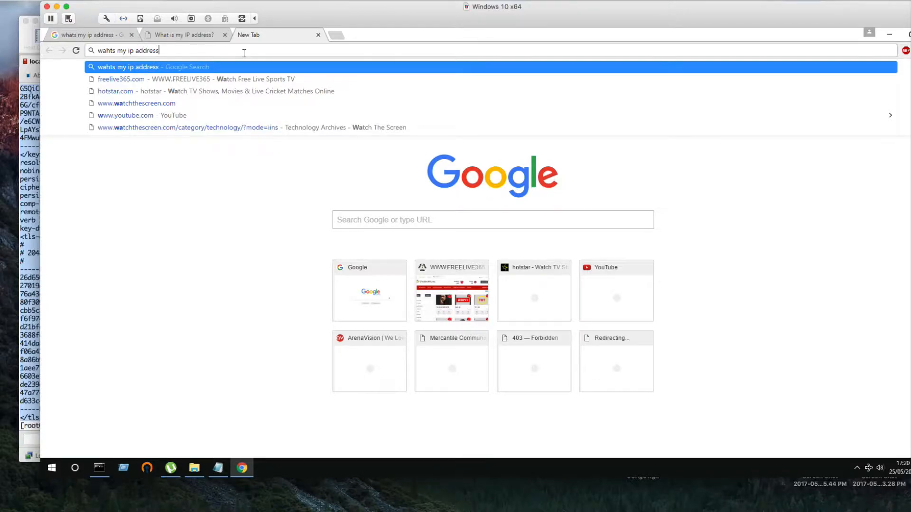
key("Return")
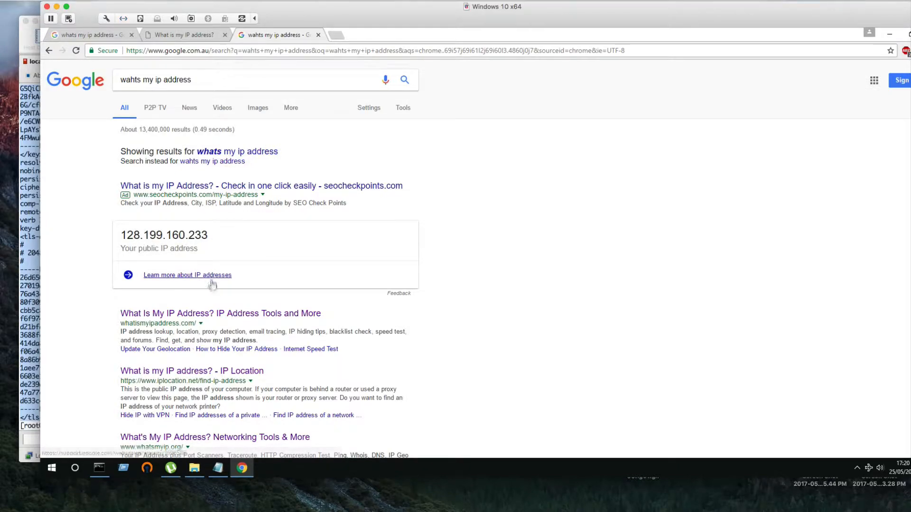
mouse_move(211, 325)
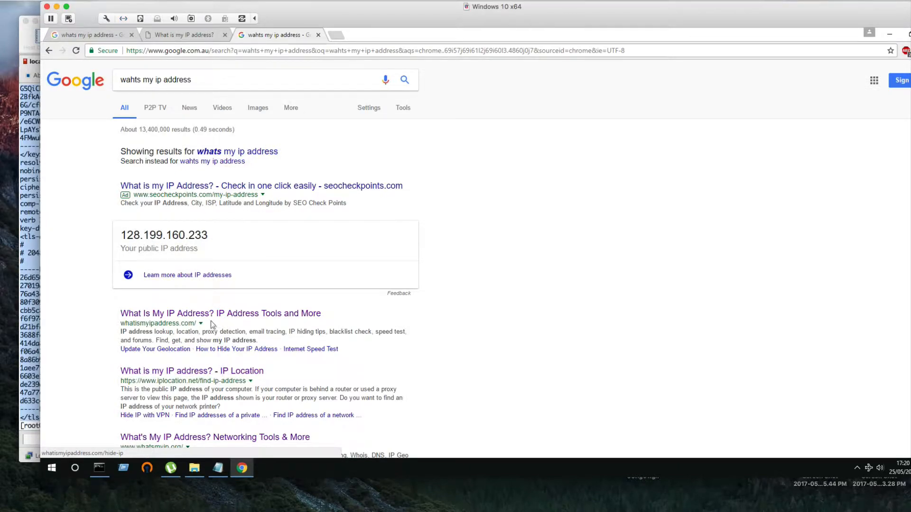
Open the WhatIsMyIPAddress result and dismiss its location prompt, showing 128.199.160.233 DigitalOcean Singapore.
left_click(220, 313)
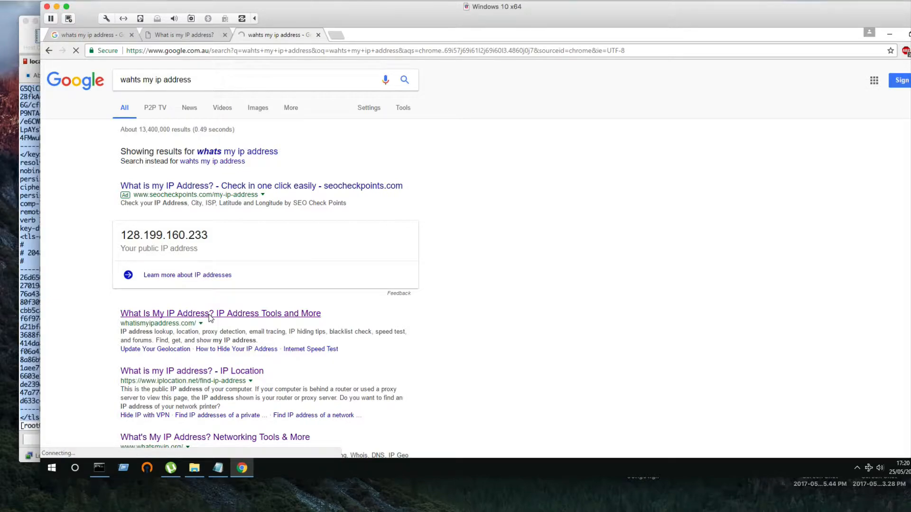
left_click(220, 313)
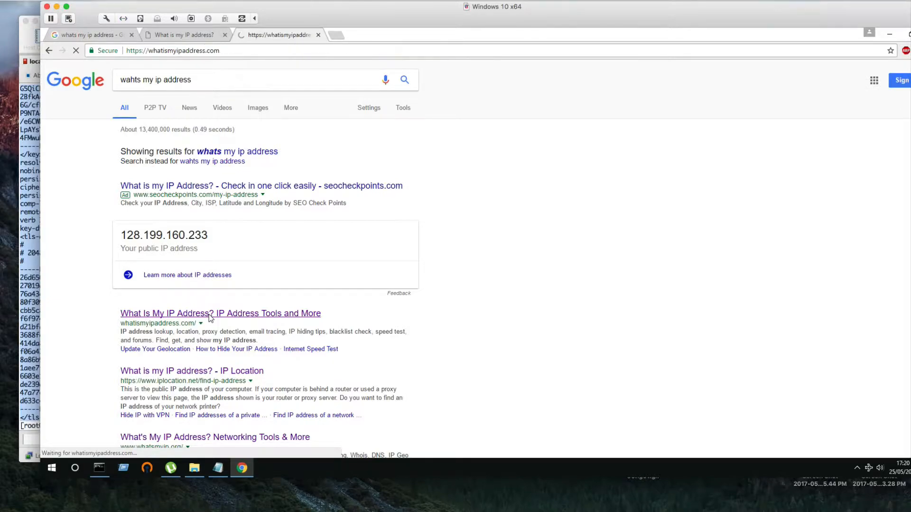
left_click(220, 313)
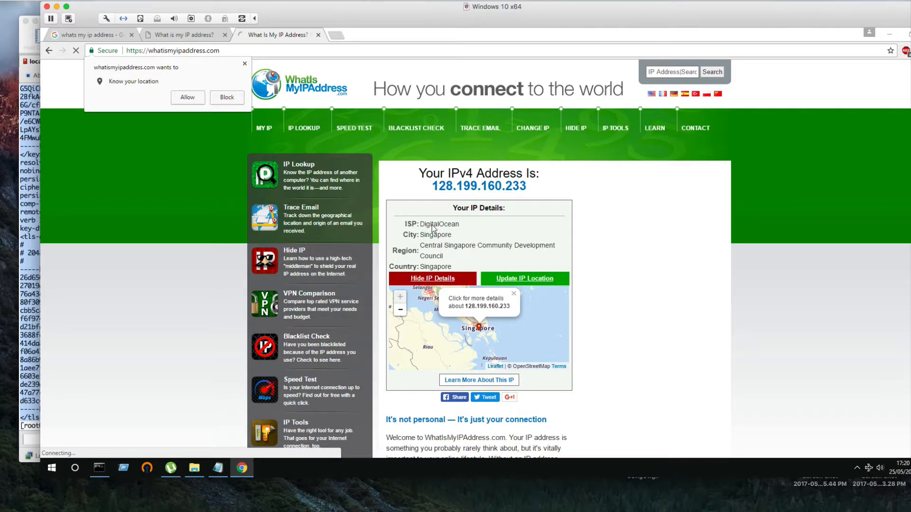
left_click(243, 63)
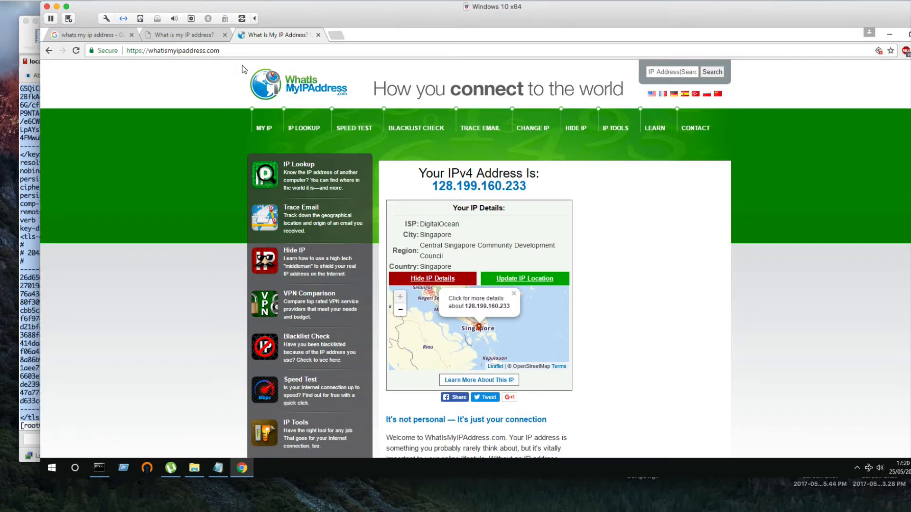
mouse_move(246, 51)
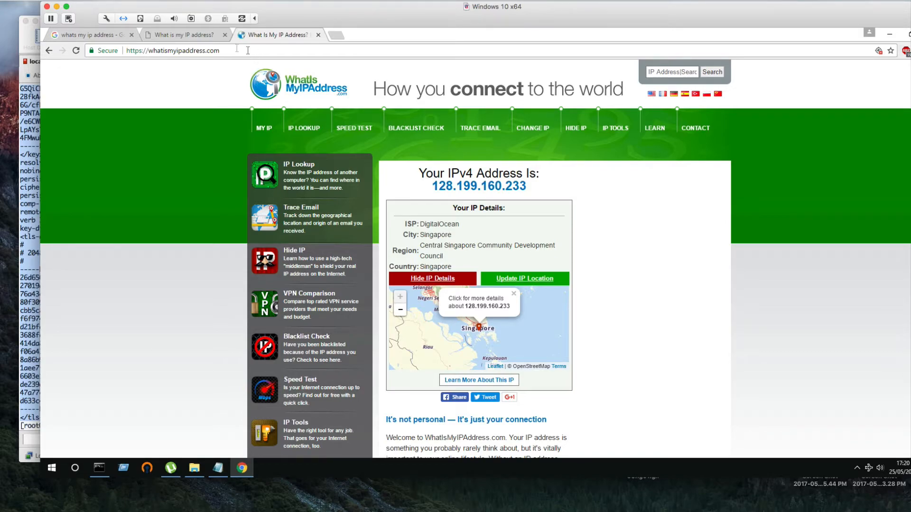
mouse_move(239, 178)
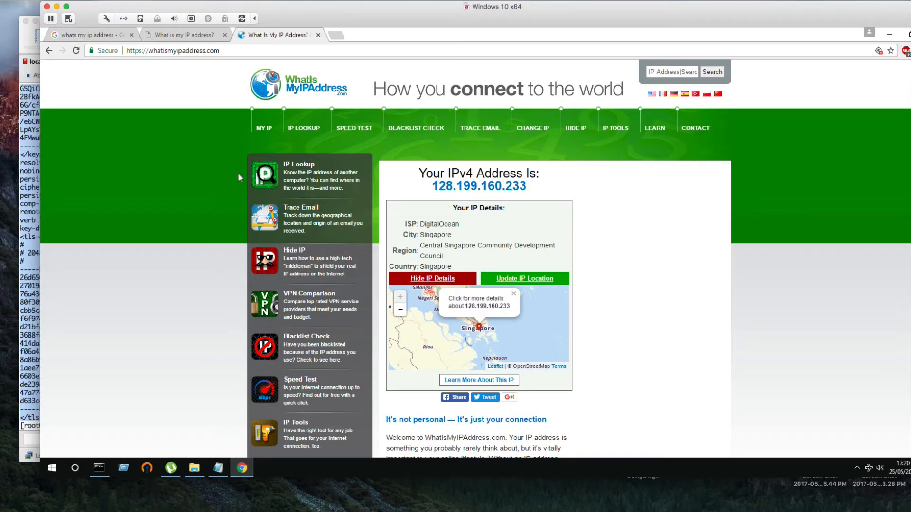